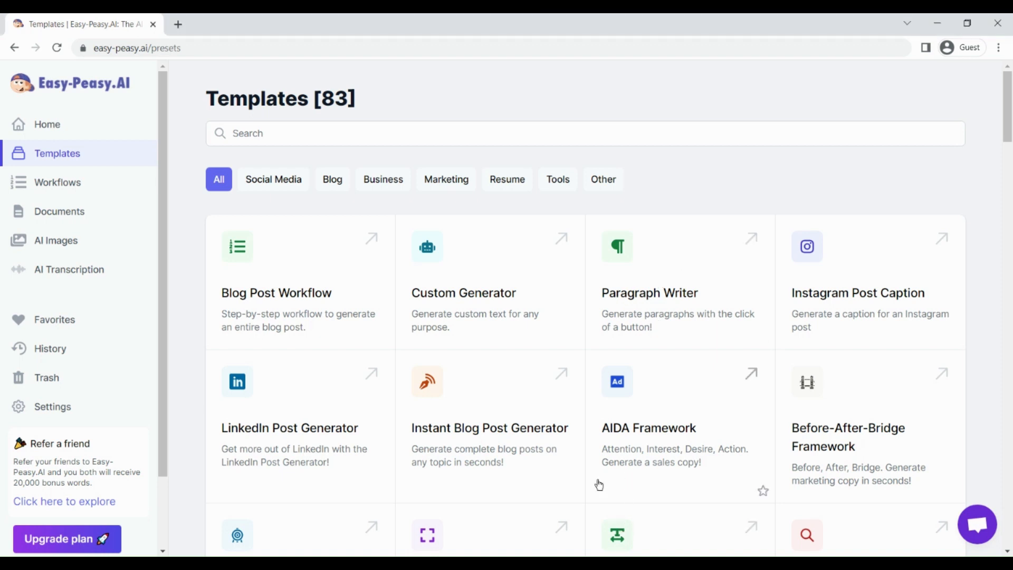
mouse_move(550, 395)
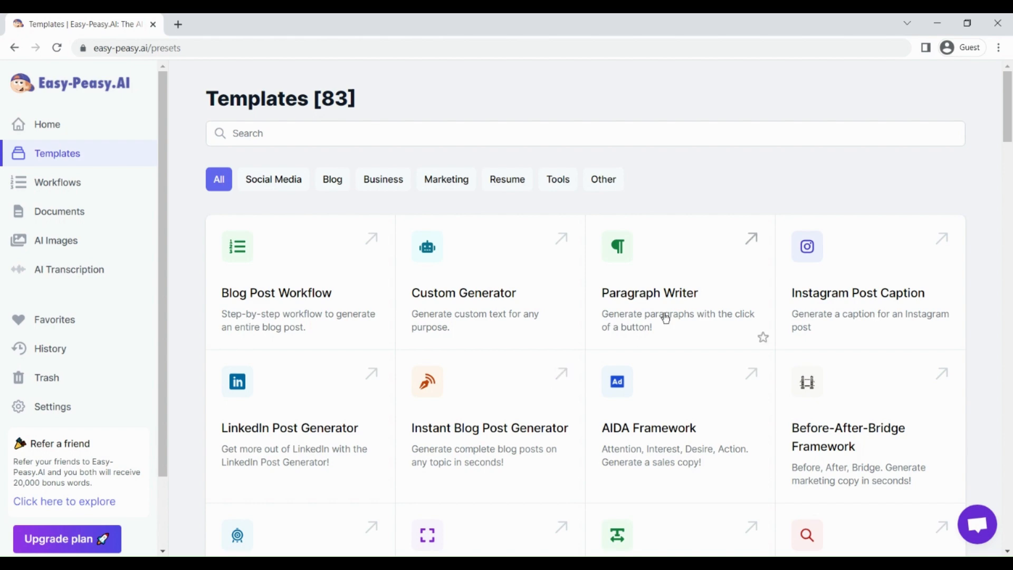
- Find the Email Generation template in the gallery and bring it up
scroll(down, 3)
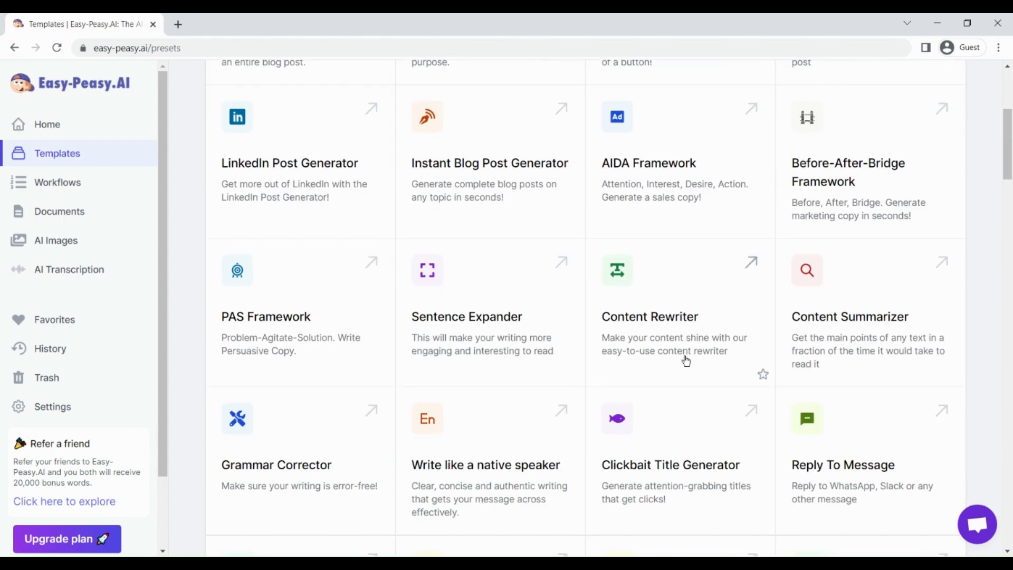
scroll(down, 3)
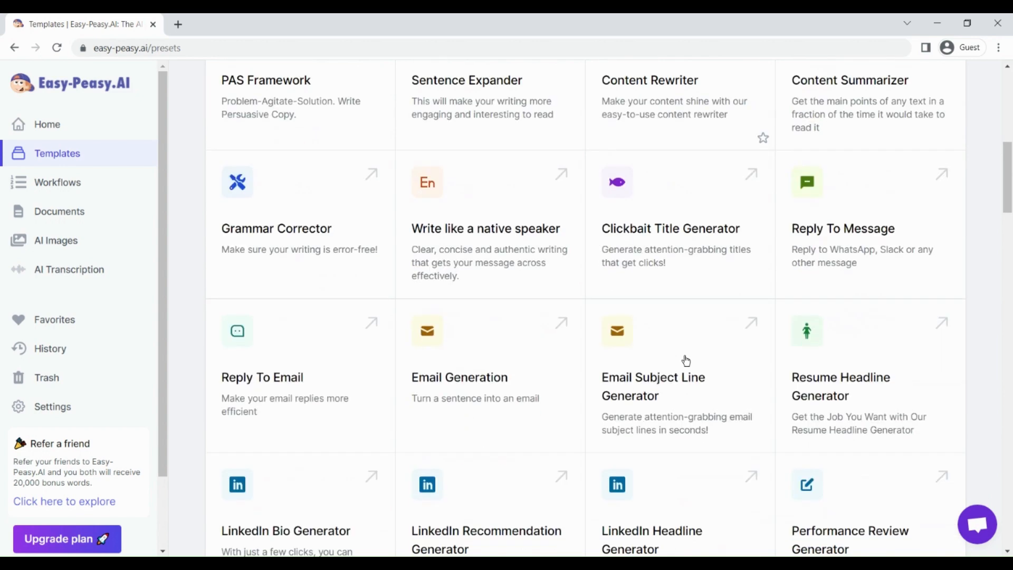
scroll(down, 3)
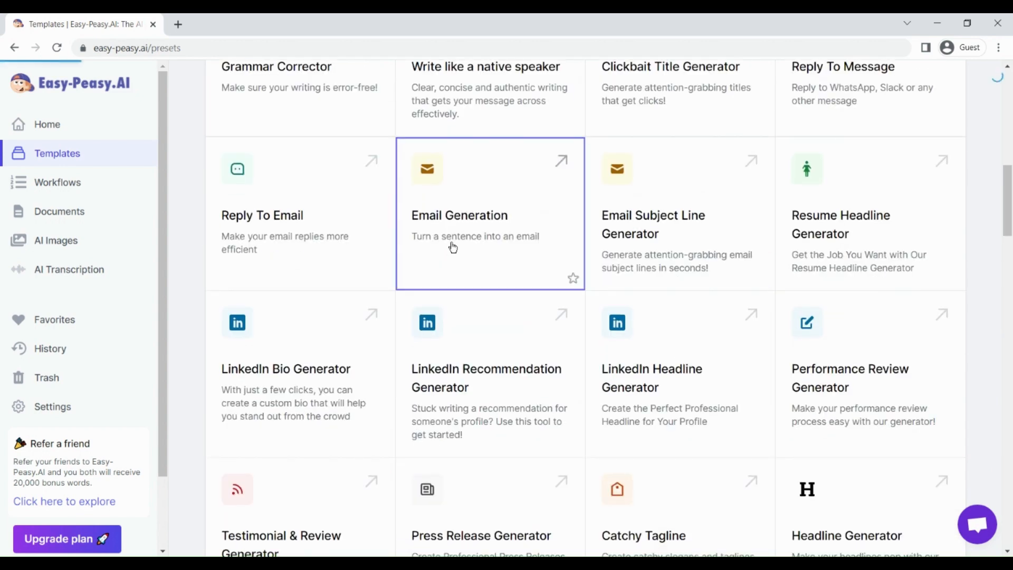
click(460, 215)
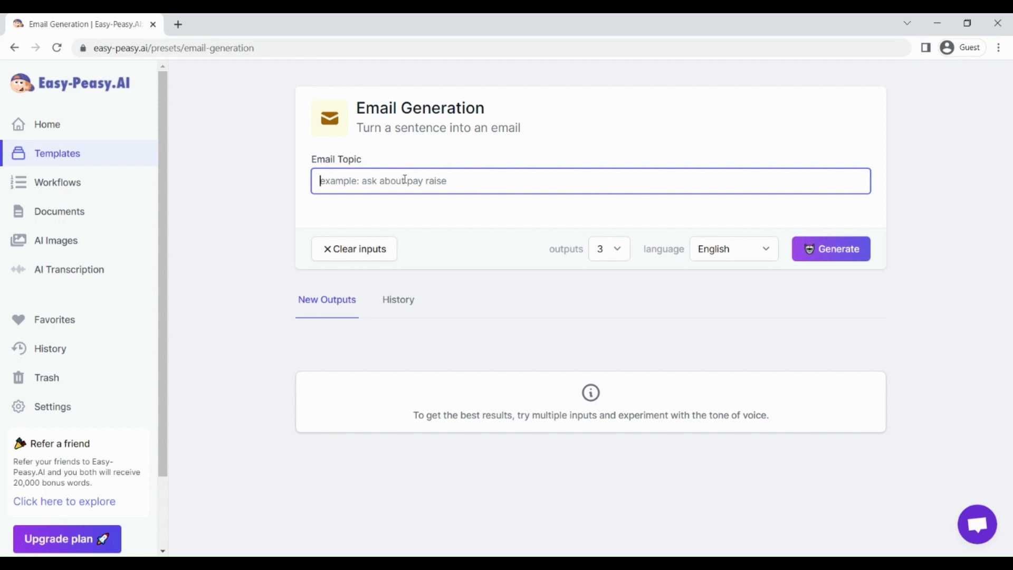
- Generate 2 emails from the topic 'request of 5 days leave'
text(request of)
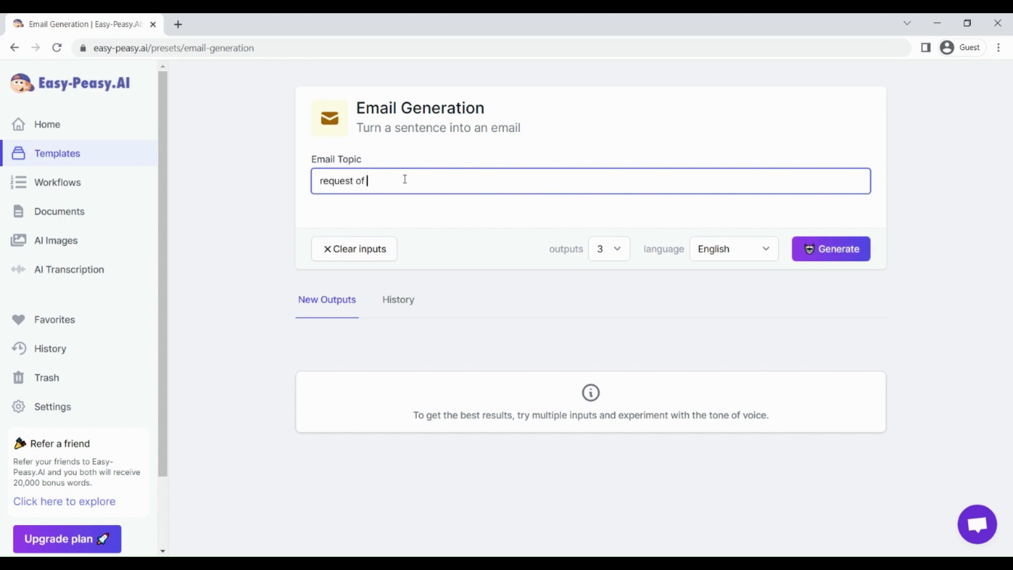
text(5 days)
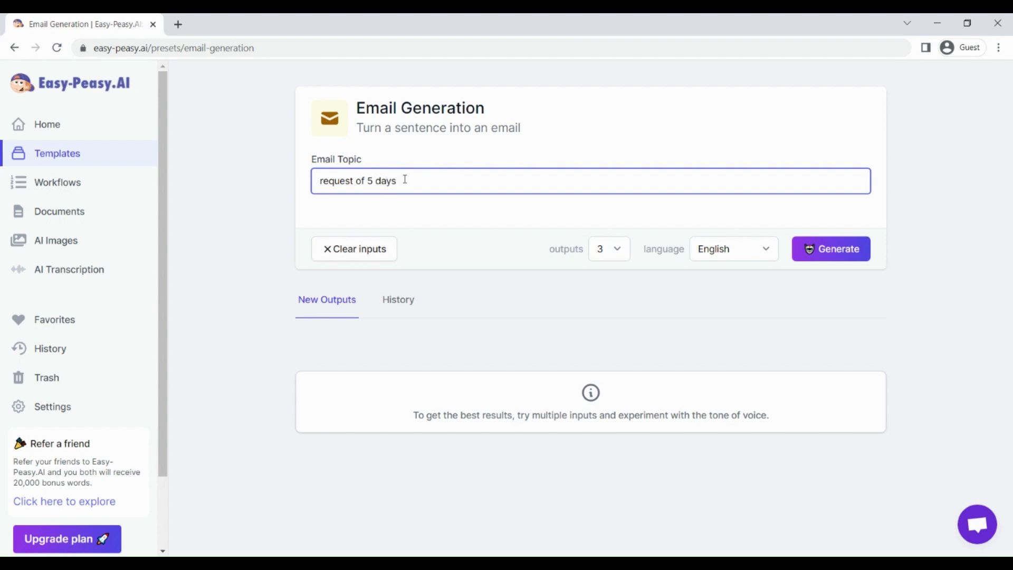
text(leave)
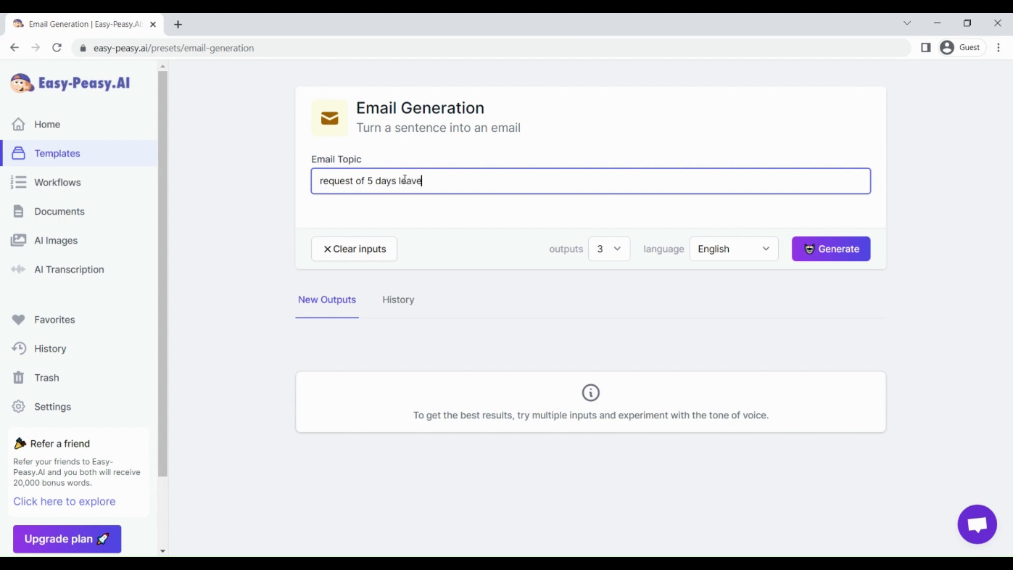
mouse_move(612, 248)
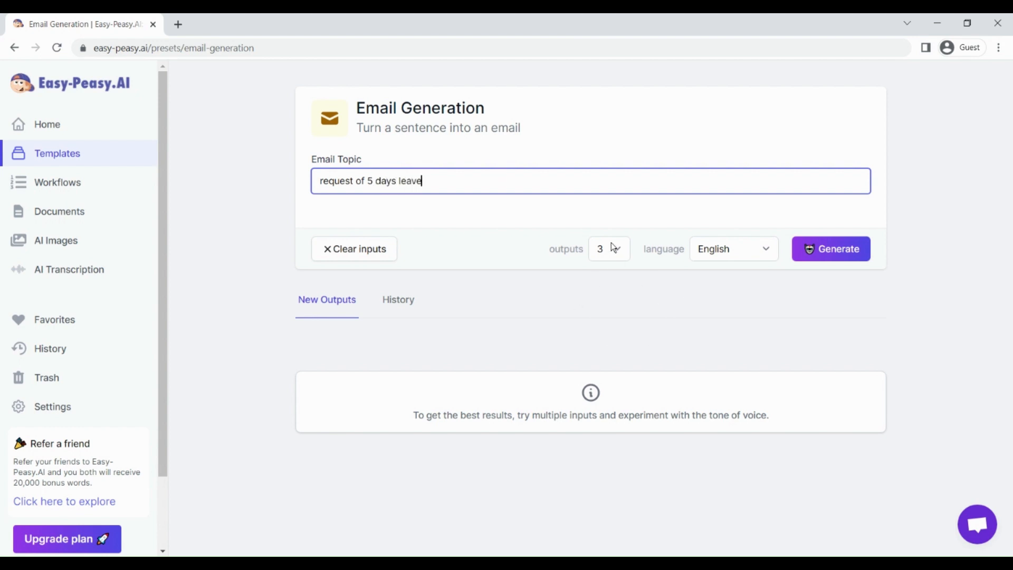
click(609, 248)
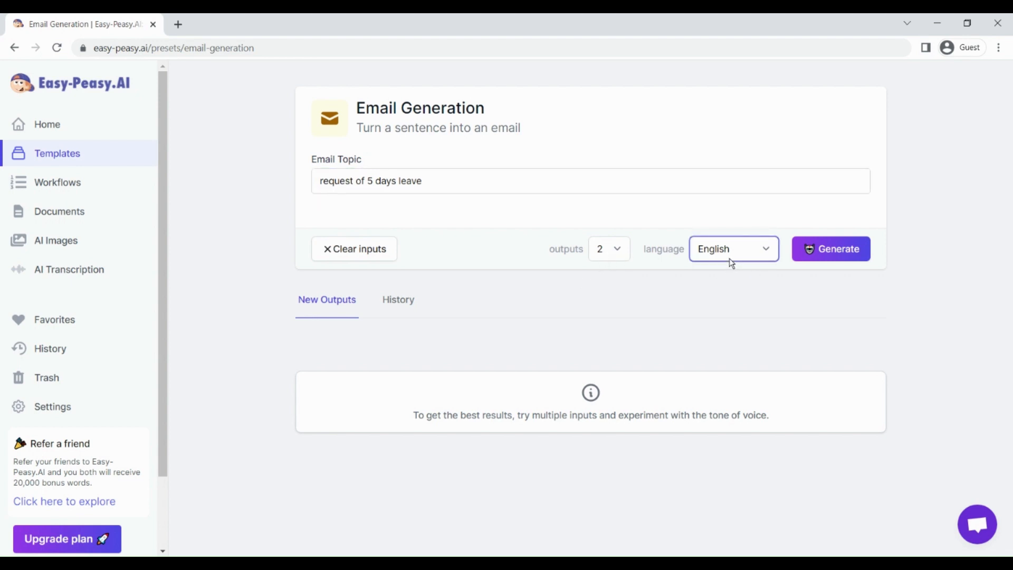
mouse_move(728, 270)
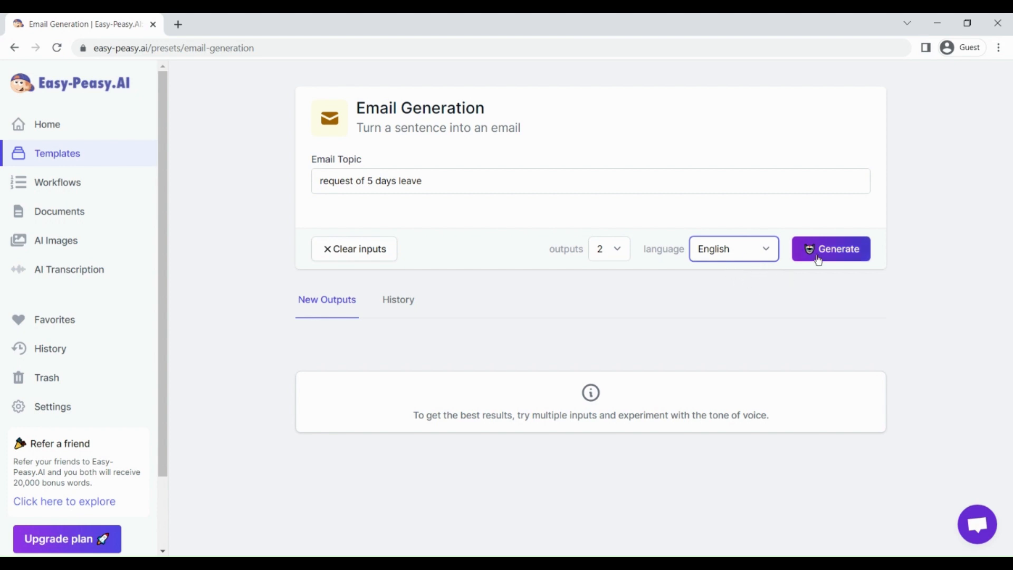
click(832, 249)
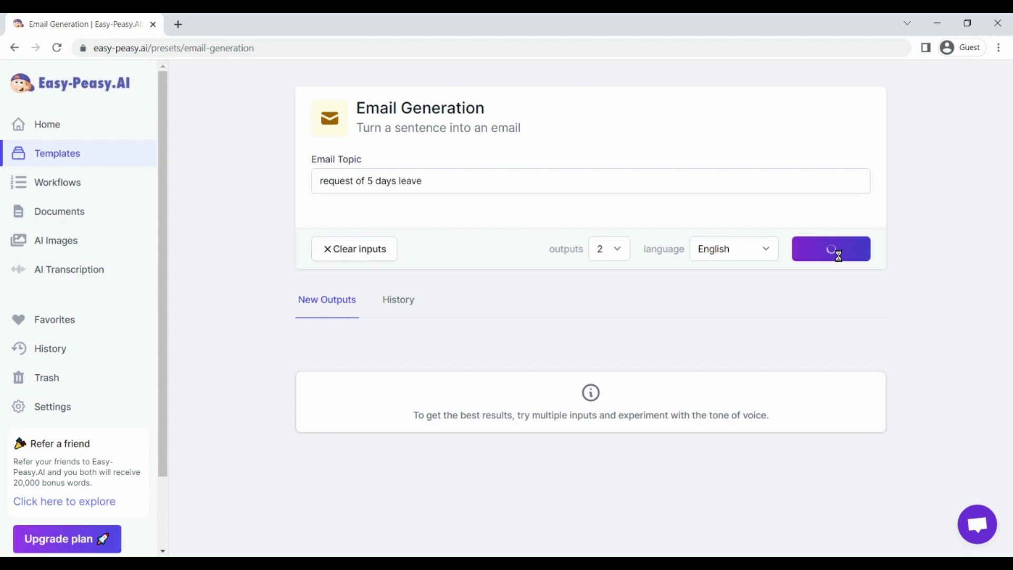
- Read through both generated leave-request email drafts under Generated Outputs
click(831, 248)
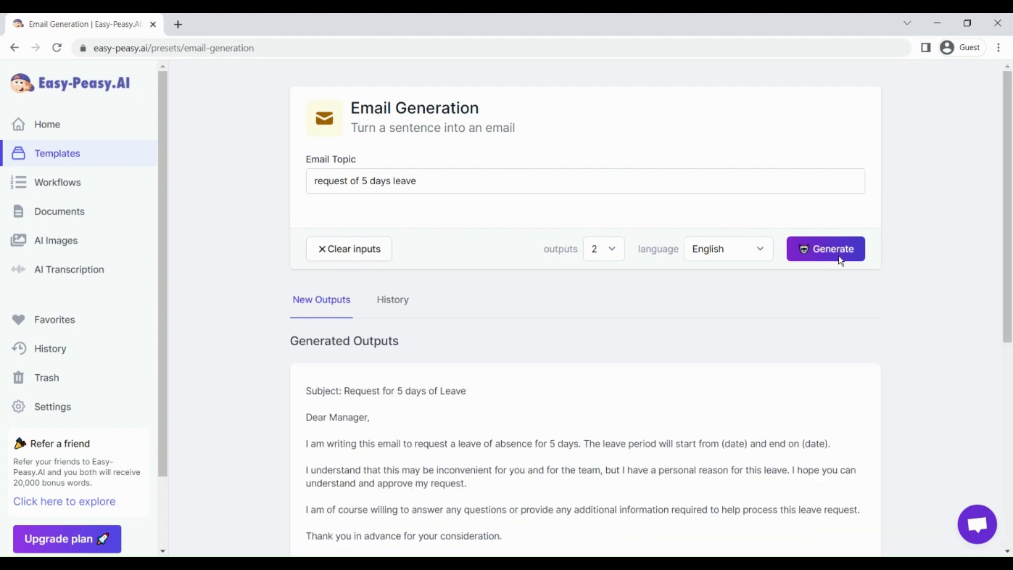
mouse_move(715, 343)
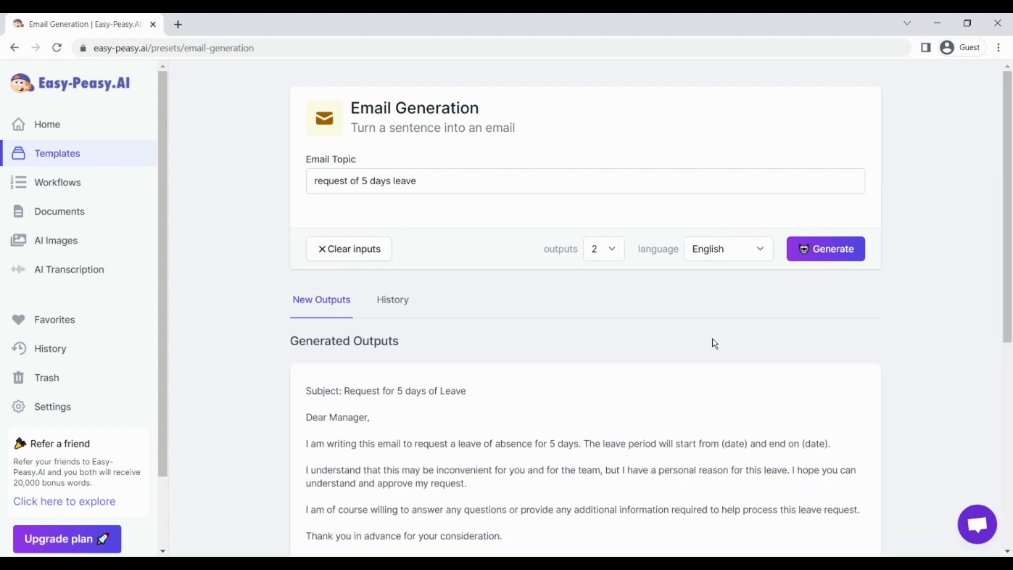
scroll(down, 3)
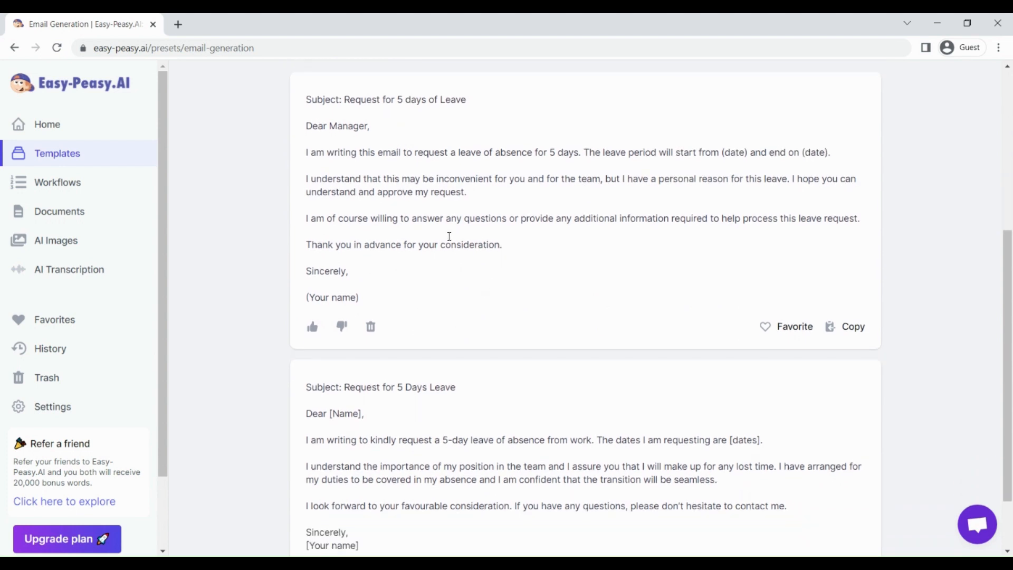
mouse_move(304, 145)
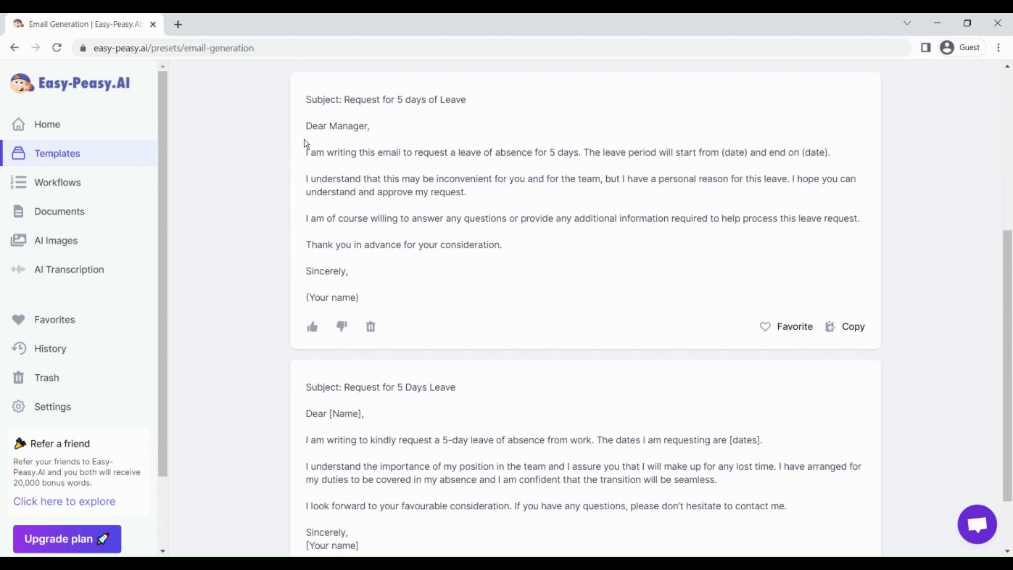
mouse_move(467, 235)
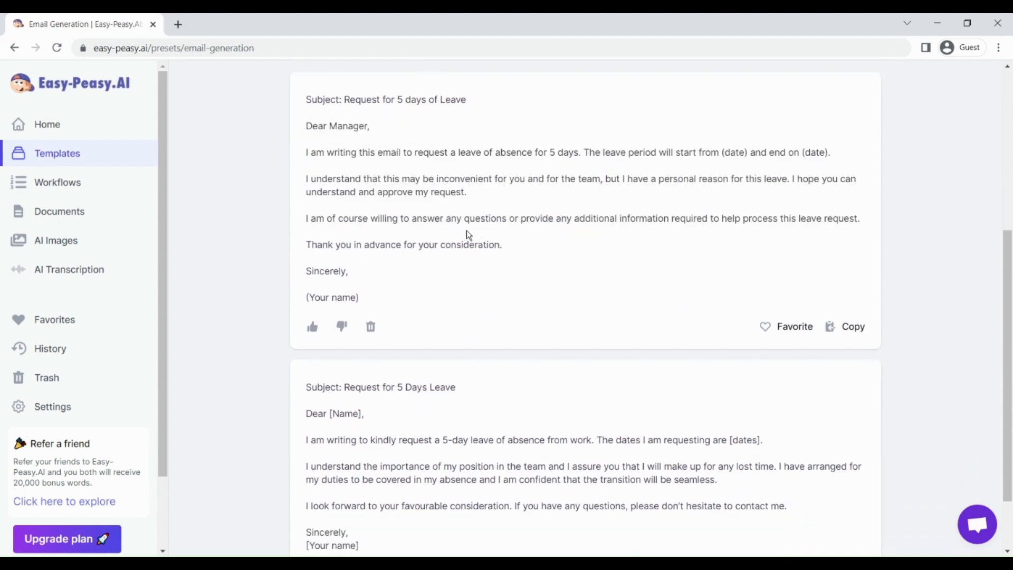
scroll(down, 3)
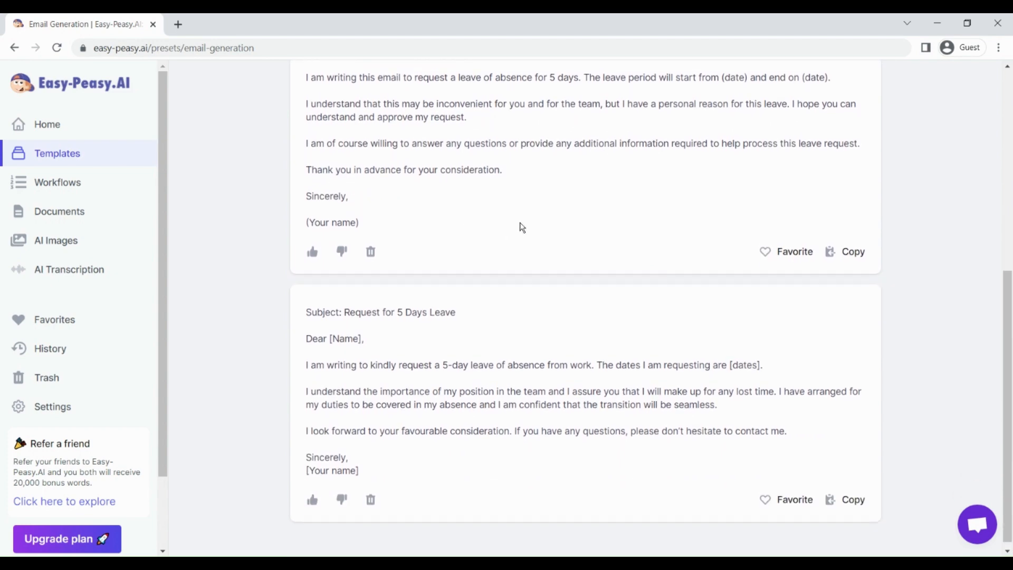
scroll(up, 3)
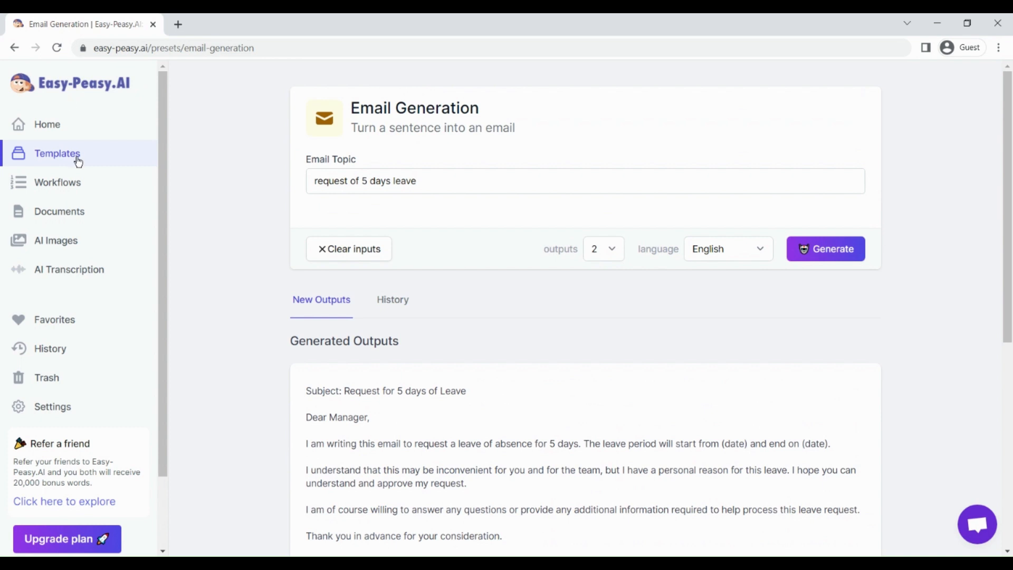
- Return to the templates gallery and locate the Startup Ideas card
click(58, 154)
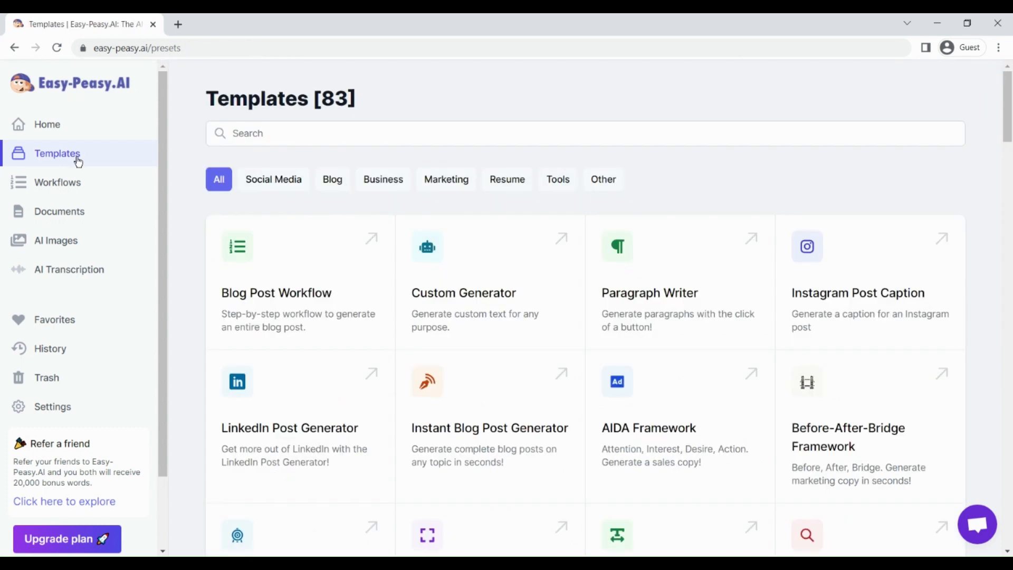
mouse_move(356, 361)
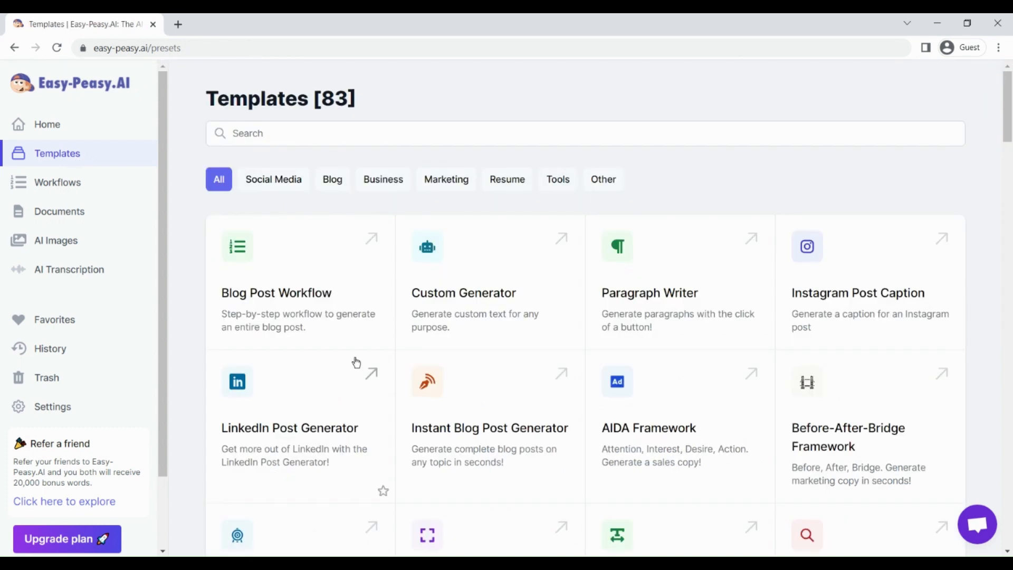
scroll(down, 3)
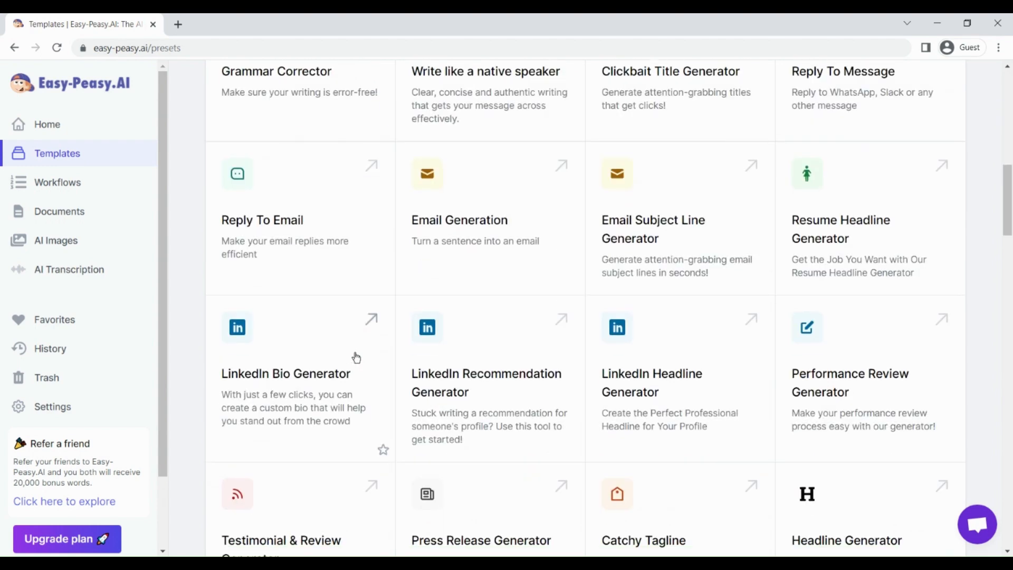
scroll(down, 3)
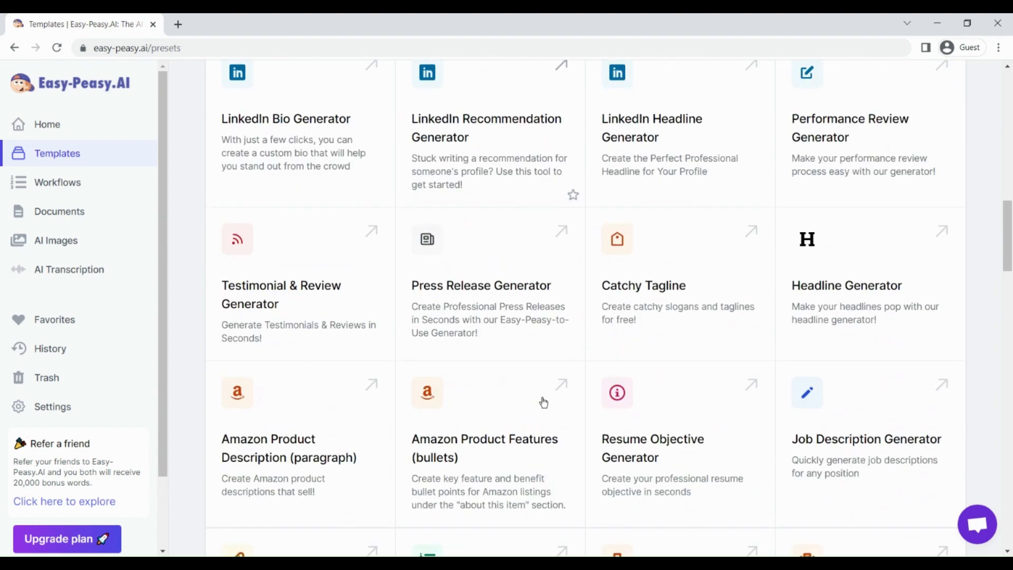
mouse_move(474, 325)
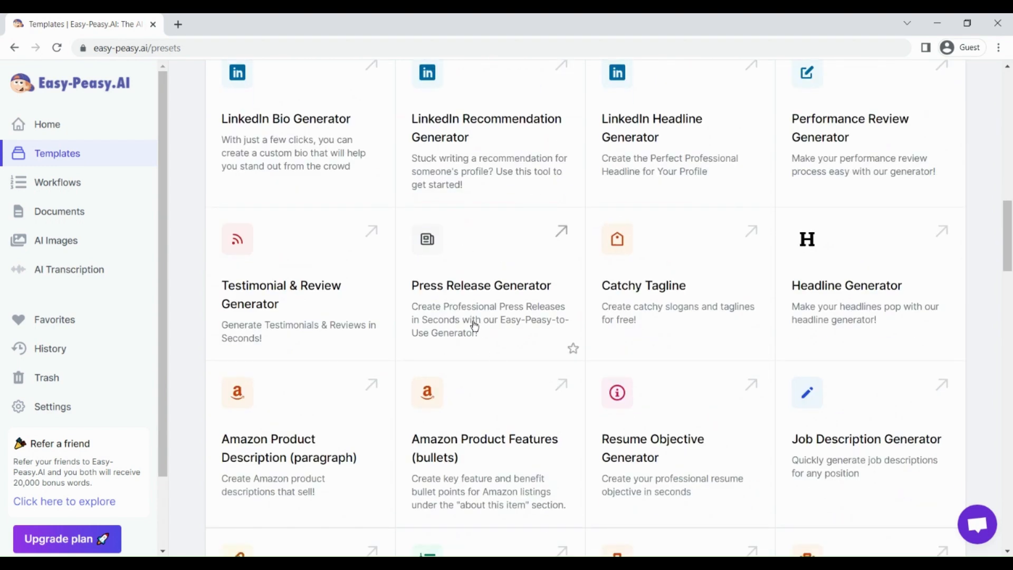
mouse_move(578, 337)
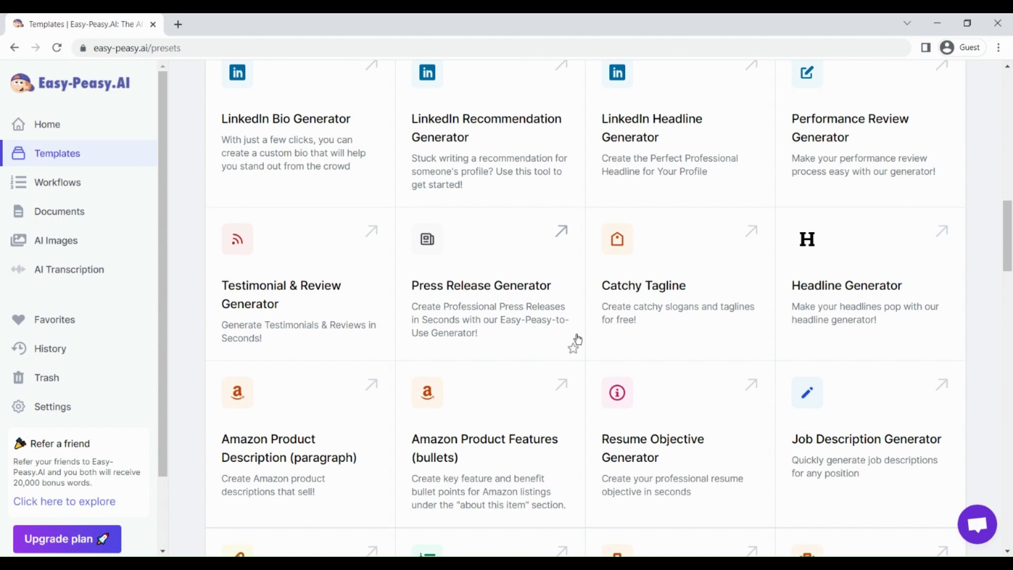
scroll(down, 3)
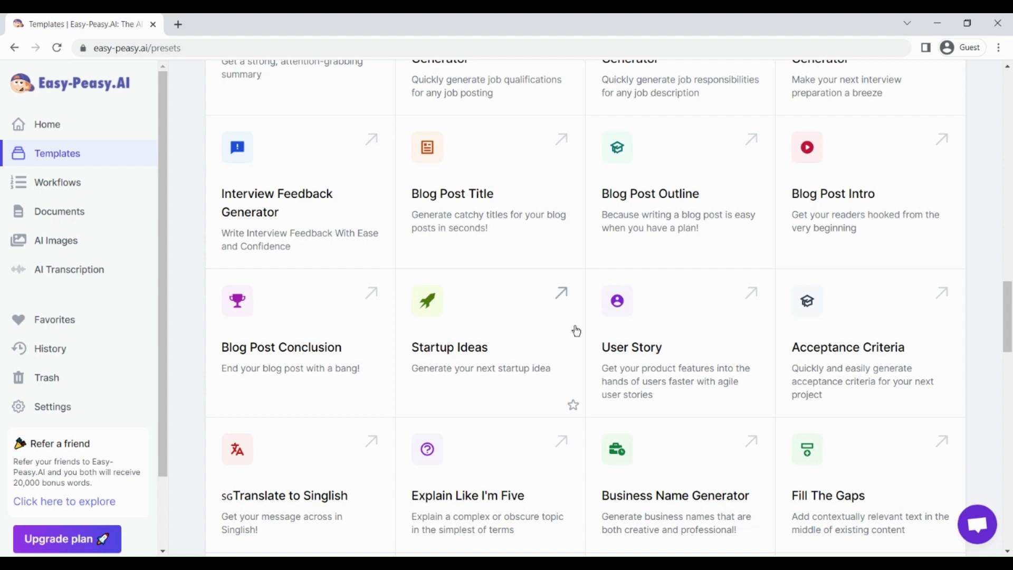
scroll(down, 3)
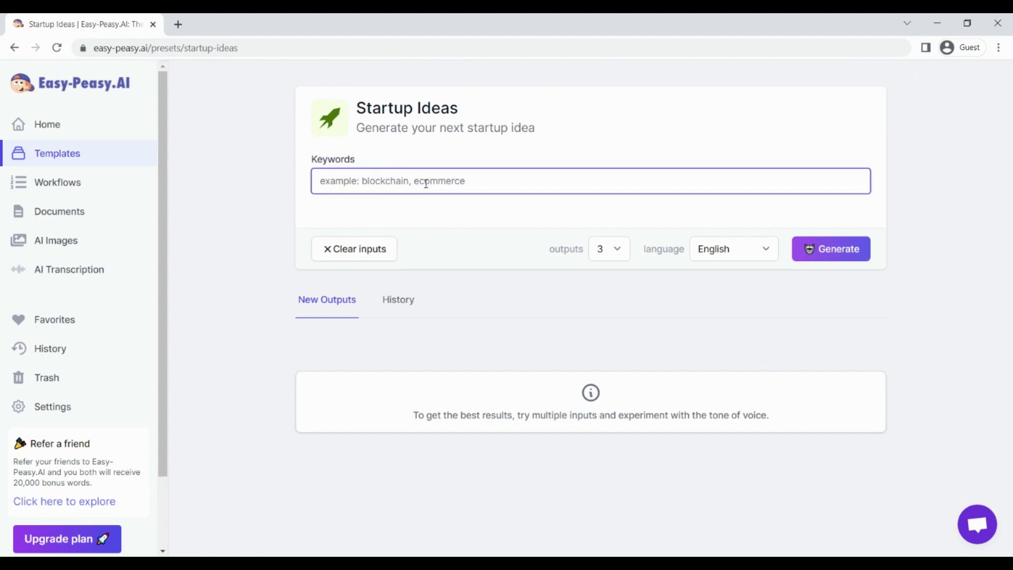
- Generate three startup ideas from the keyword 'AI' and review them
text(AI)
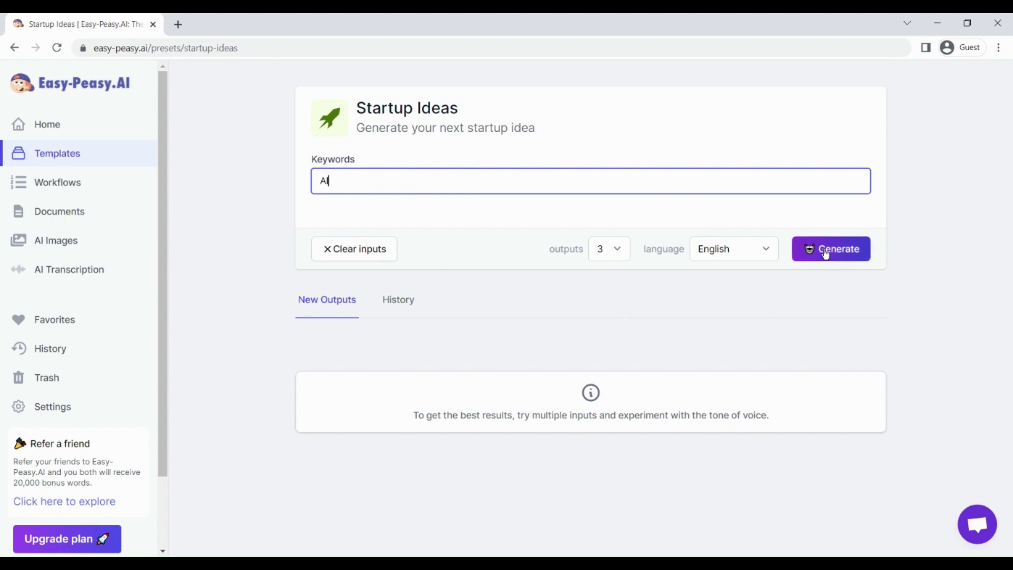
click(831, 249)
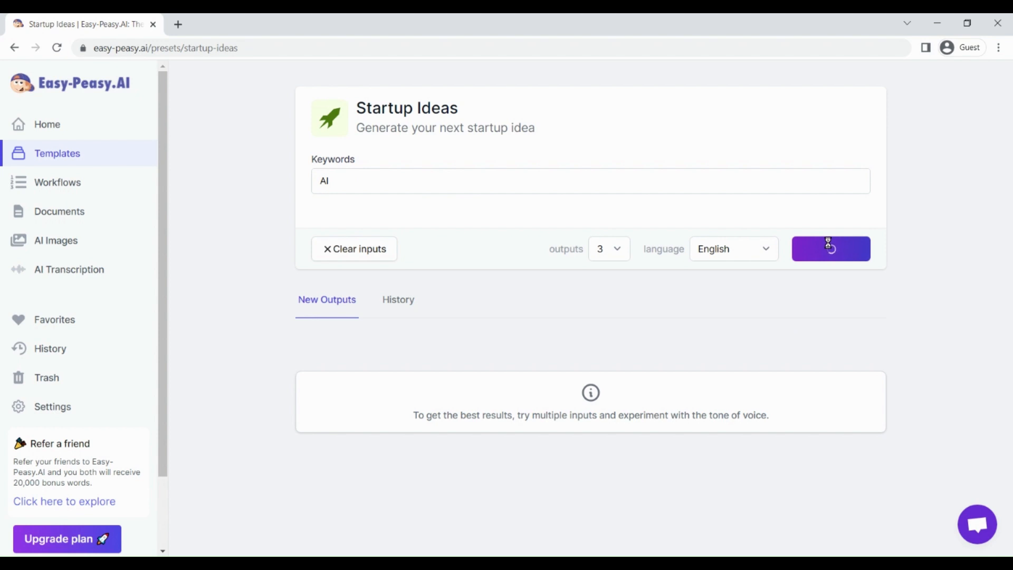
click(829, 248)
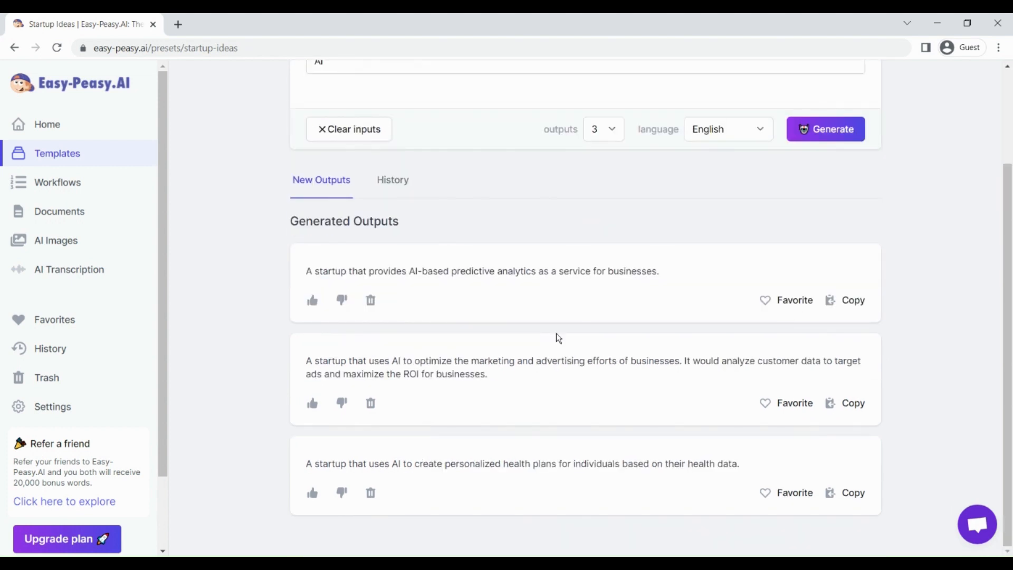
mouse_move(274, 348)
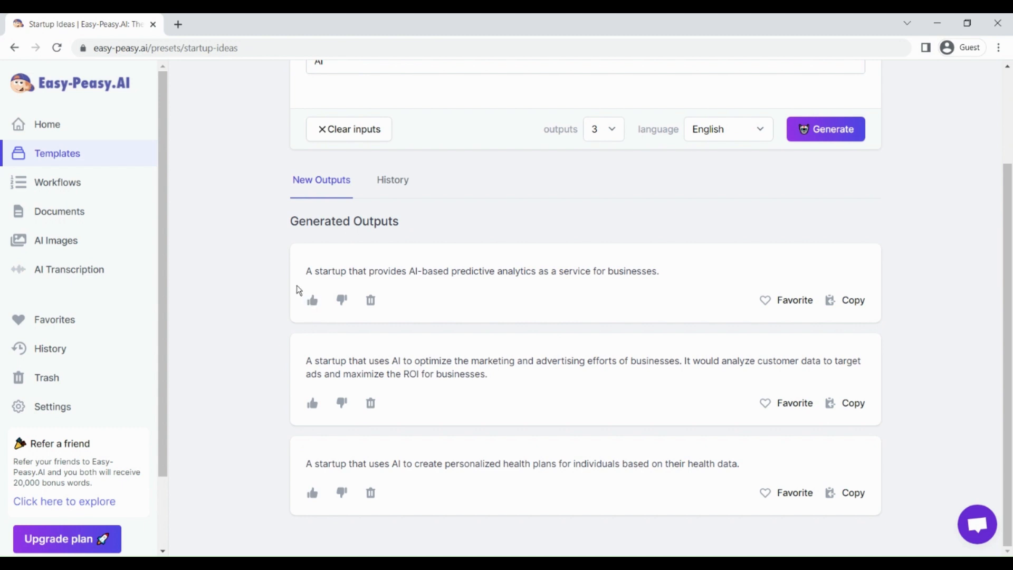
mouse_move(420, 284)
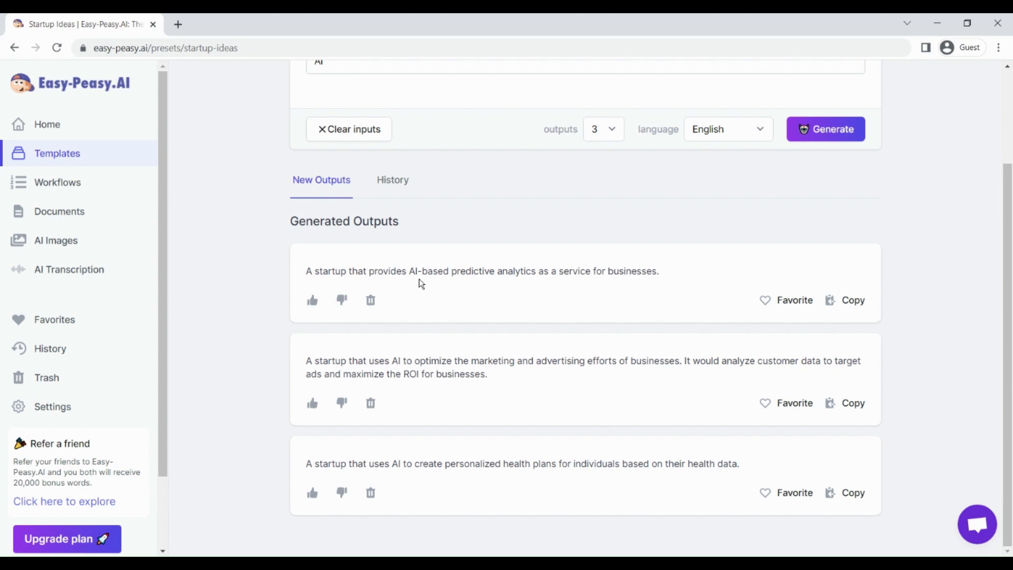
mouse_move(439, 470)
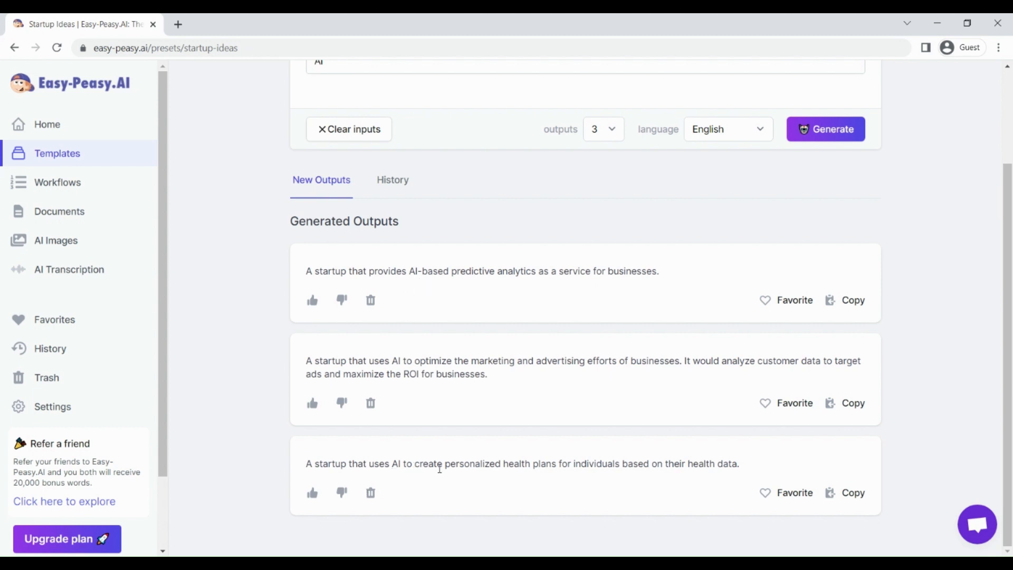
mouse_move(624, 473)
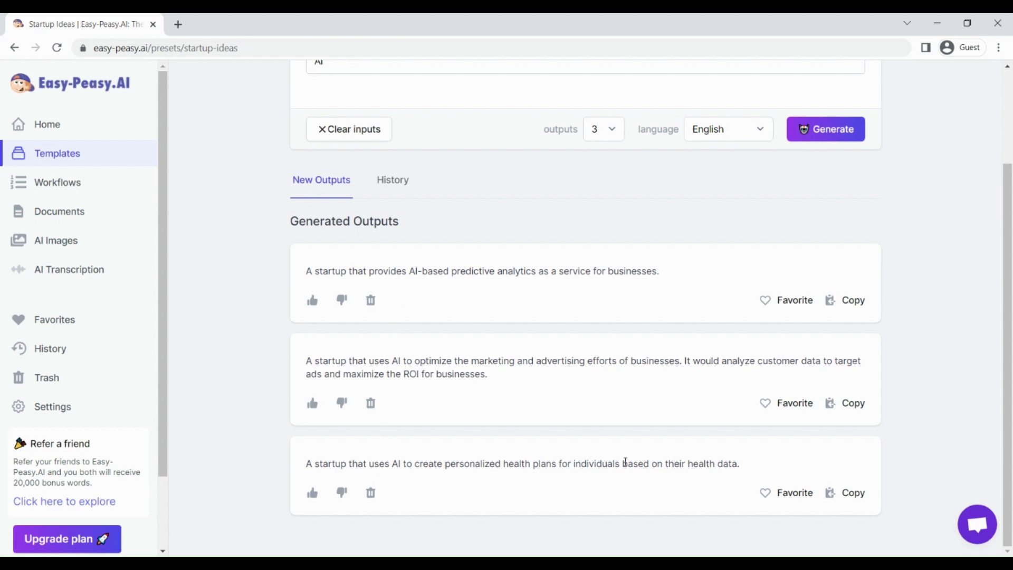
scroll(up, 3)
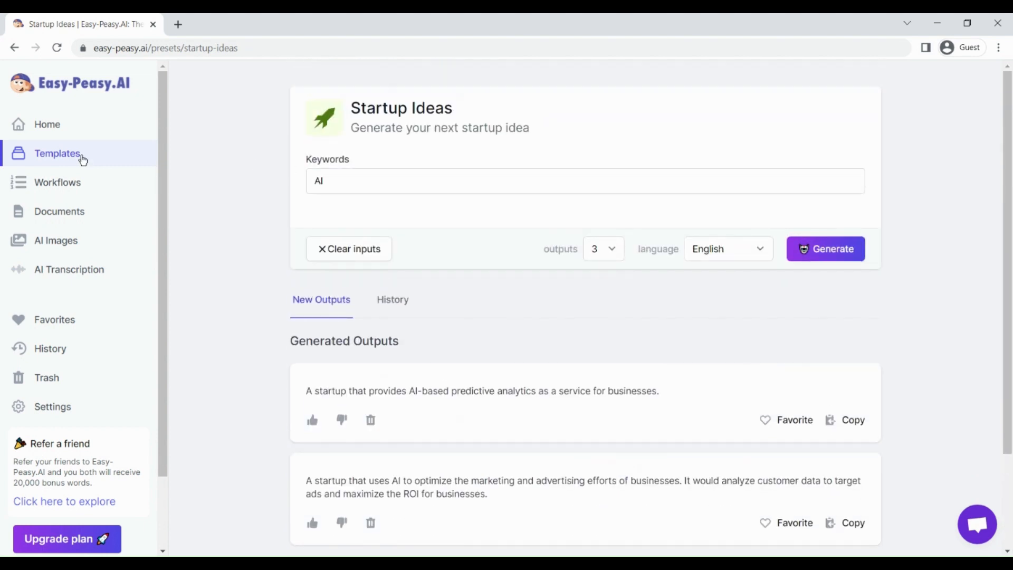
- Leave the templates gallery and bring up the AI Images generator
click(59, 154)
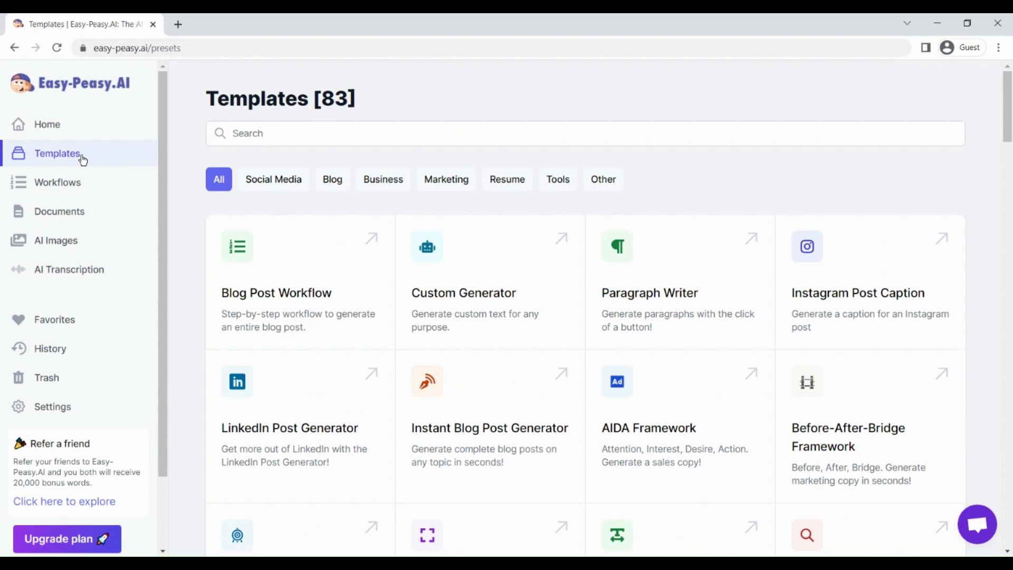
mouse_move(495, 361)
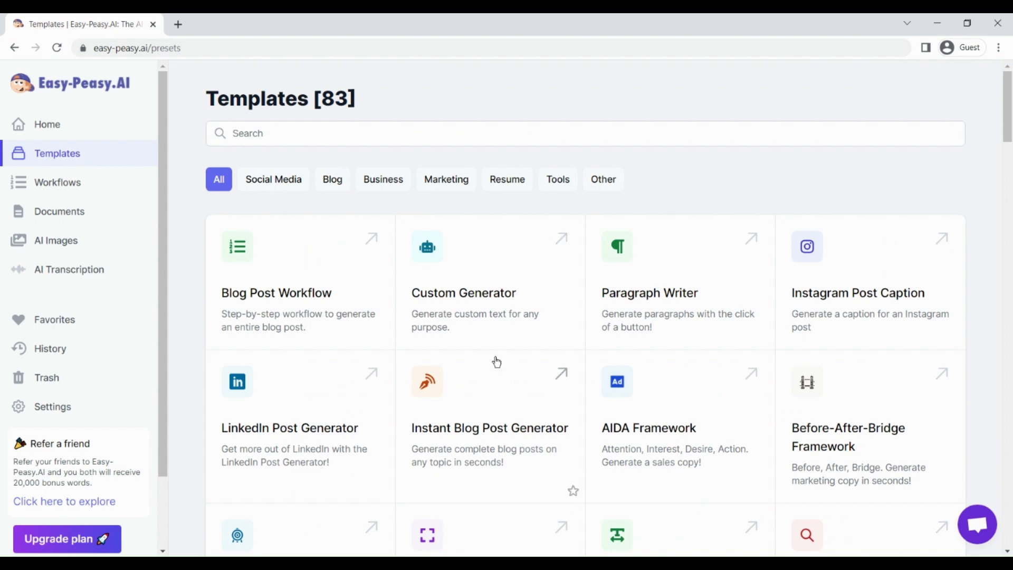
scroll(down, 3)
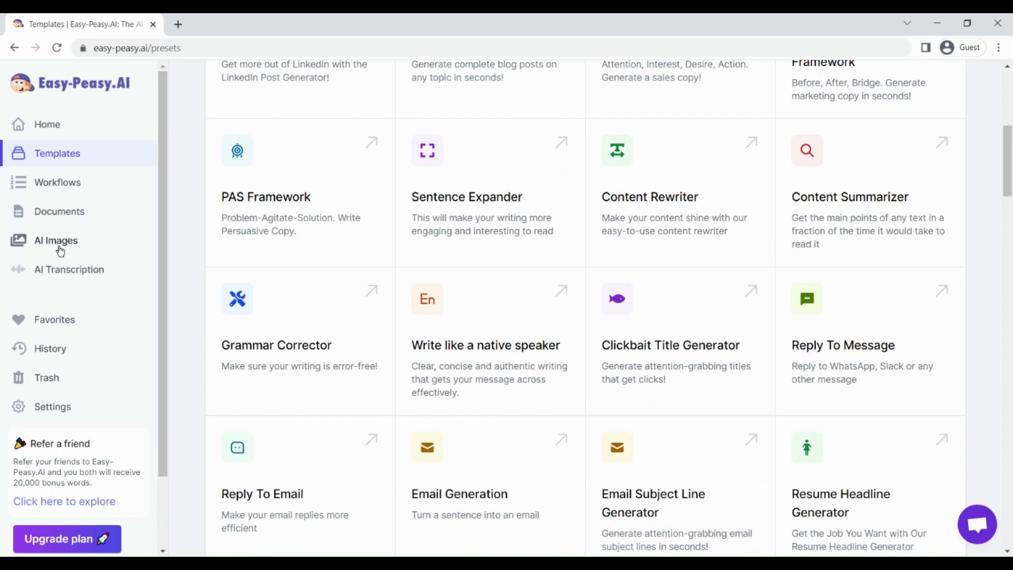
click(56, 241)
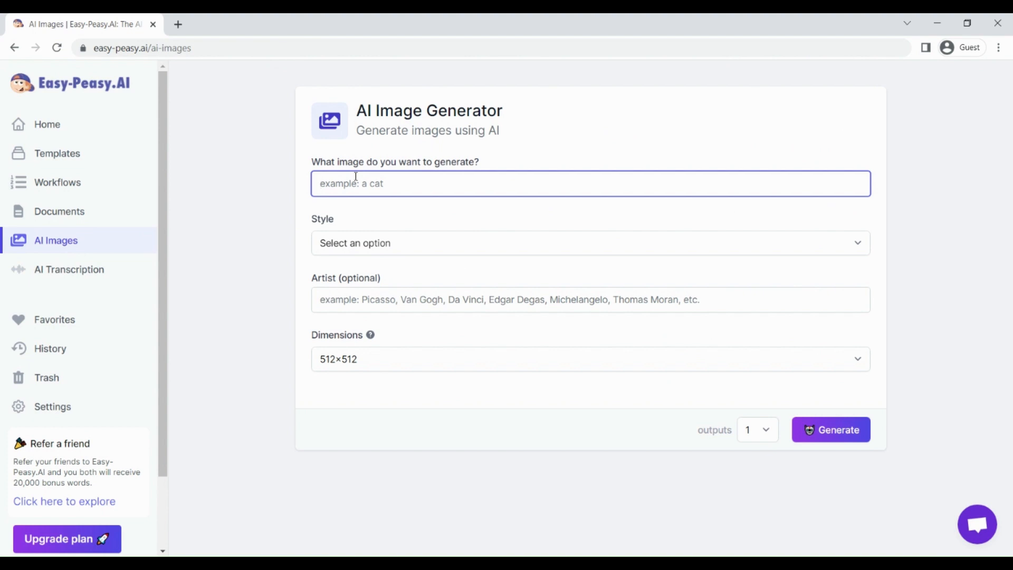
- Enter the prompt 'tiger', set Style to None and keep 512×512 dimensions
text(tiger)
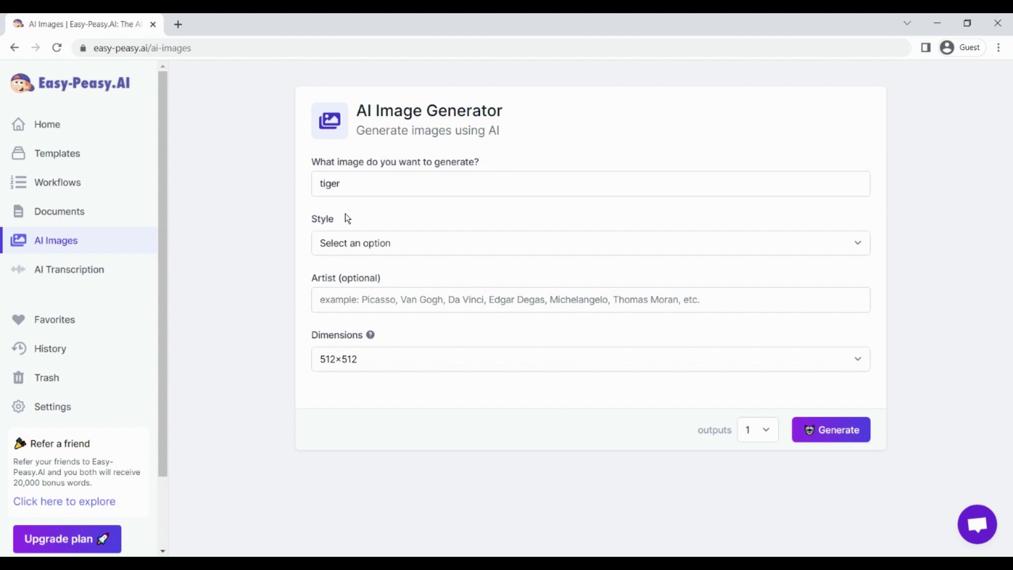
click(588, 240)
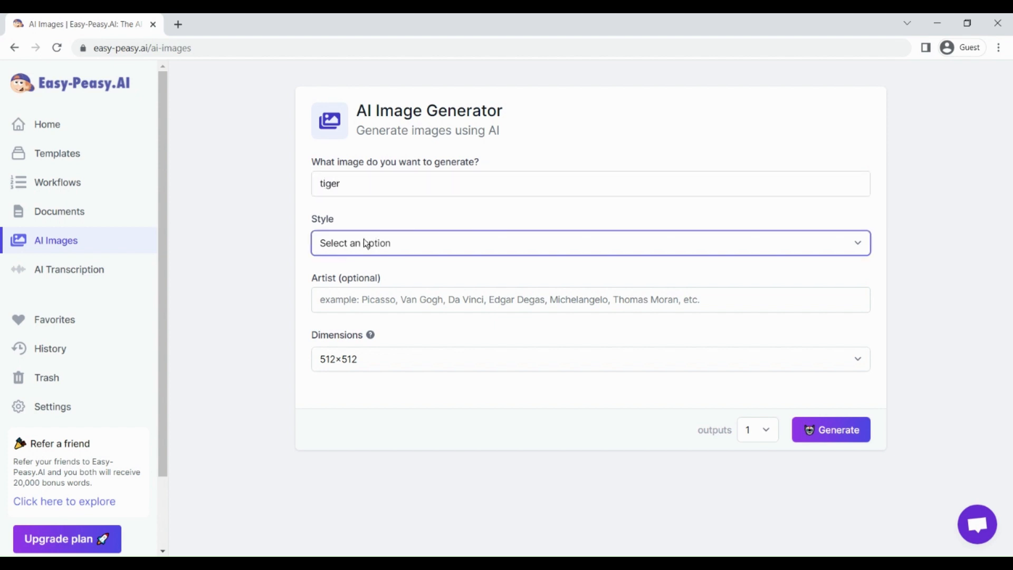
mouse_move(354, 248)
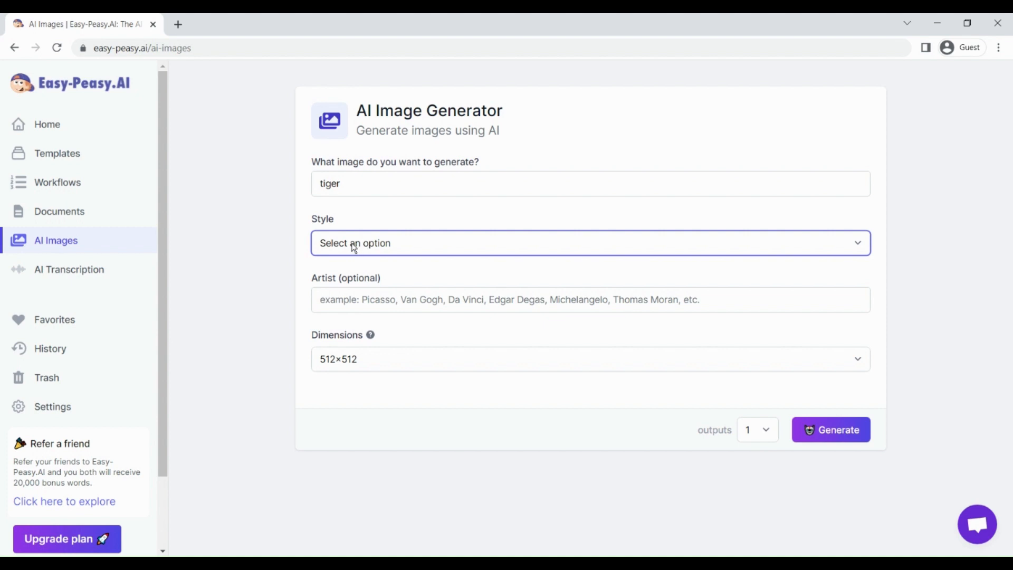
click(589, 184)
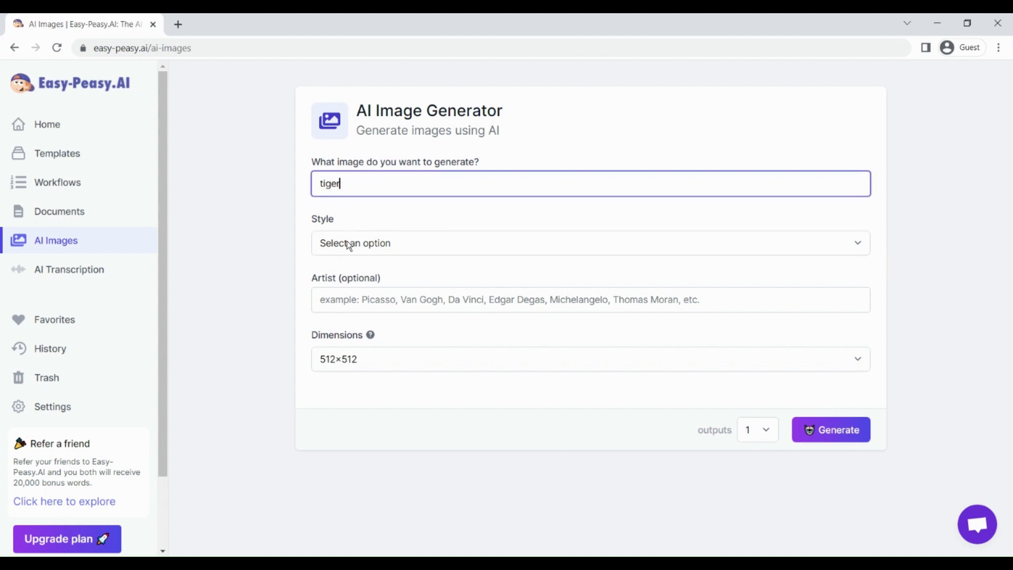
click(589, 232)
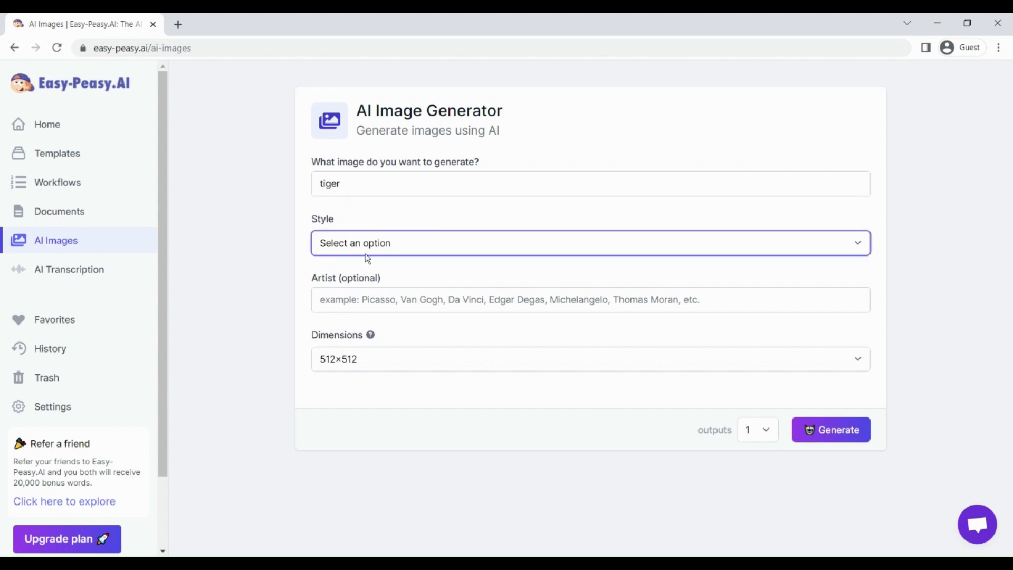
click(589, 248)
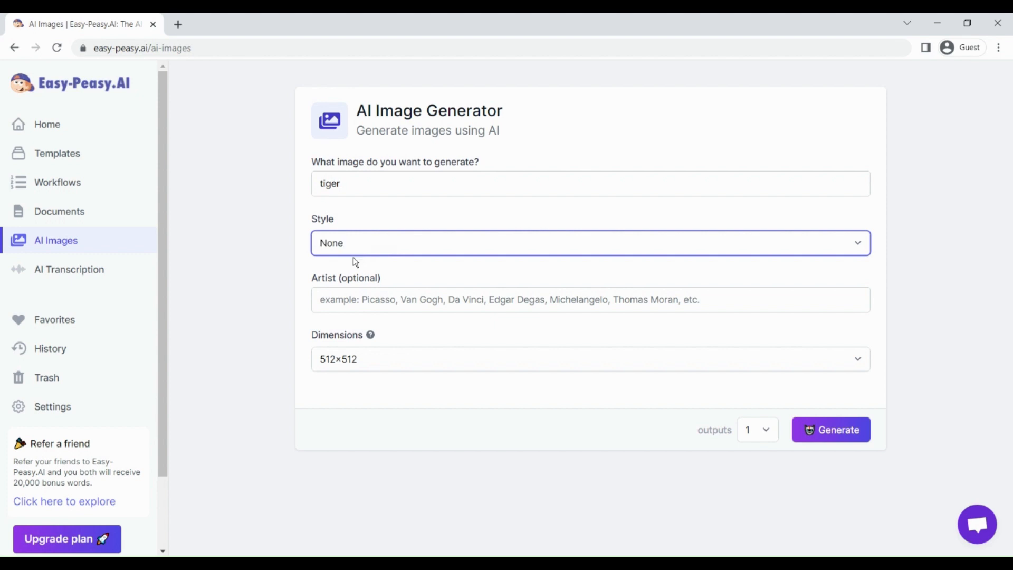
click(588, 300)
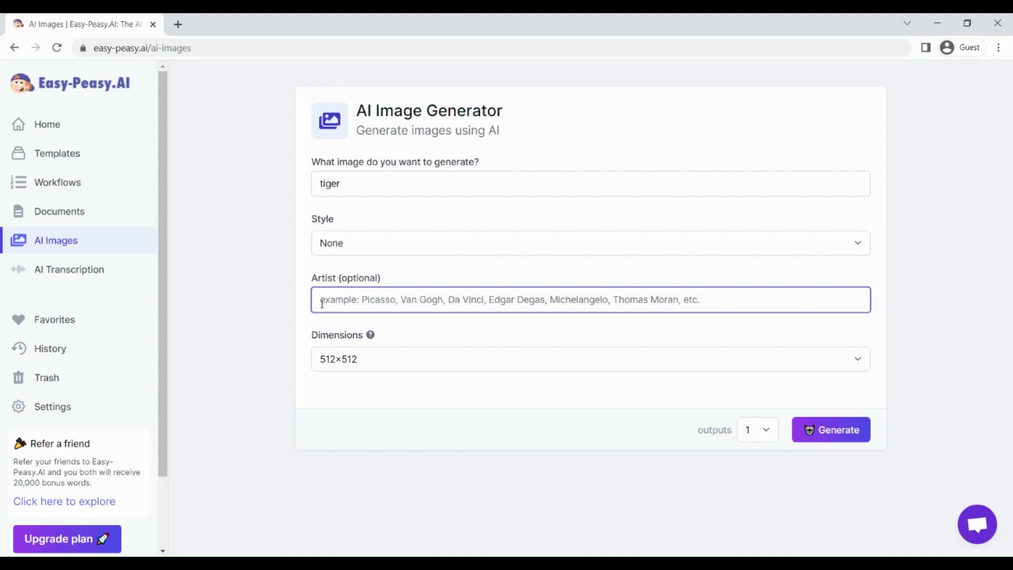
mouse_move(335, 370)
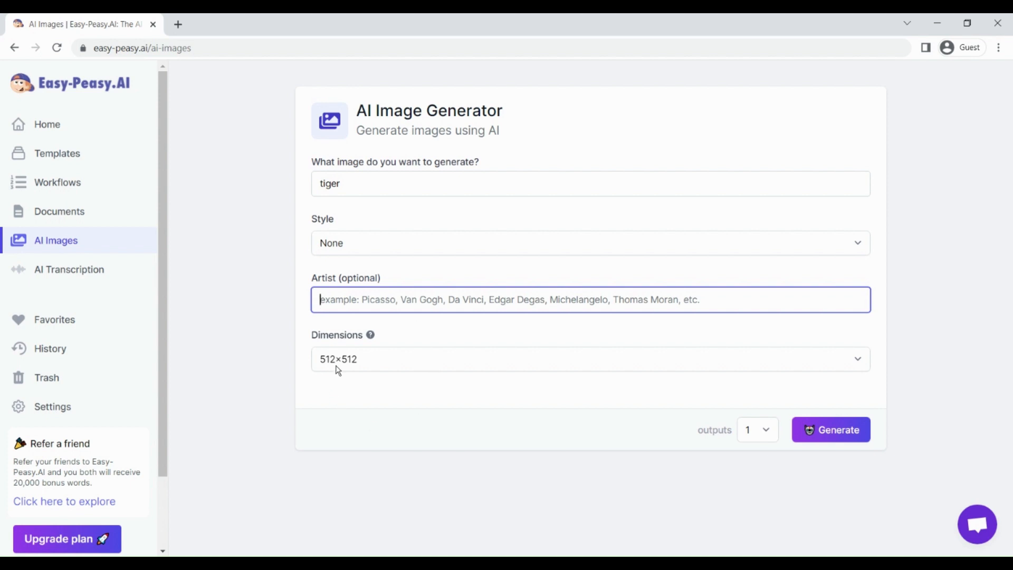
click(584, 366)
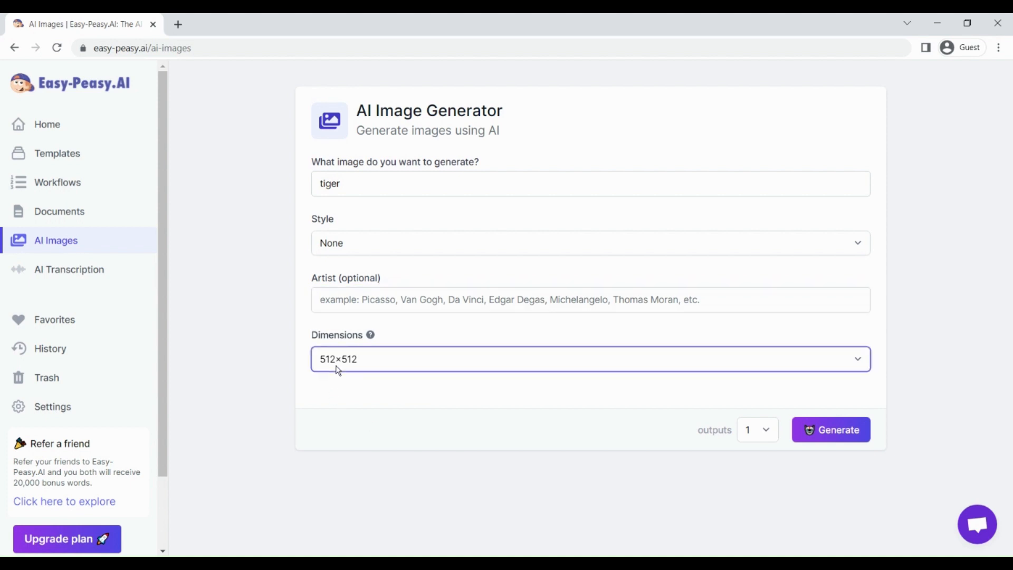
- Generate the tiger image and scroll to the result
click(832, 429)
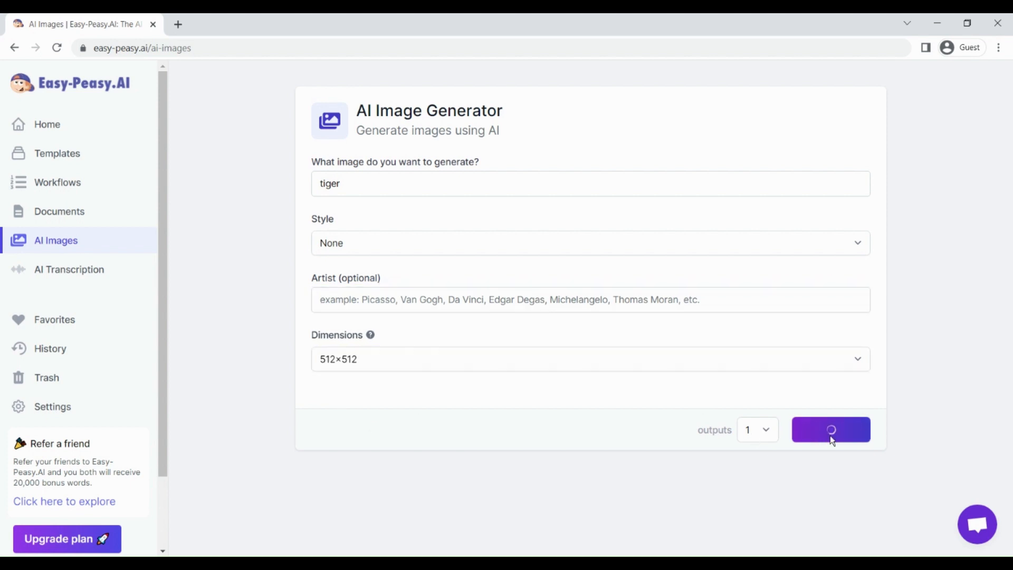
mouse_move(531, 406)
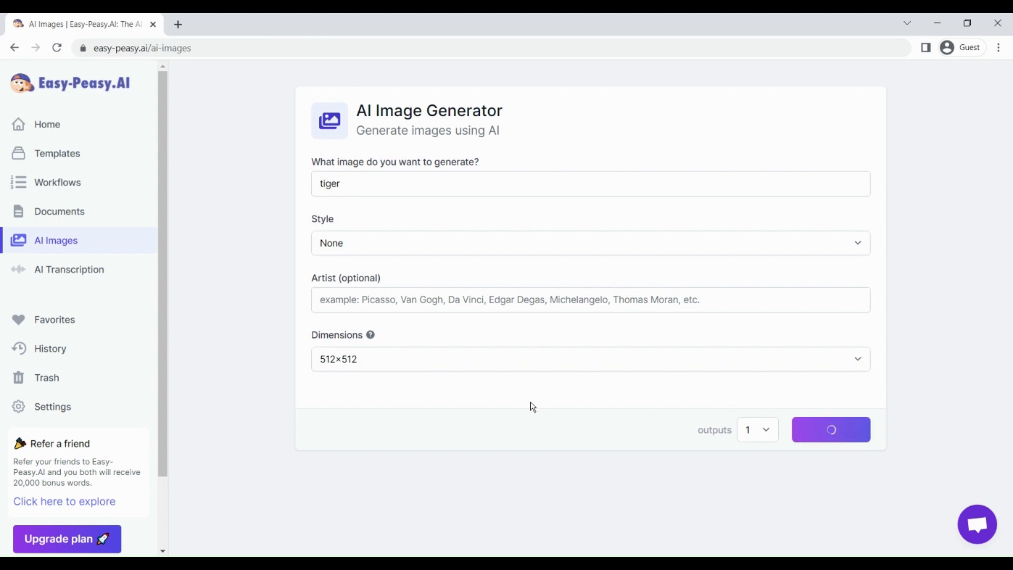
click(832, 429)
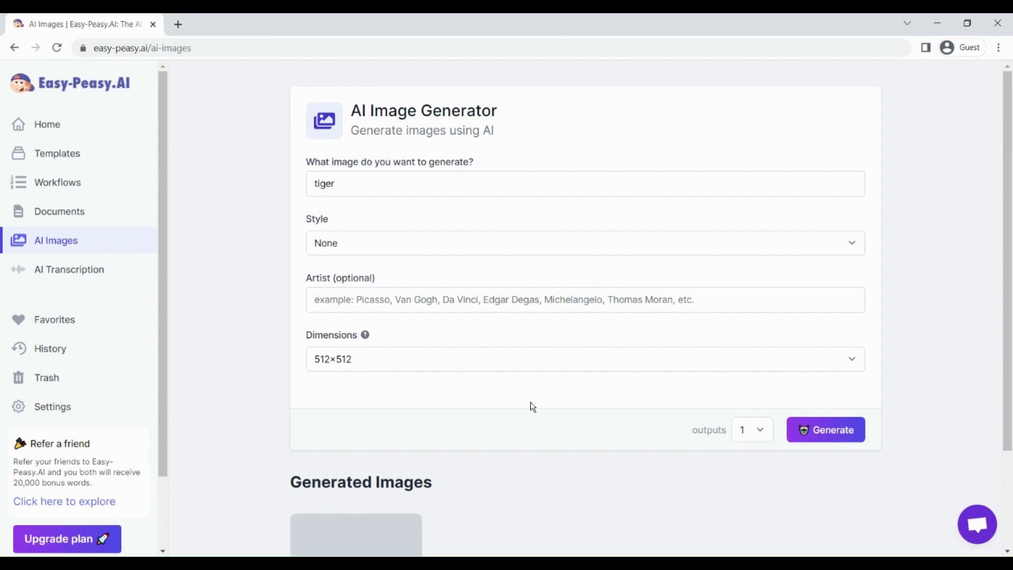
scroll(down, 3)
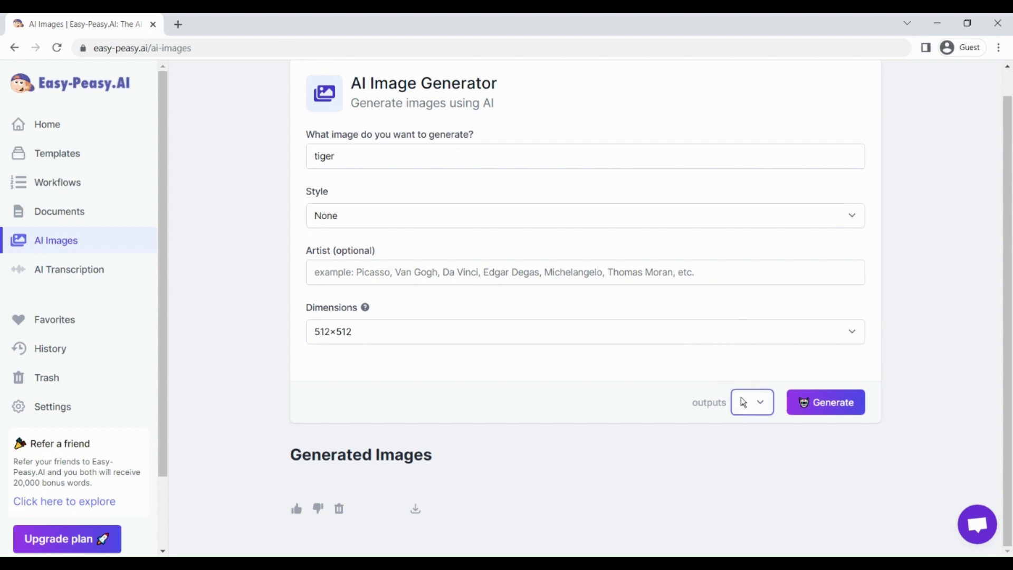
click(825, 402)
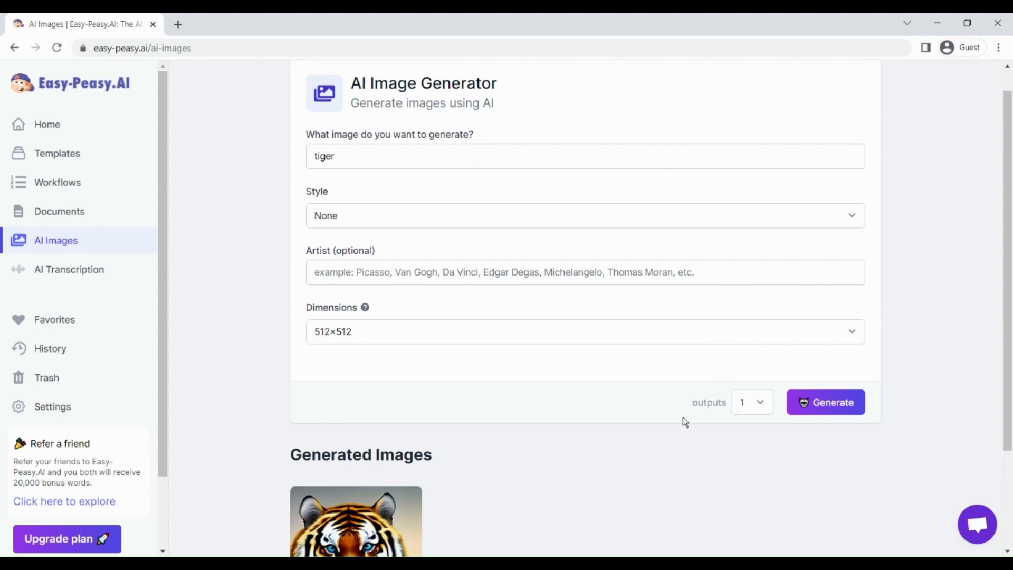
scroll(down, 3)
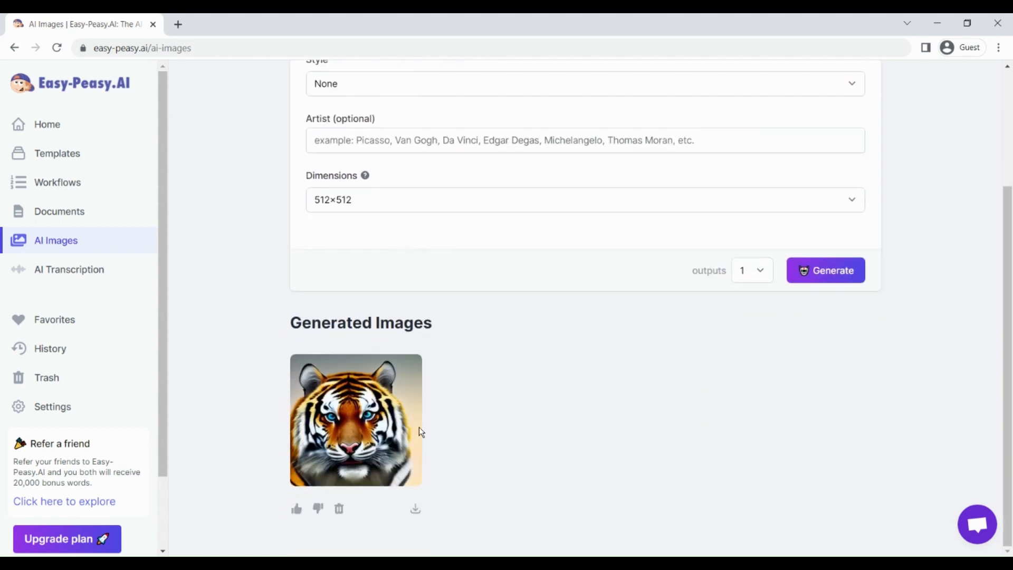
mouse_move(340, 422)
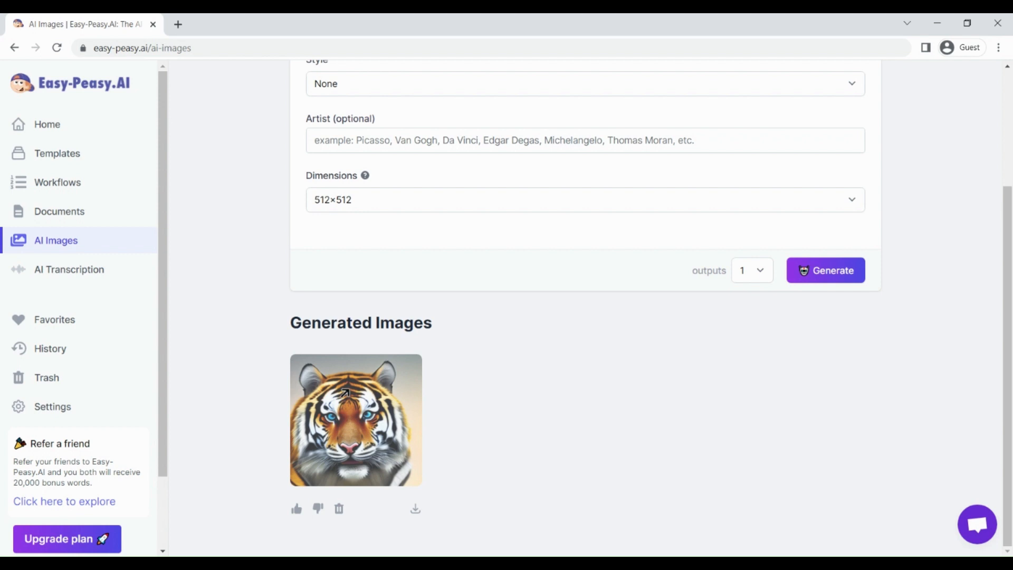
- View the generated tiger portrait full size in its own browser tab
click(348, 420)
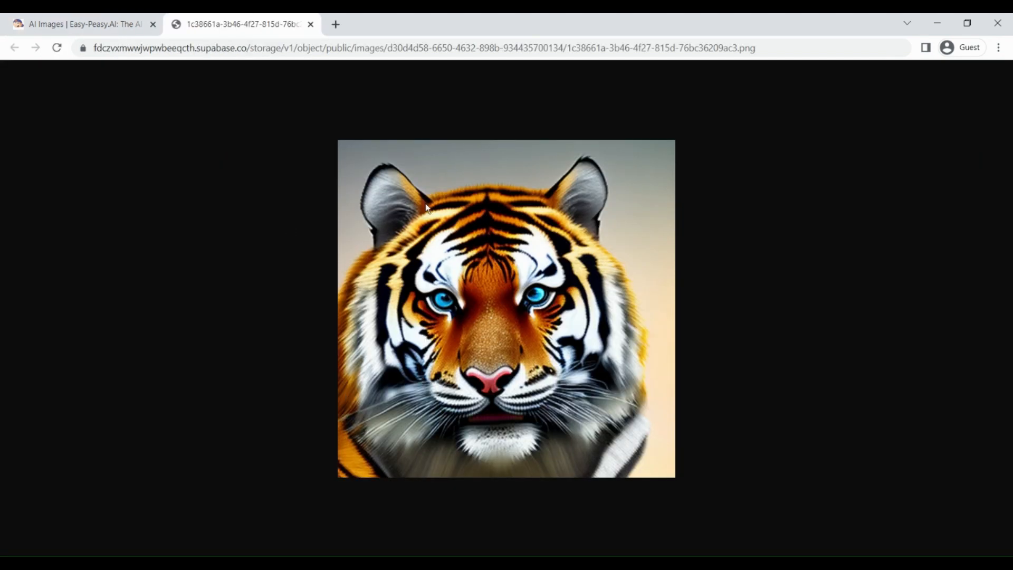
mouse_move(511, 262)
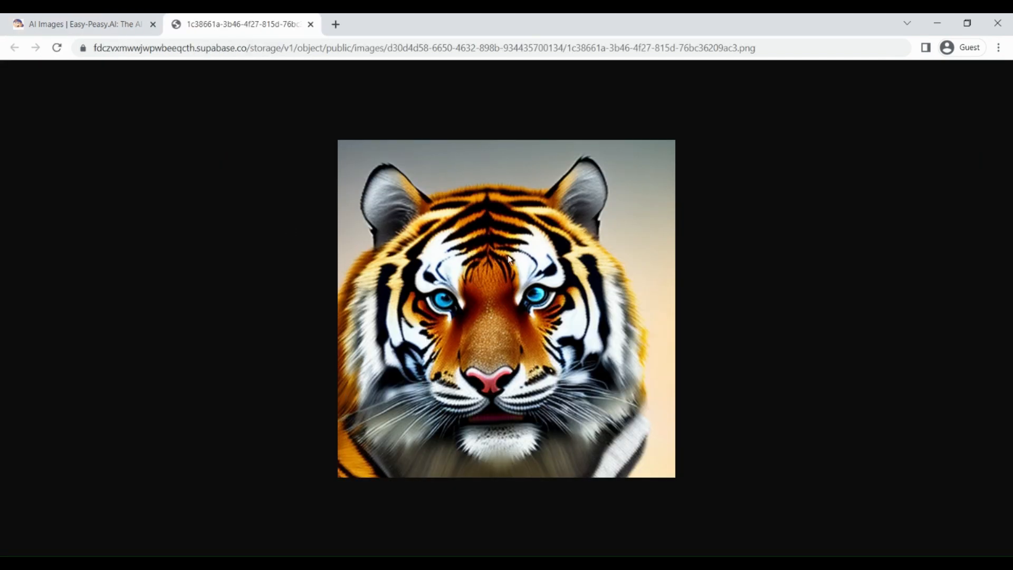
mouse_move(538, 269)
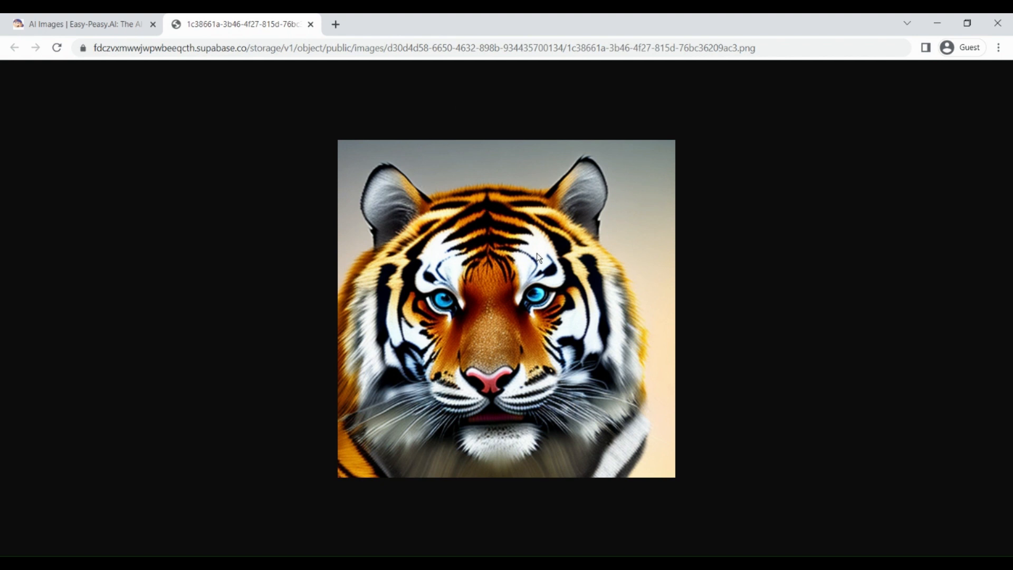
mouse_move(554, 300)
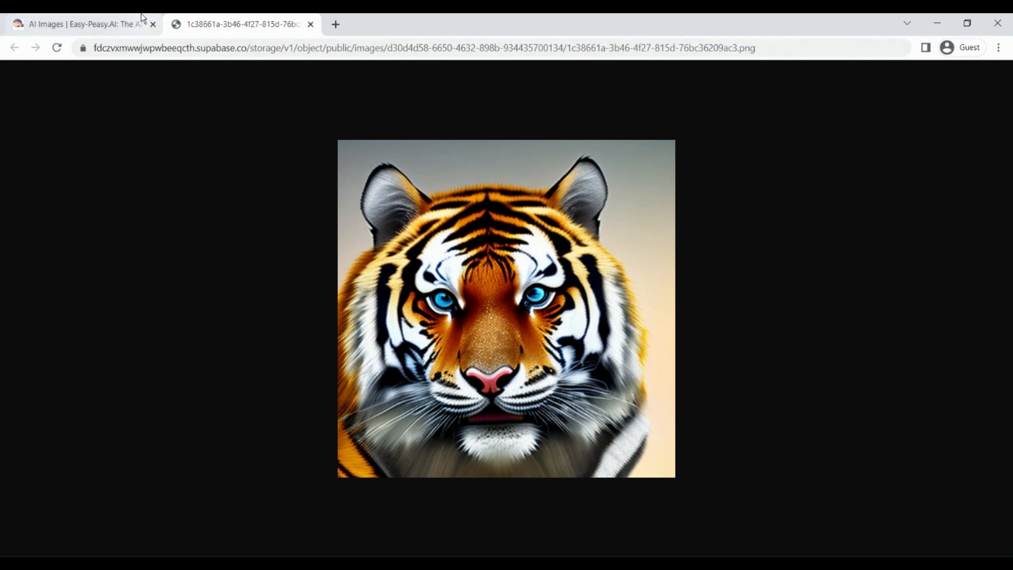
- Back in the image generator, change the prompt to 'tiger as superman'
click(79, 24)
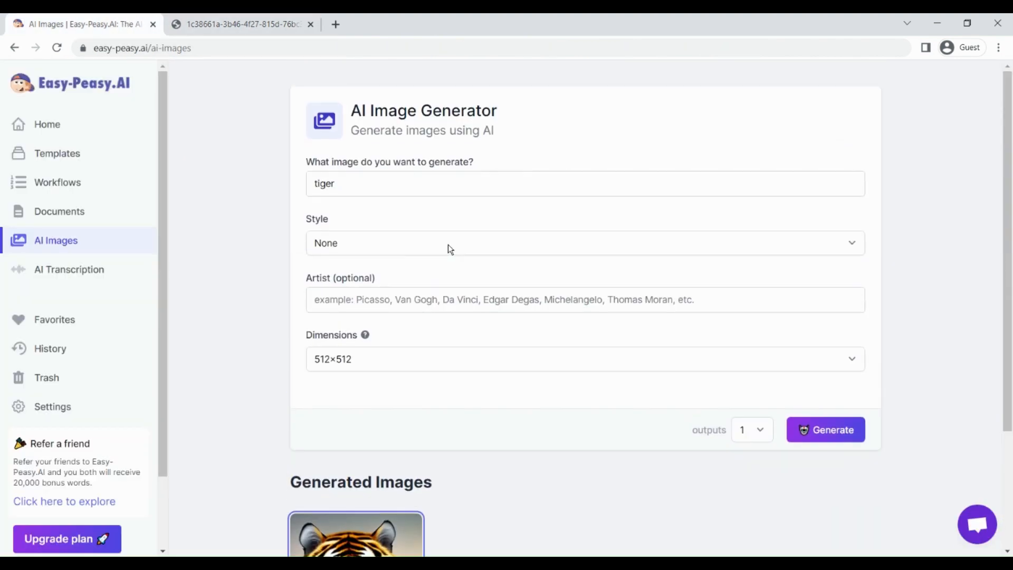
click(410, 184)
text( in)
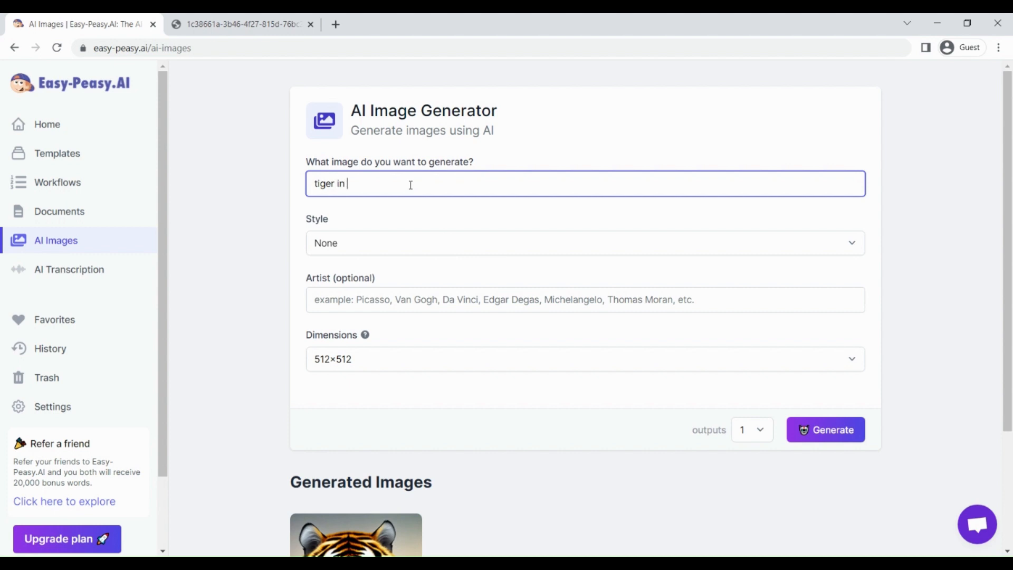
text(heo)
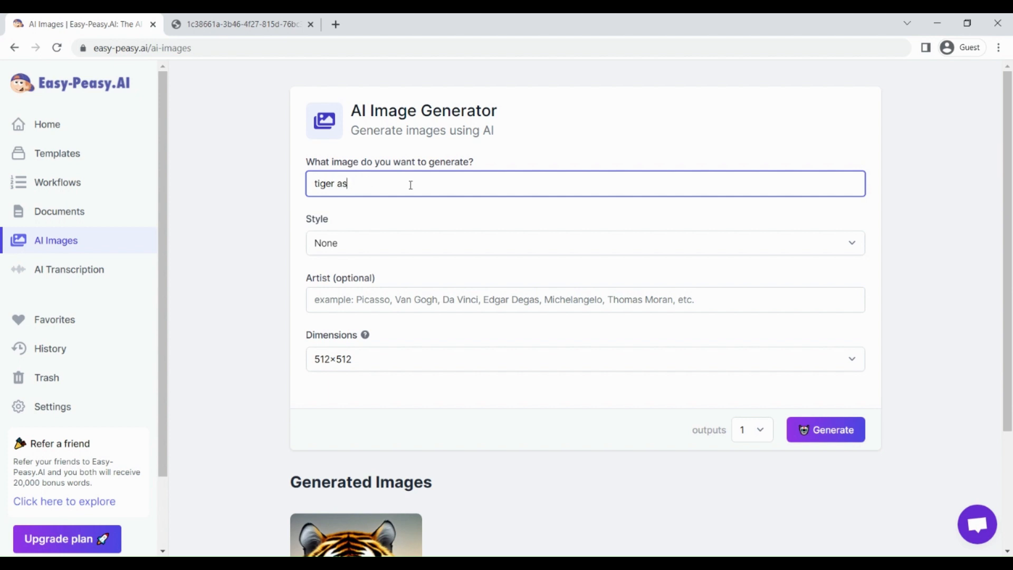
text(super)
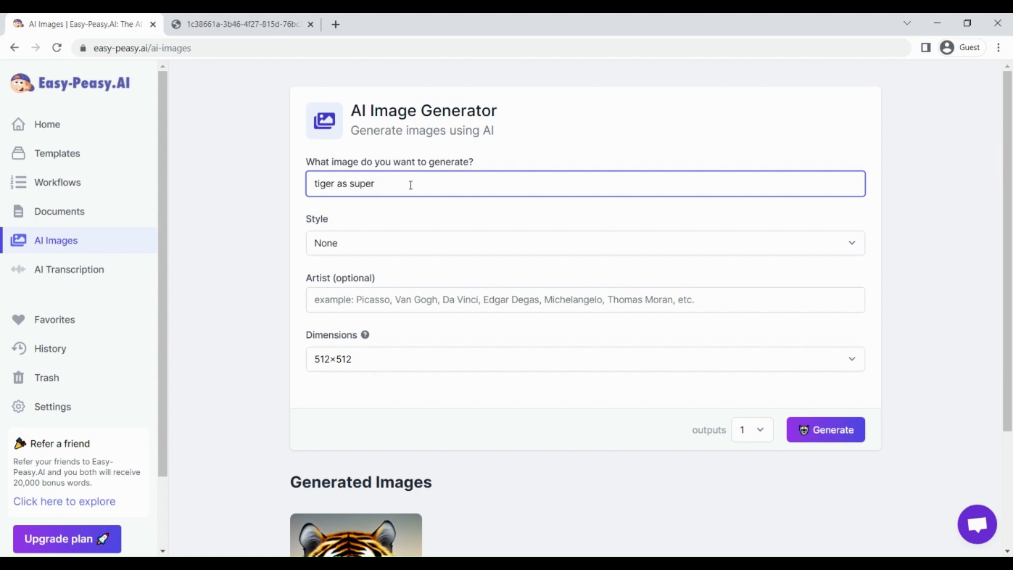
text(man)
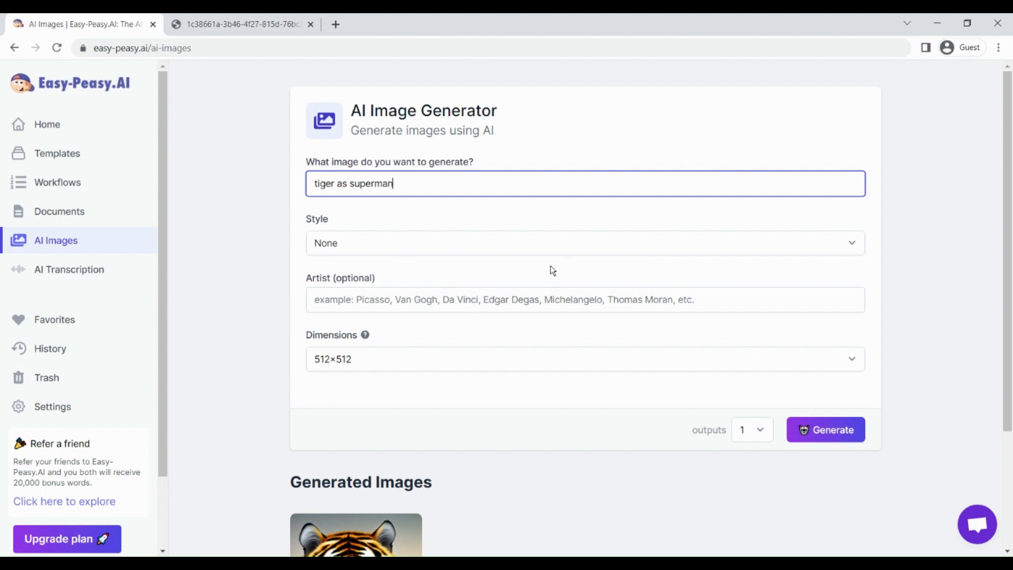
- Generate the tiger-as-superman image beside the original tiger portrait
scroll(down, 3)
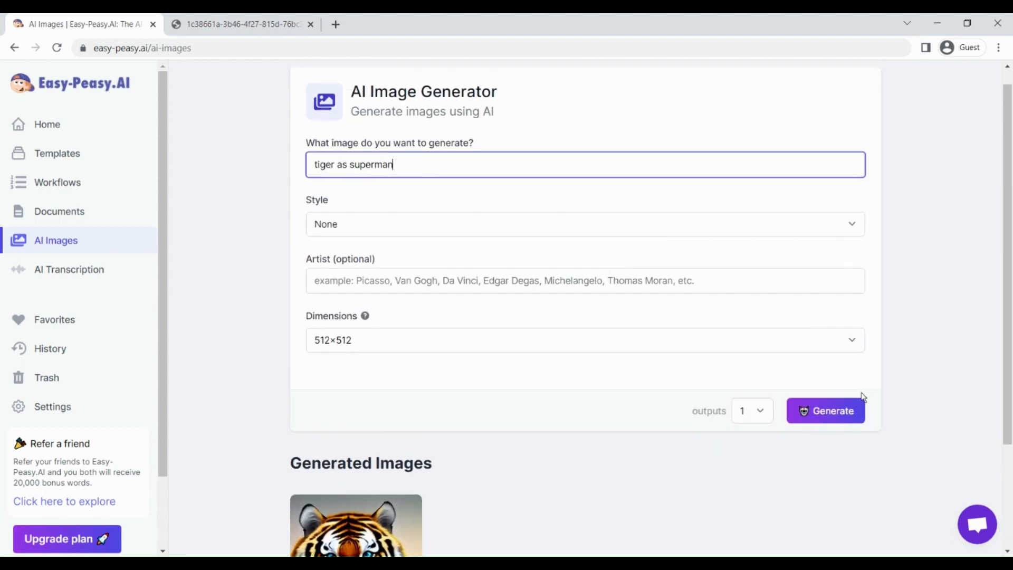
click(825, 411)
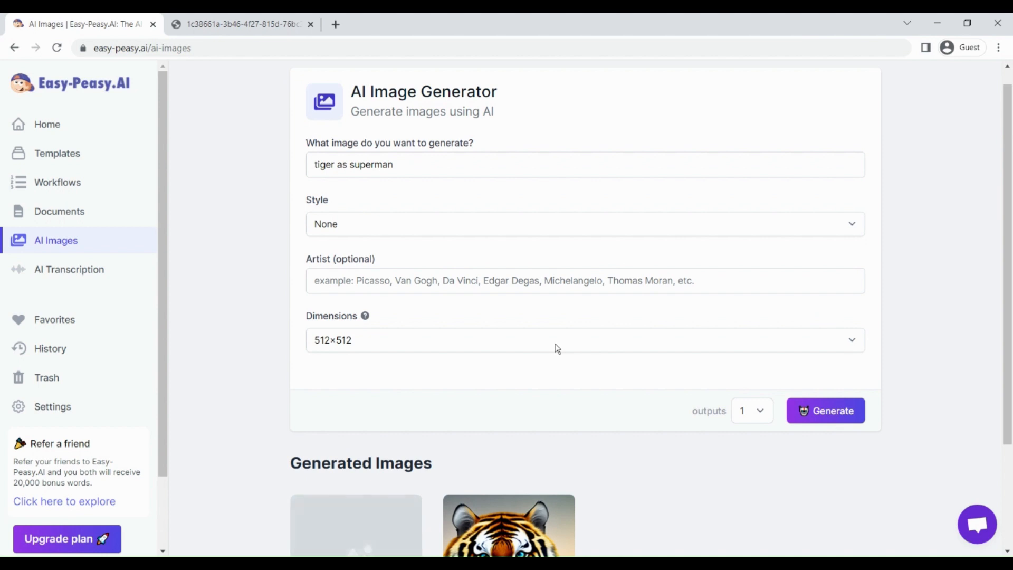
scroll(down, 3)
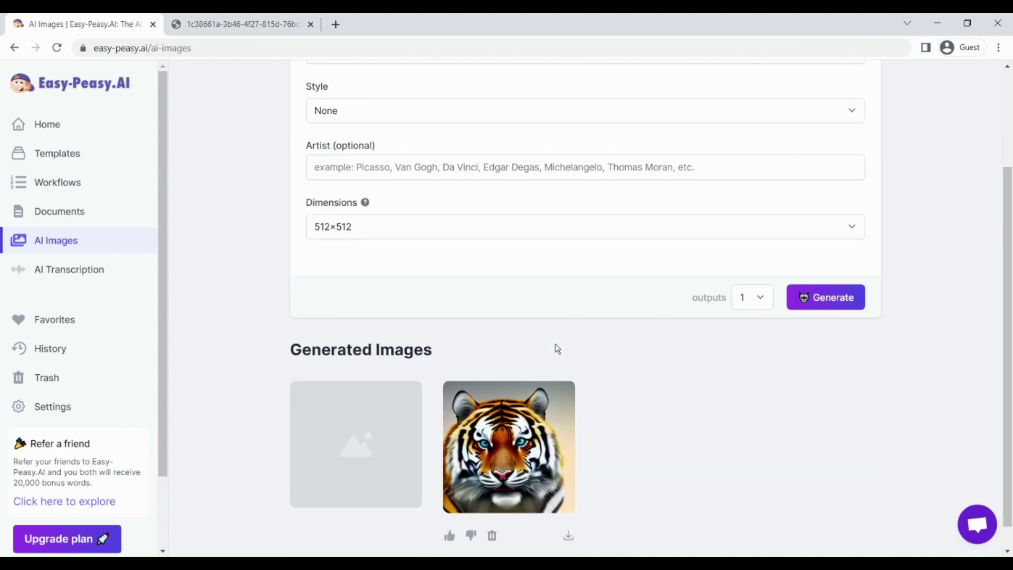
scroll(down, 3)
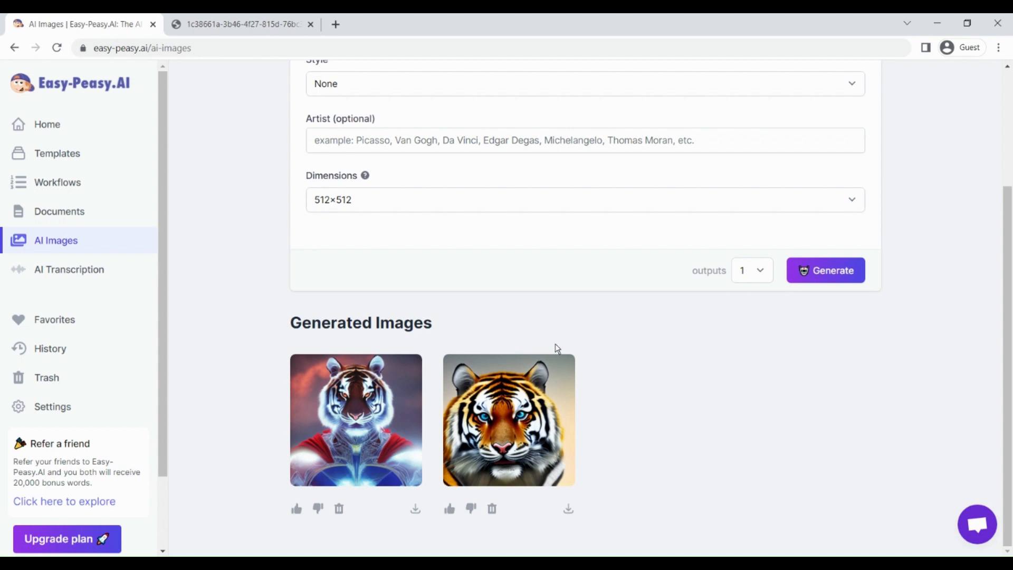
click(356, 418)
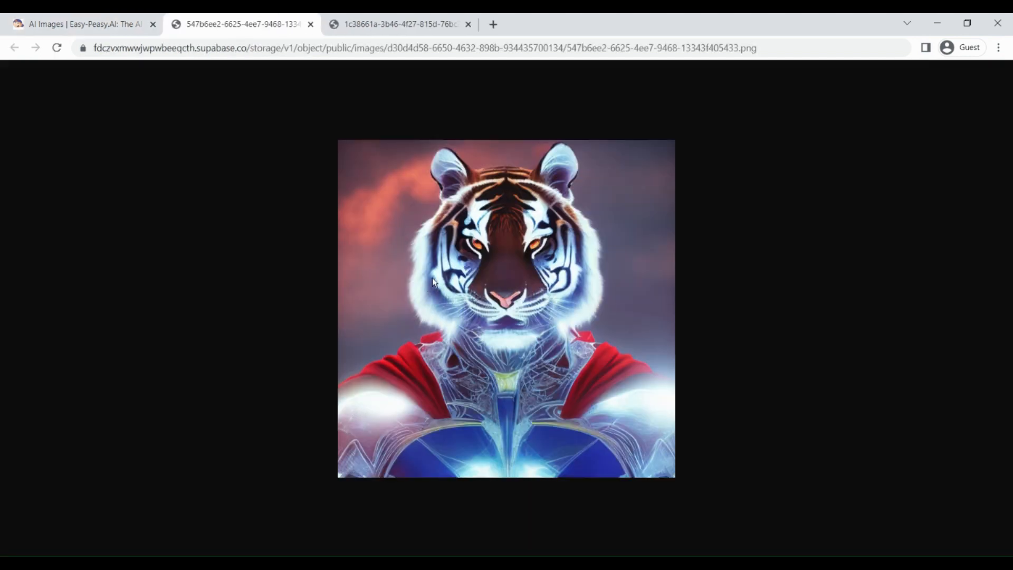
mouse_move(530, 260)
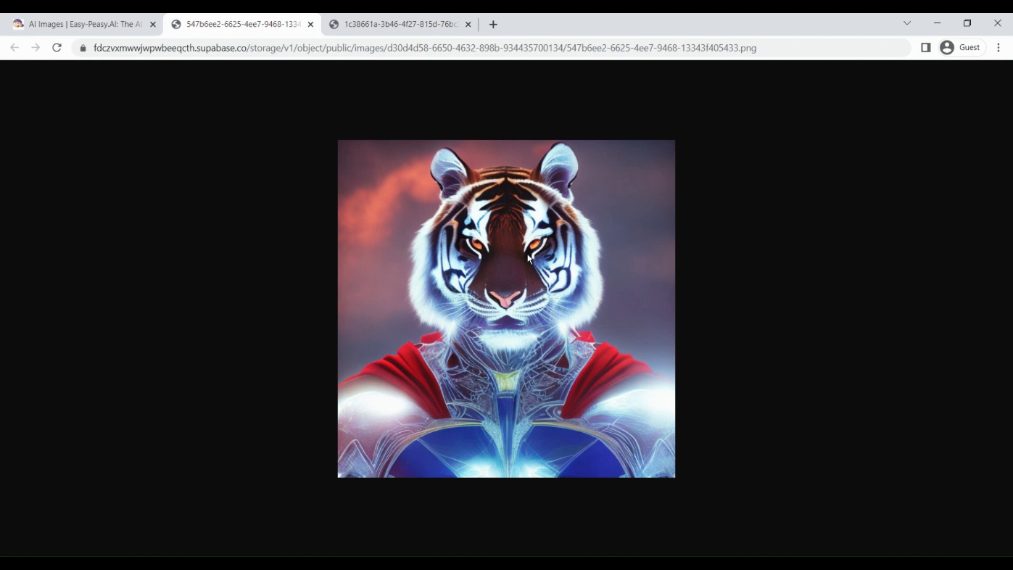
mouse_move(520, 299)
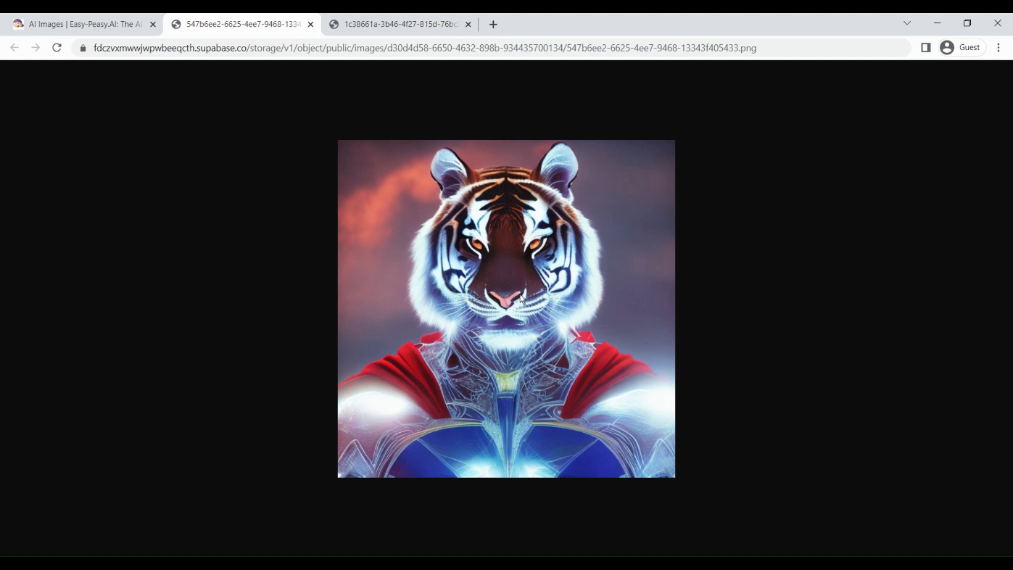
mouse_move(331, 186)
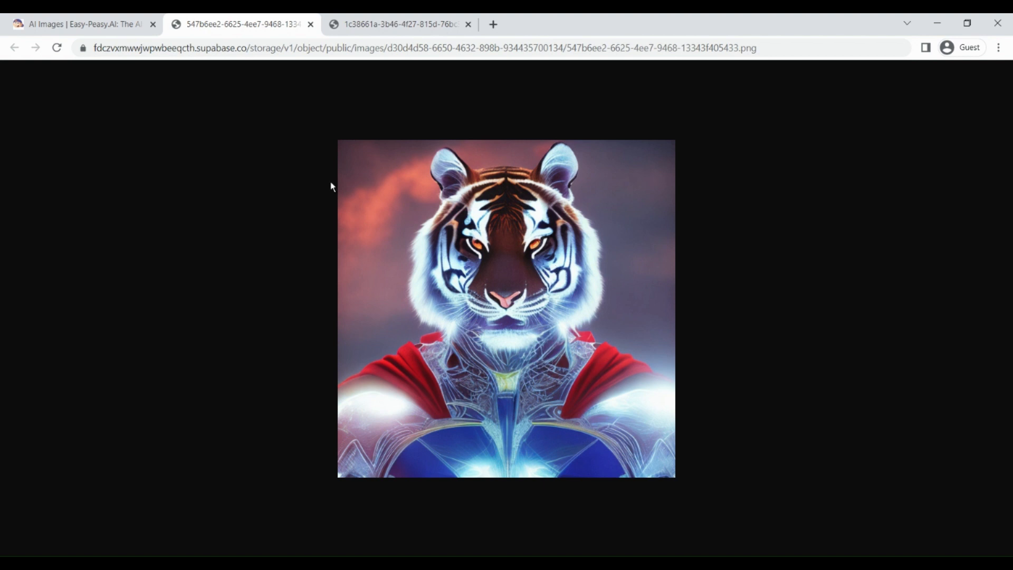
click(79, 26)
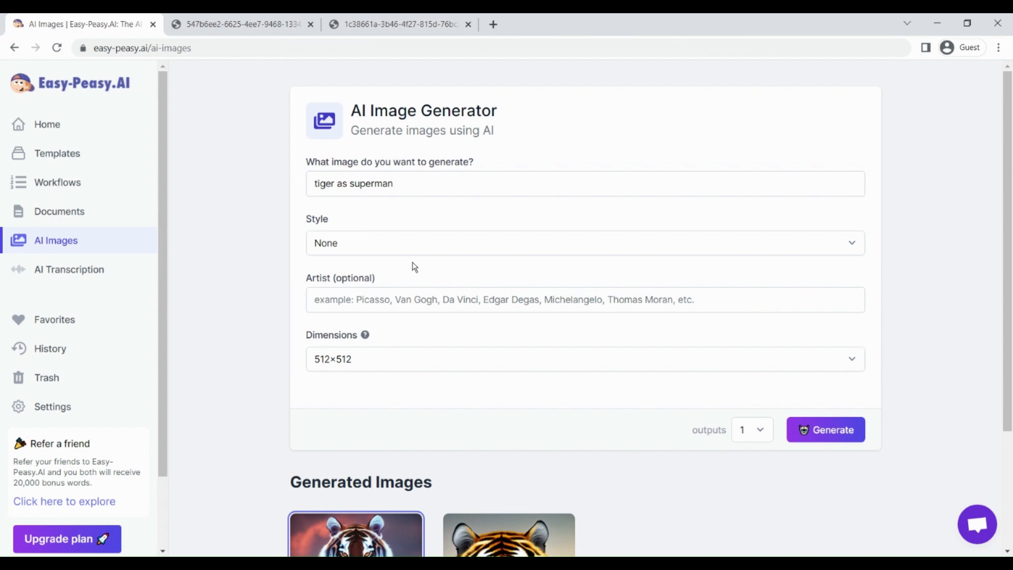
scroll(down, 3)
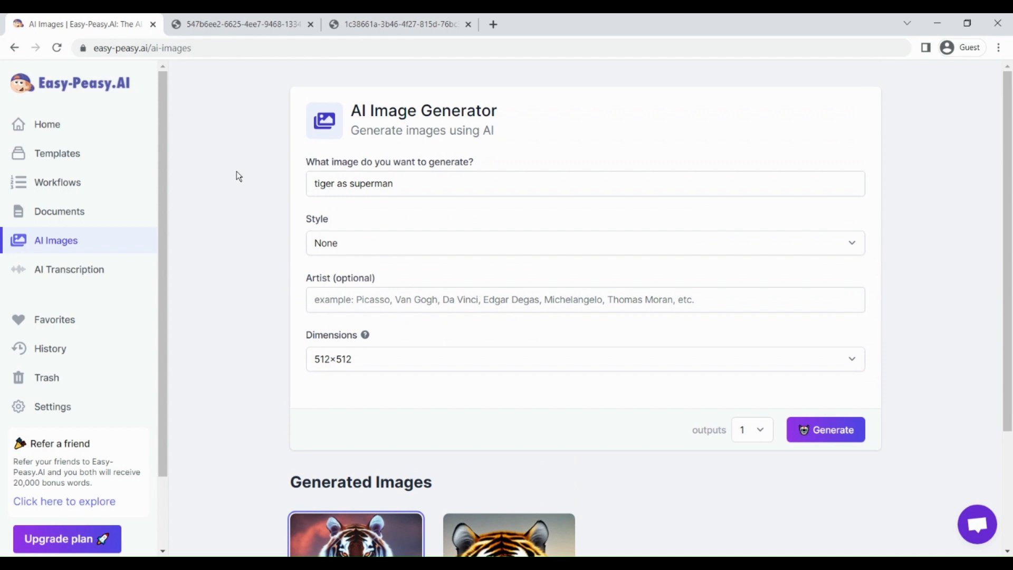
mouse_move(76, 93)
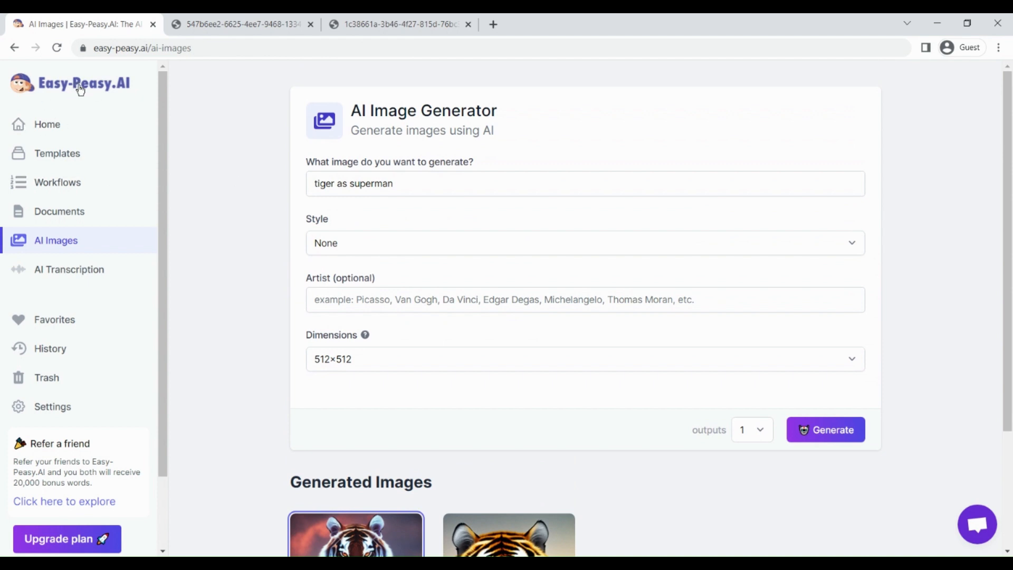
mouse_move(103, 110)
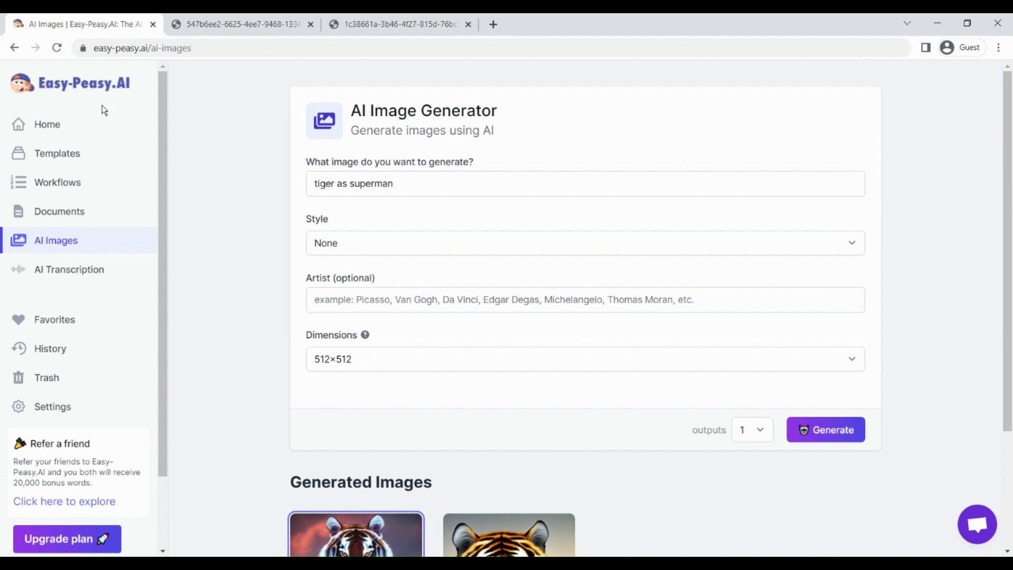
mouse_move(260, 142)
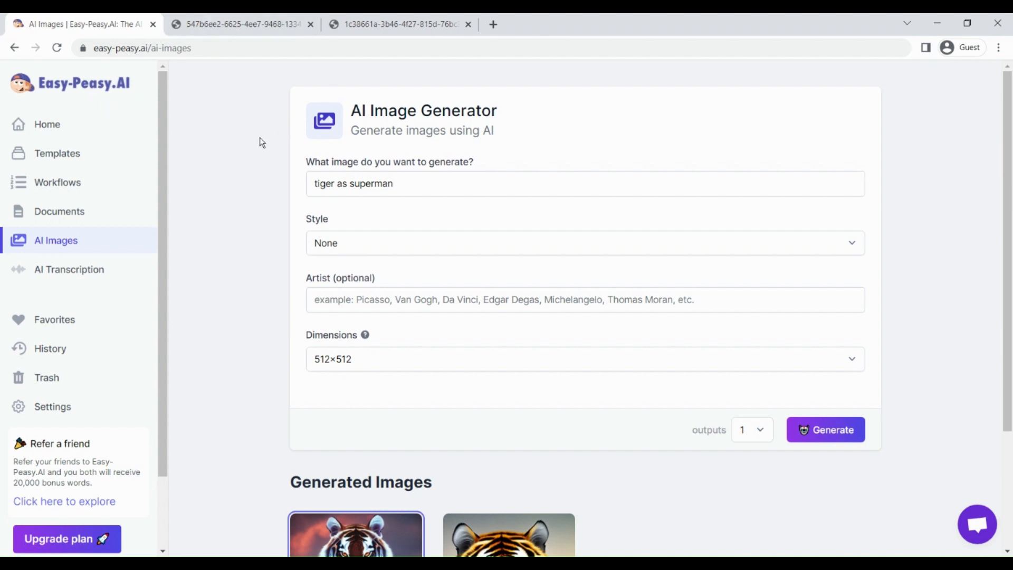
mouse_move(74, 280)
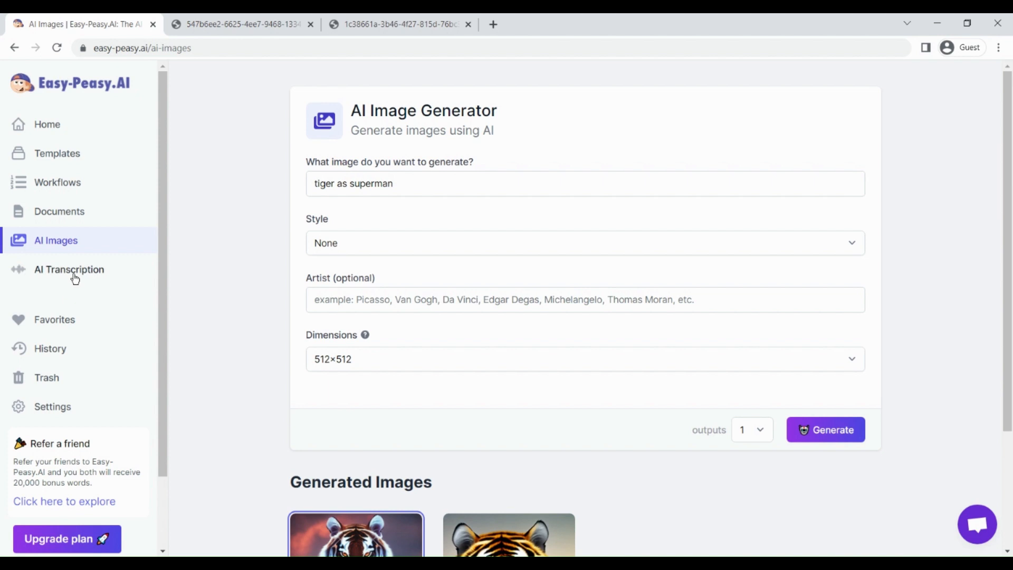
- In AI Transcription, start a new upload of 'testing audio.m4a' with type Podcast
click(68, 270)
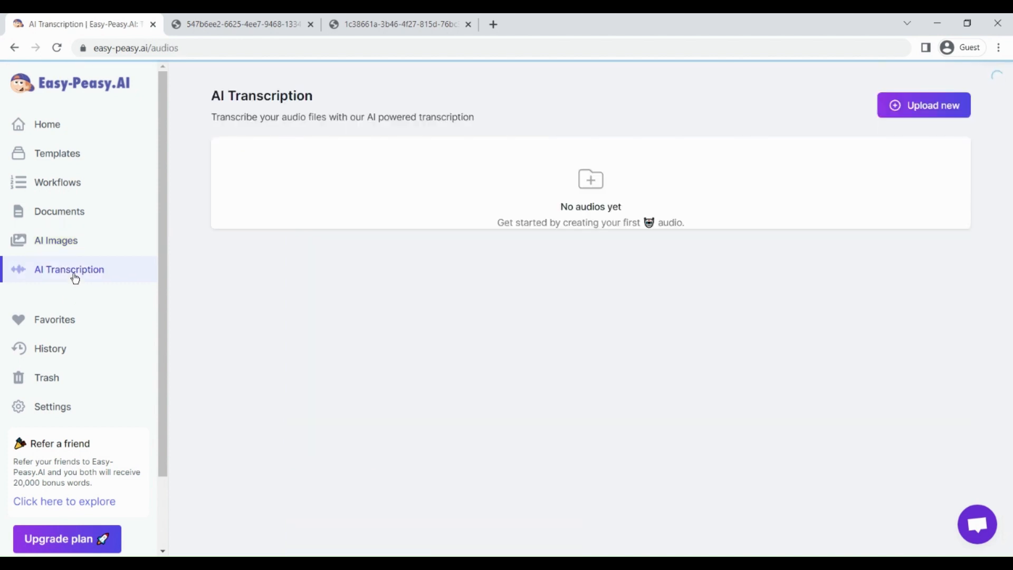
mouse_move(101, 233)
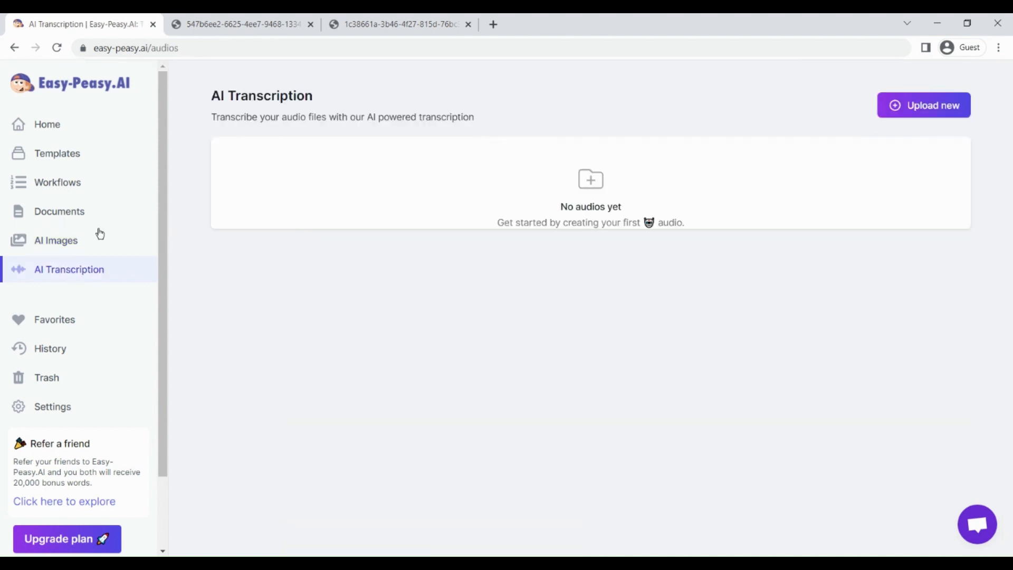
mouse_move(546, 181)
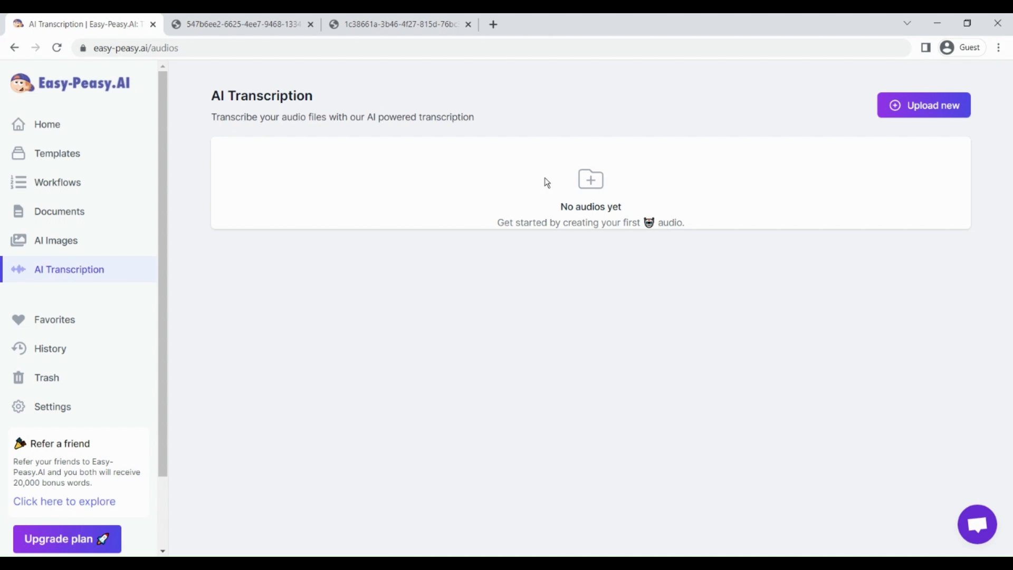
mouse_move(484, 180)
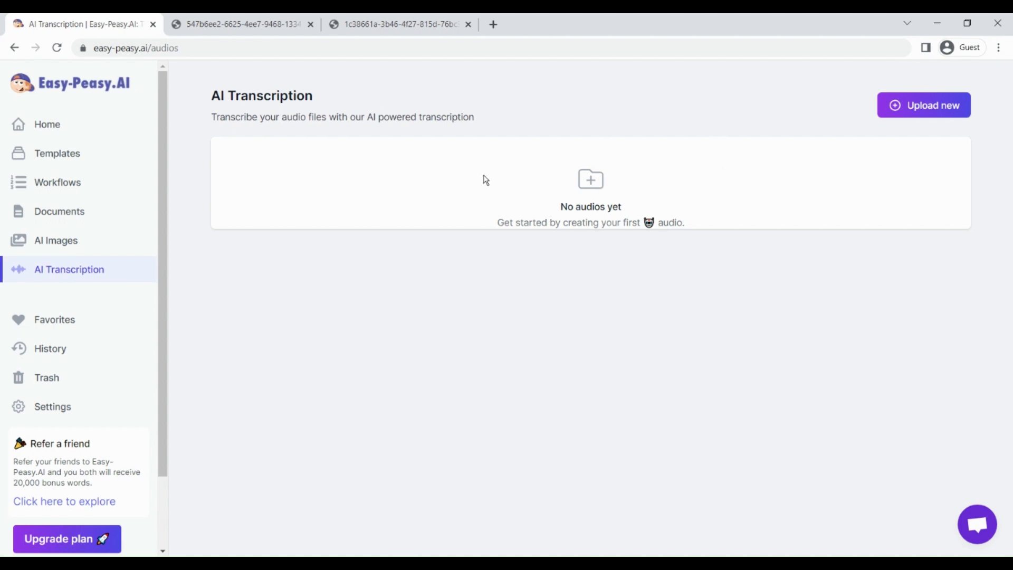
mouse_move(958, 111)
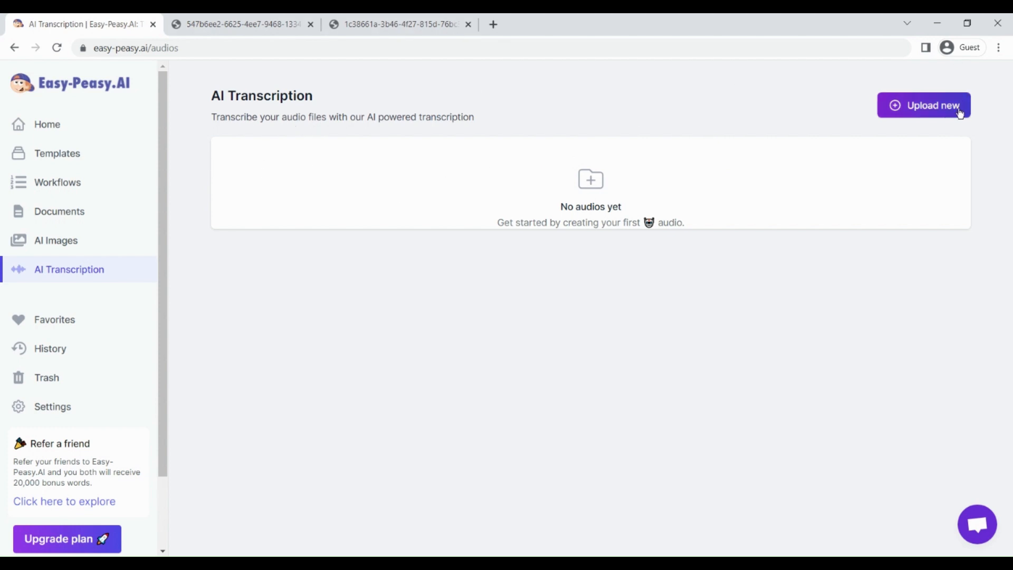
click(924, 104)
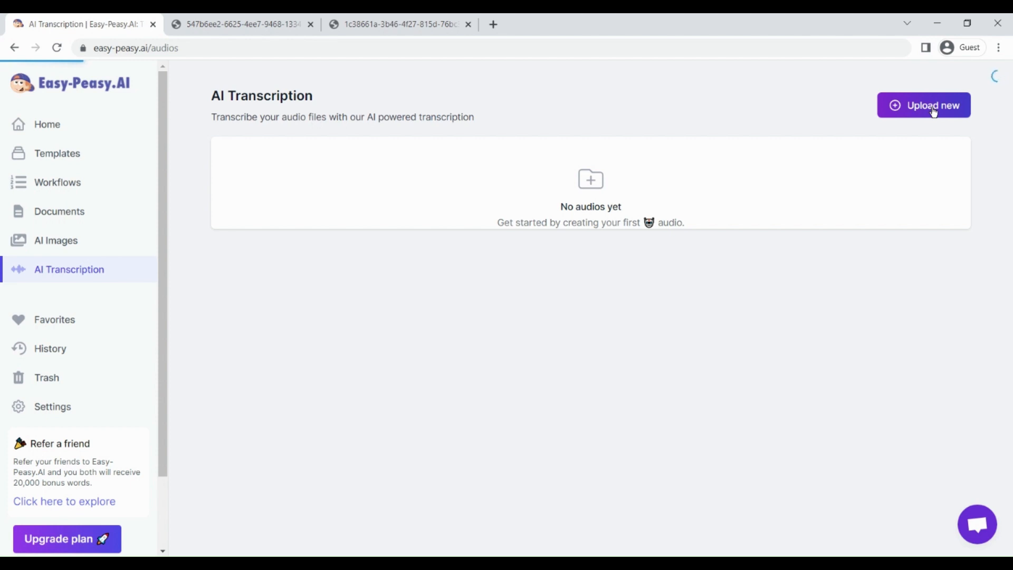
click(924, 104)
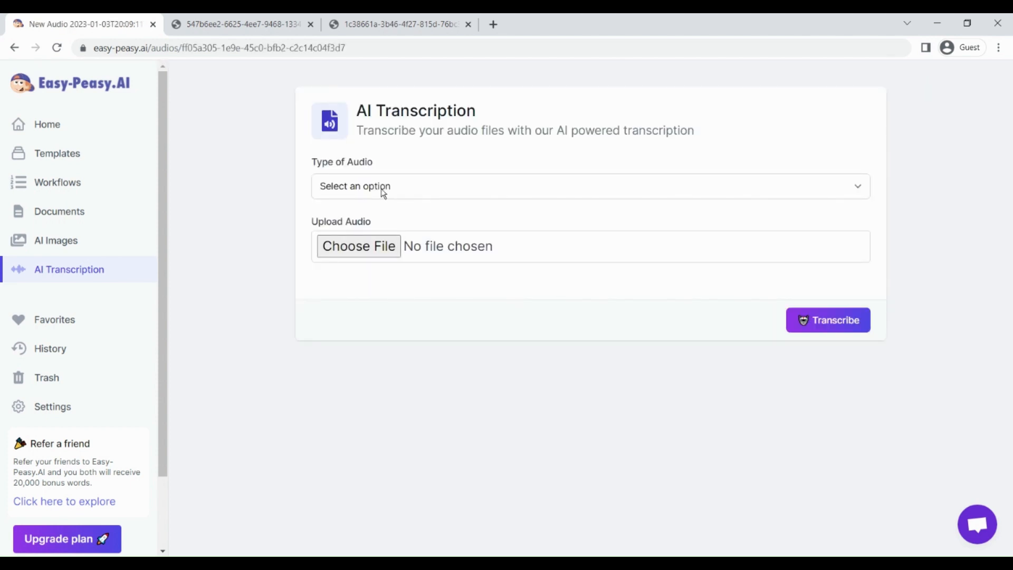
click(588, 185)
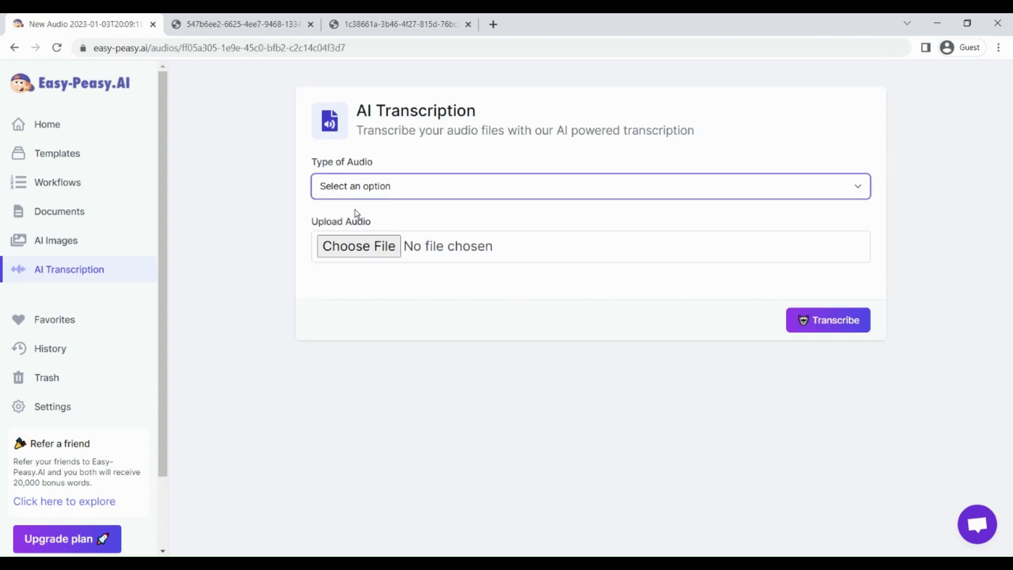
click(589, 188)
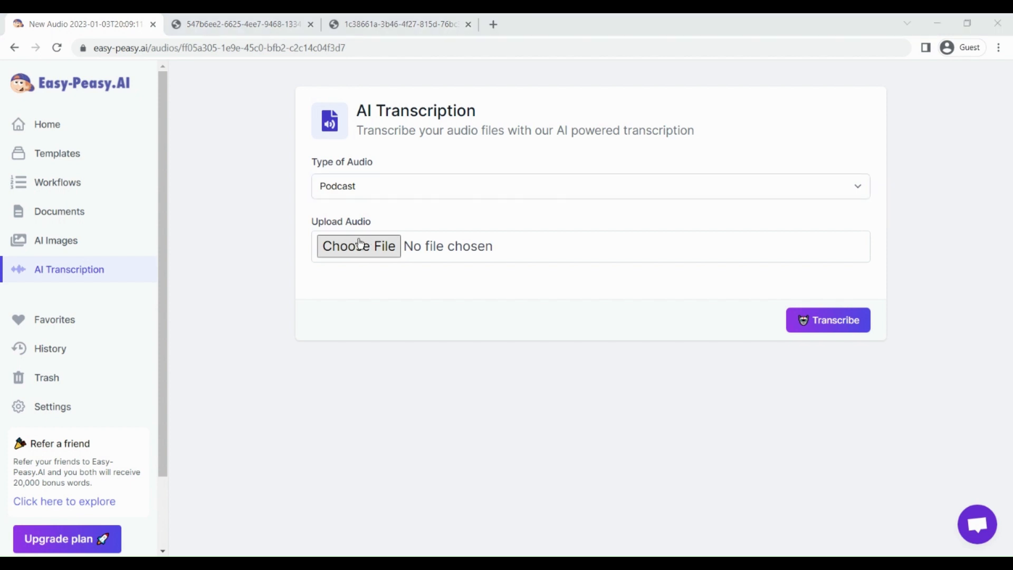
mouse_move(467, 158)
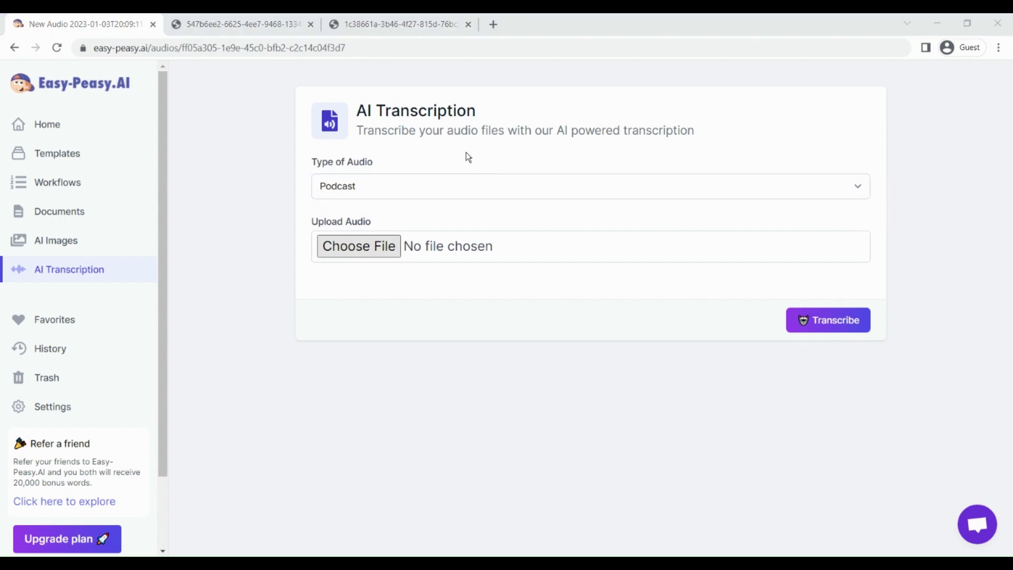
mouse_move(700, 477)
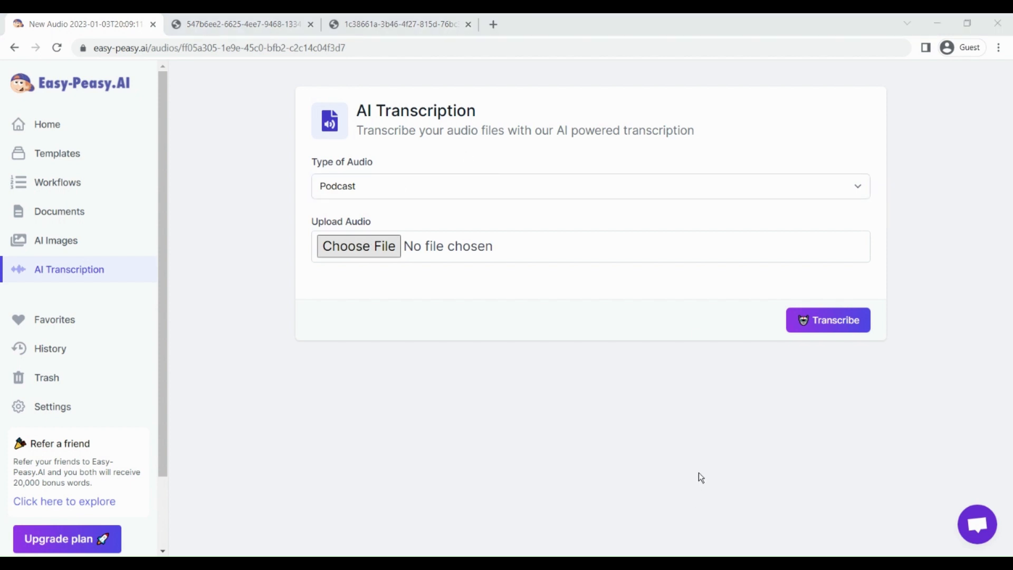
click(359, 246)
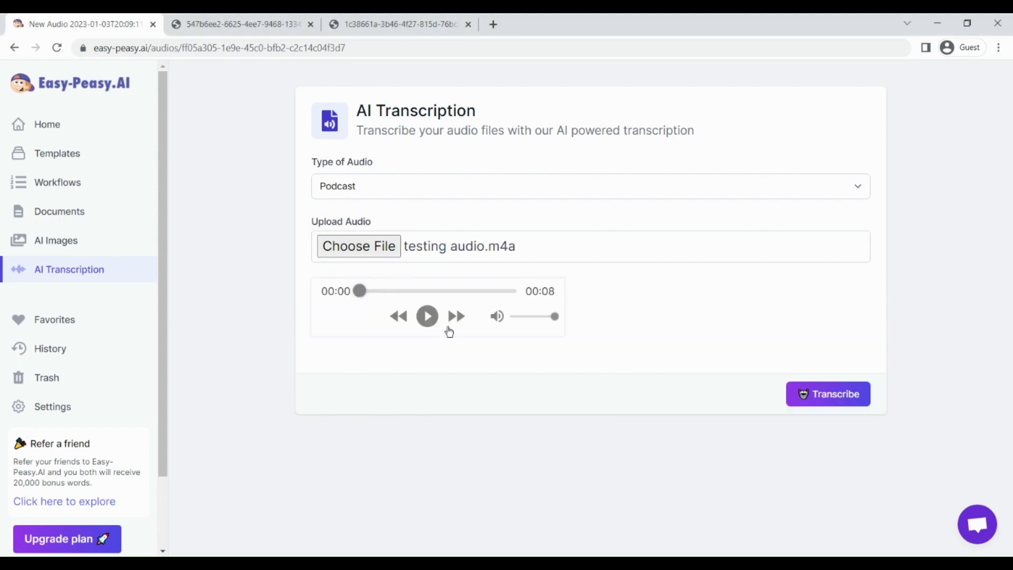
- Transcribe the audio and glance at the Summary before returning to the text transcript
click(827, 393)
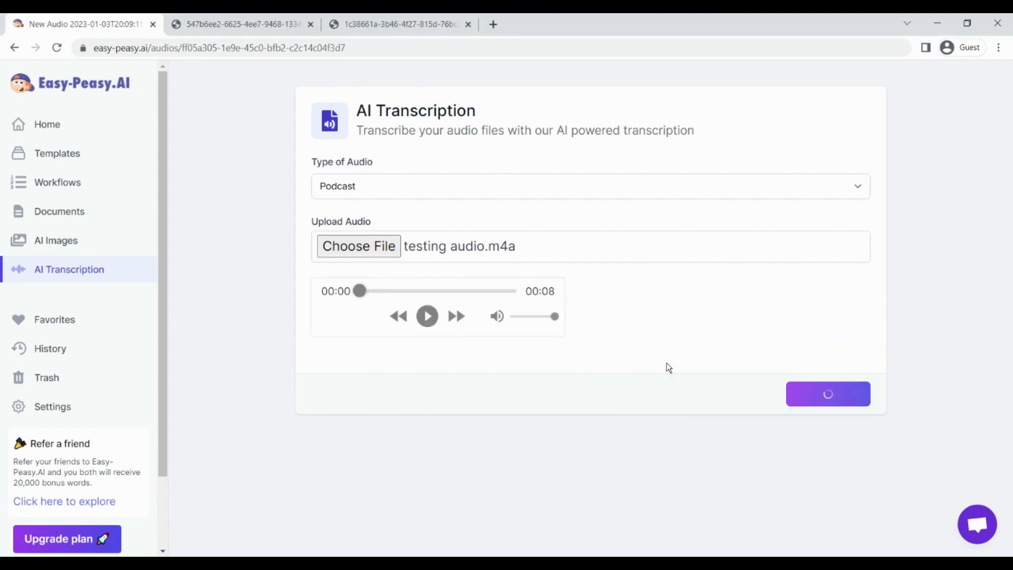
mouse_move(668, 298)
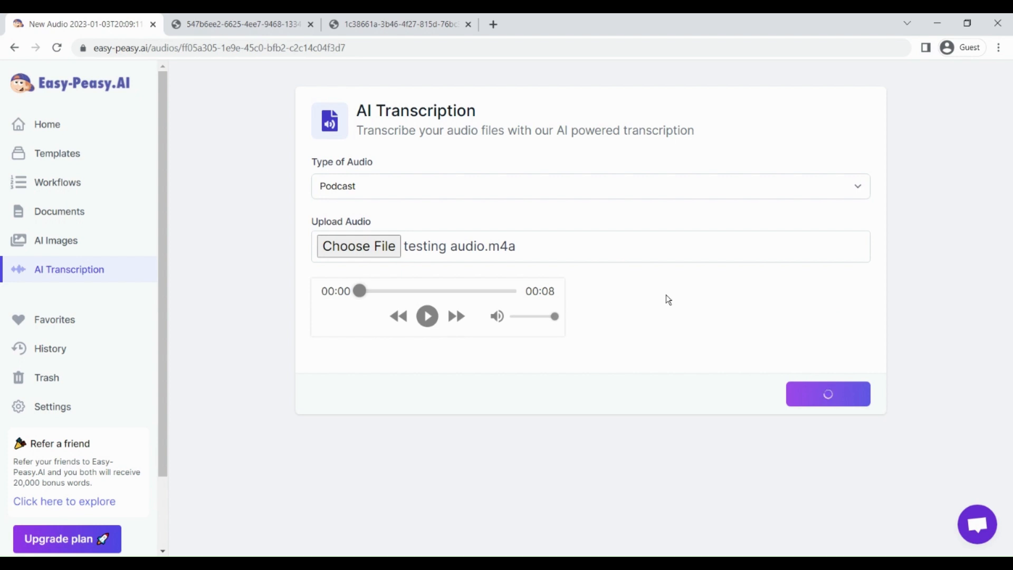
click(827, 394)
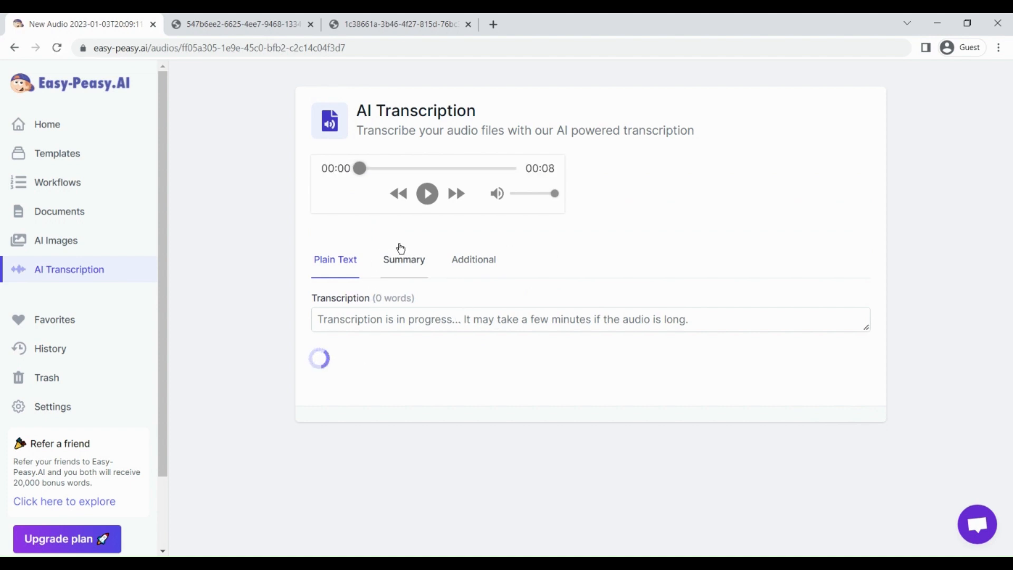
click(403, 259)
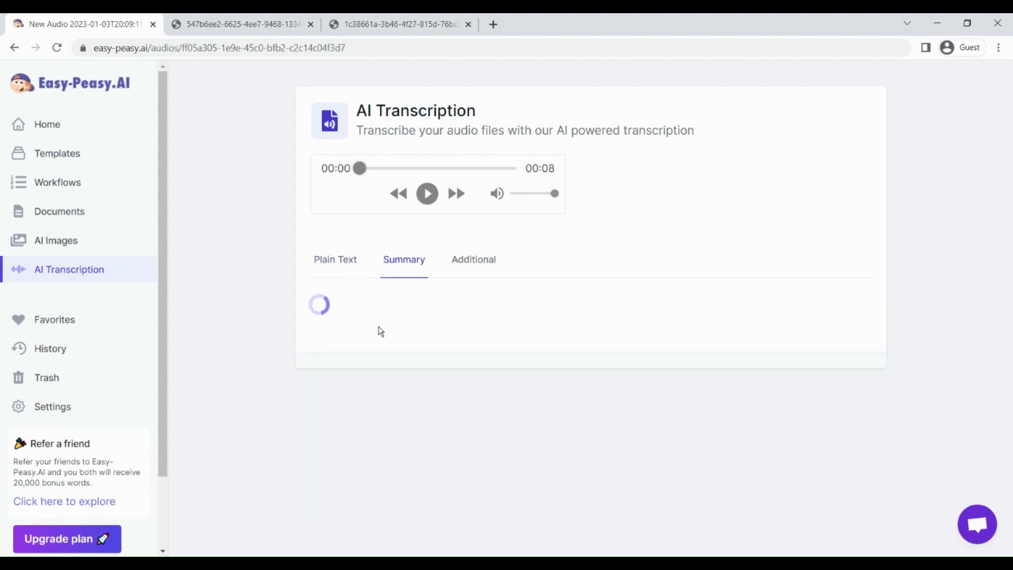
click(335, 260)
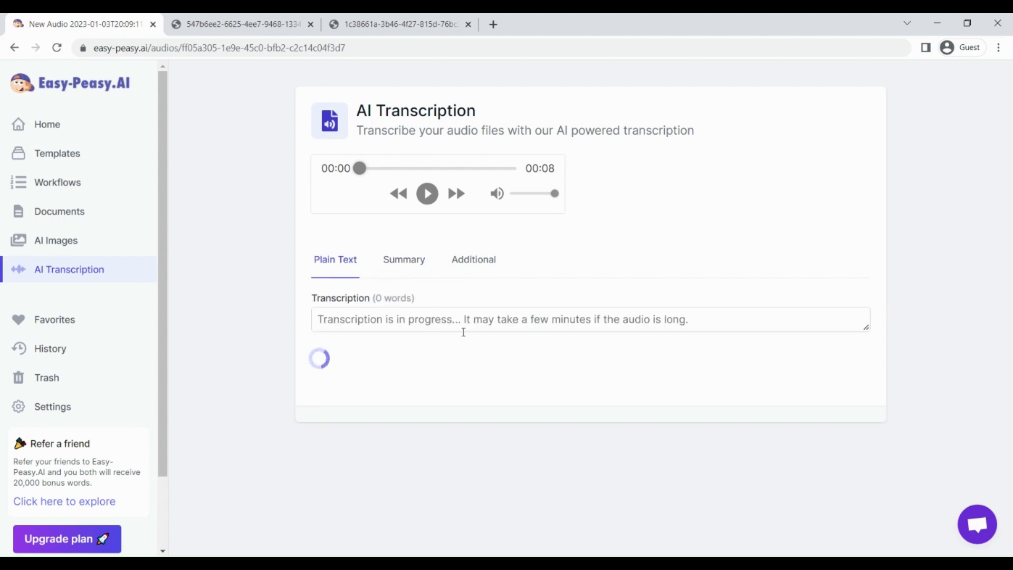
mouse_move(460, 357)
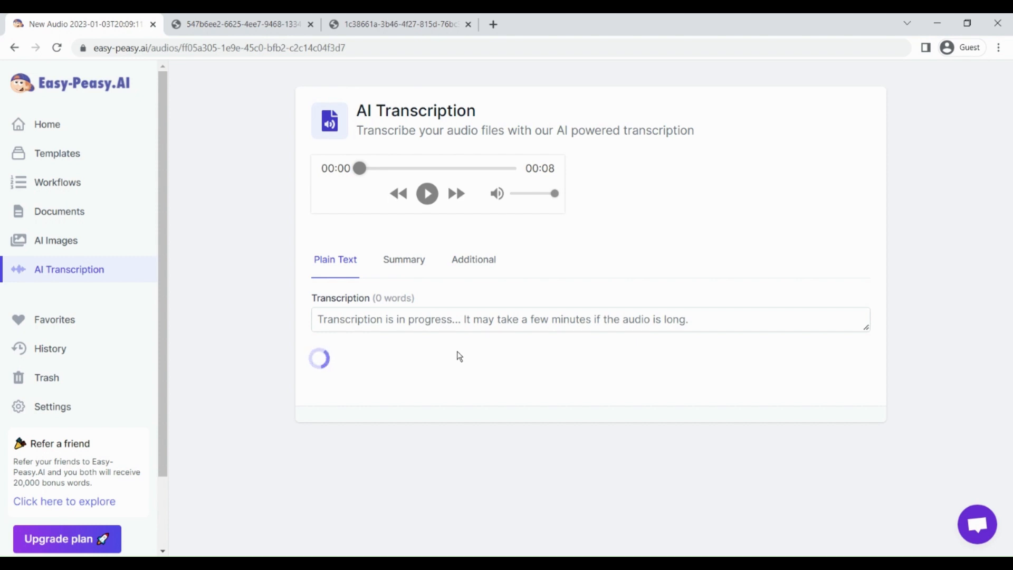
mouse_move(523, 170)
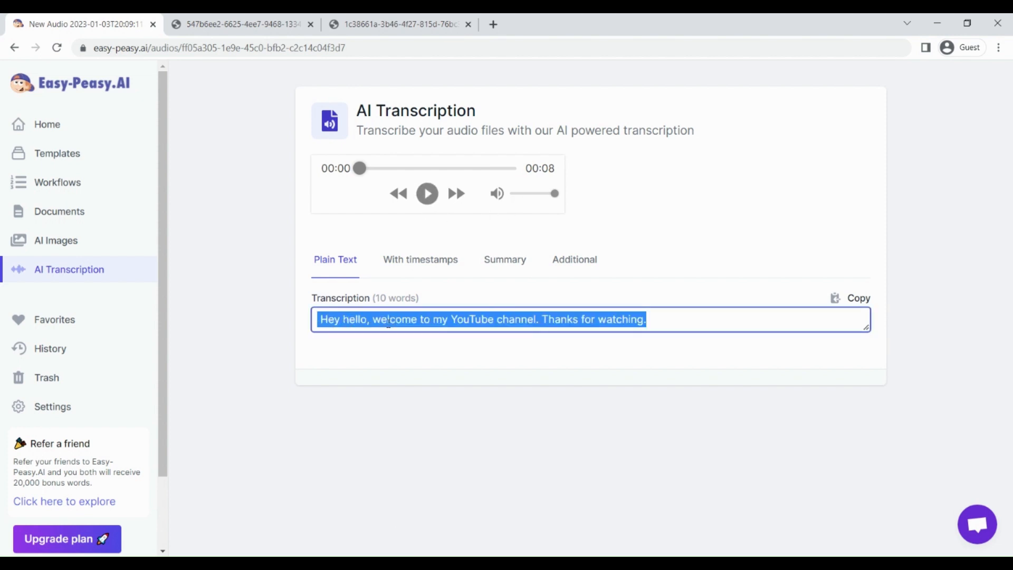
- Play and pause the uploaded audio, view the transcript with timestamps, then the Summary section
click(426, 193)
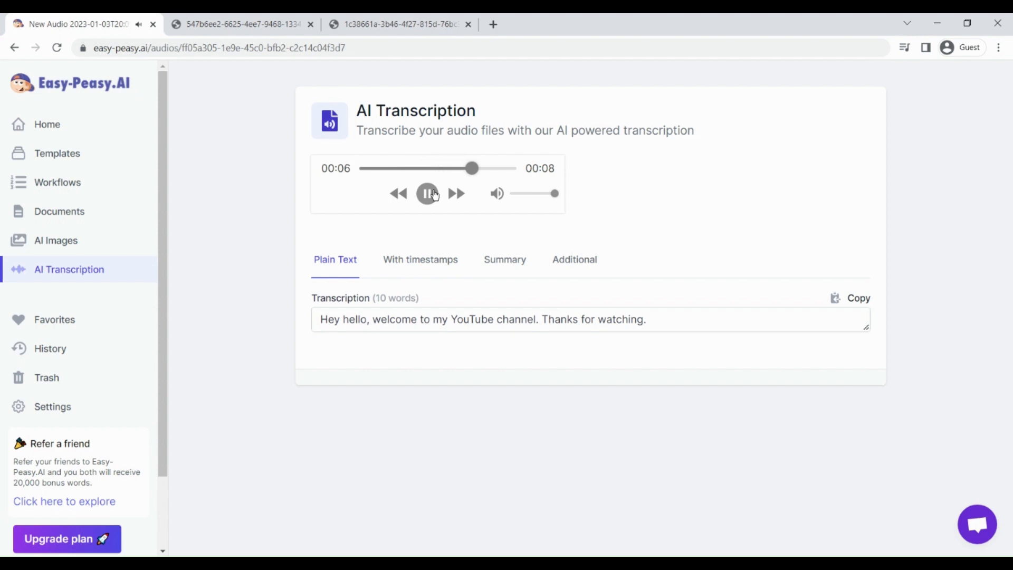
click(426, 195)
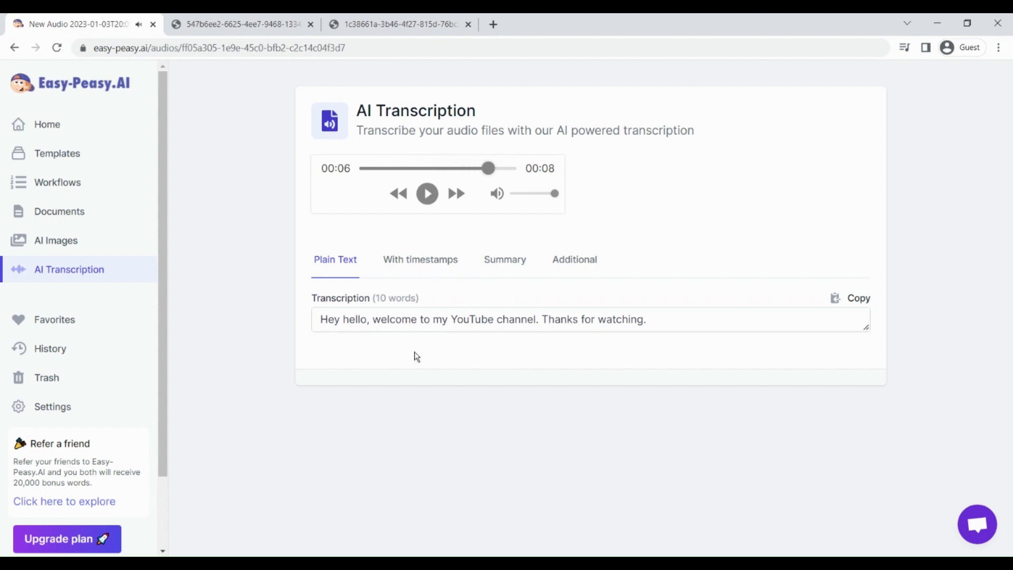
click(422, 319)
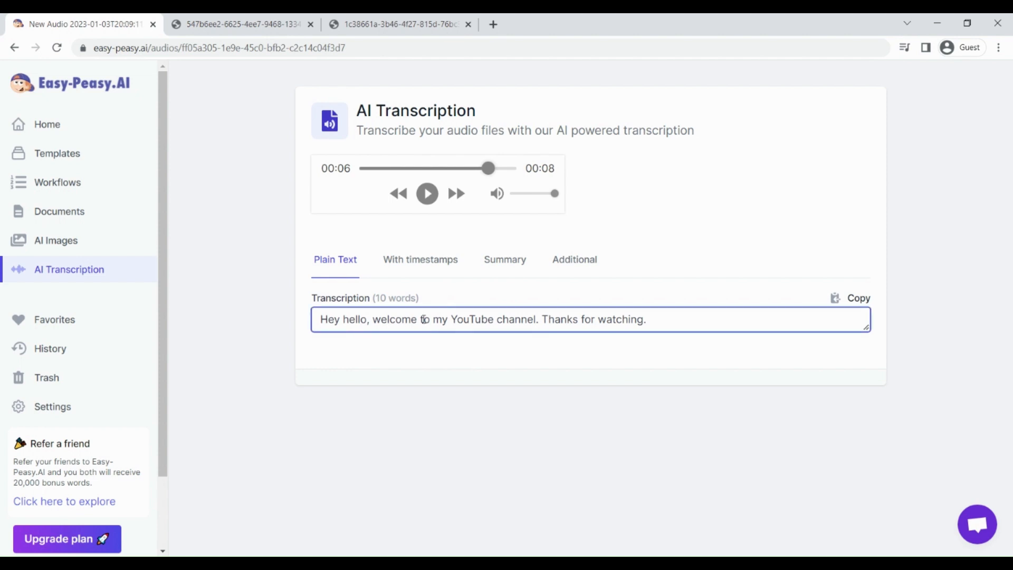
mouse_move(439, 325)
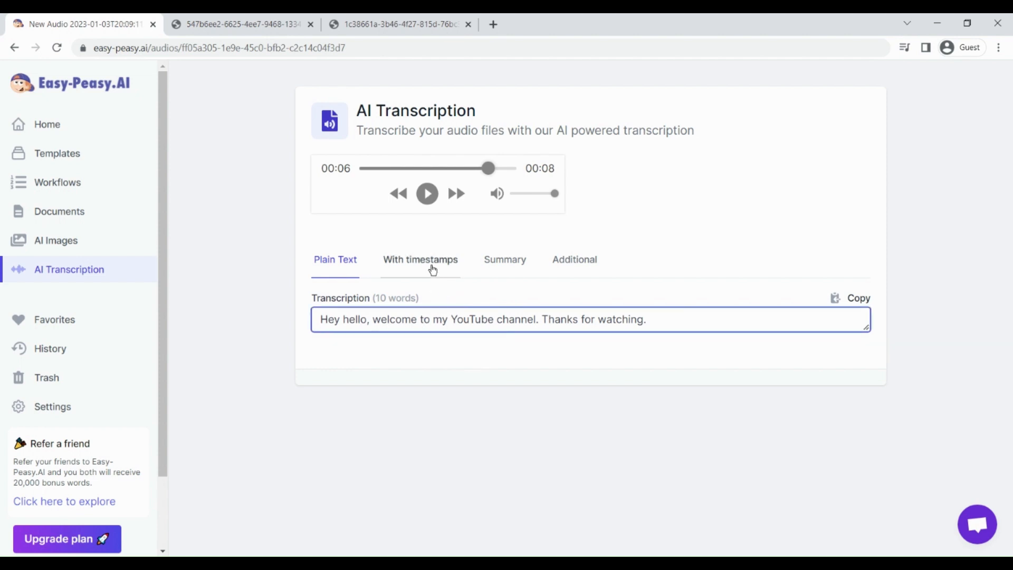
click(420, 260)
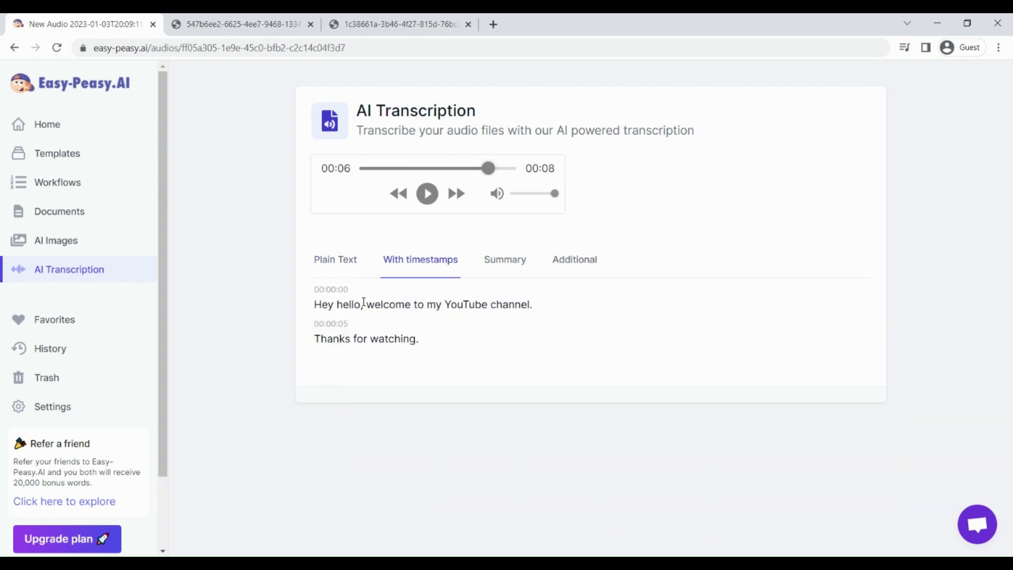
mouse_move(397, 332)
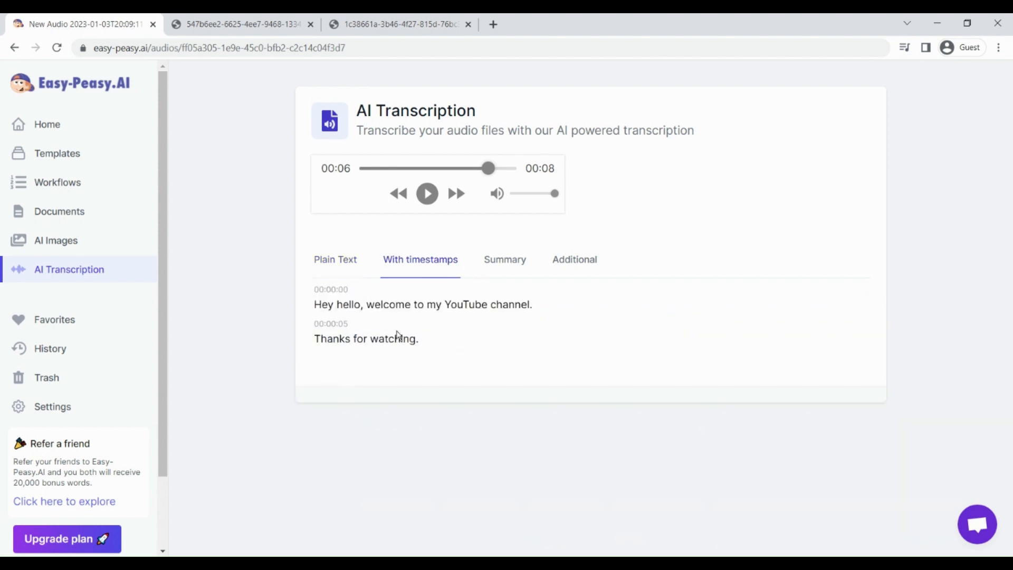
click(504, 260)
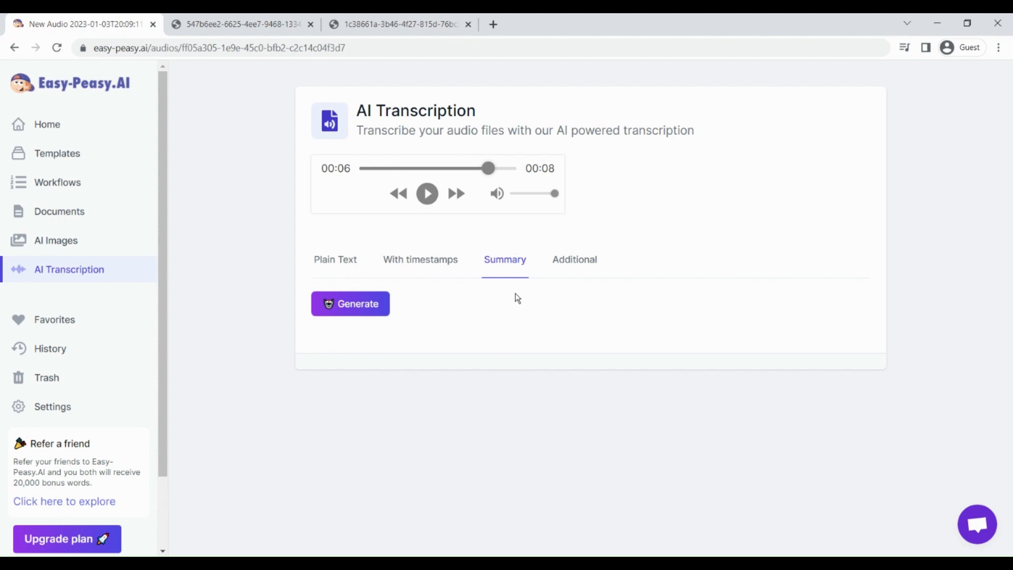
mouse_move(339, 293)
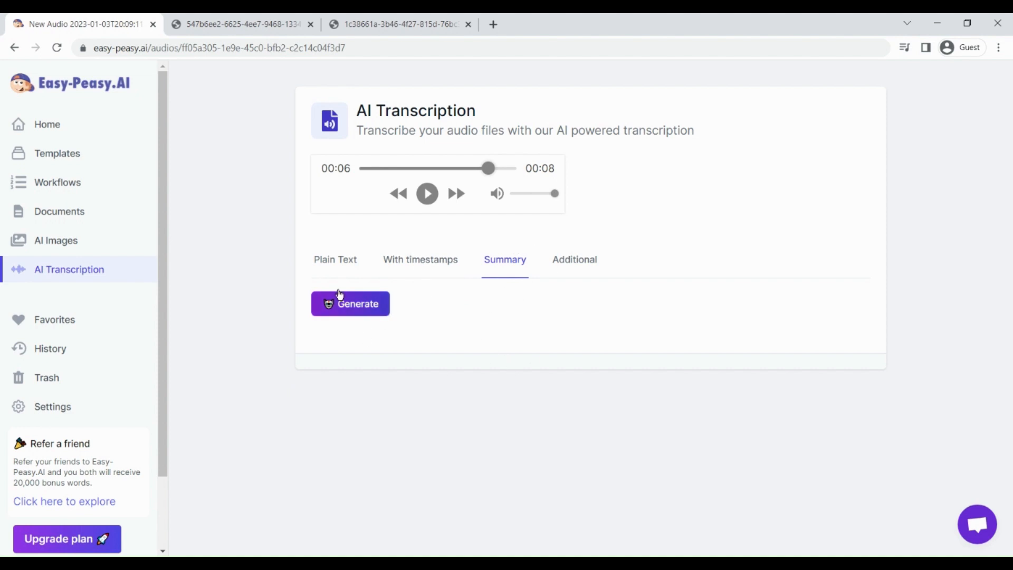
mouse_move(494, 227)
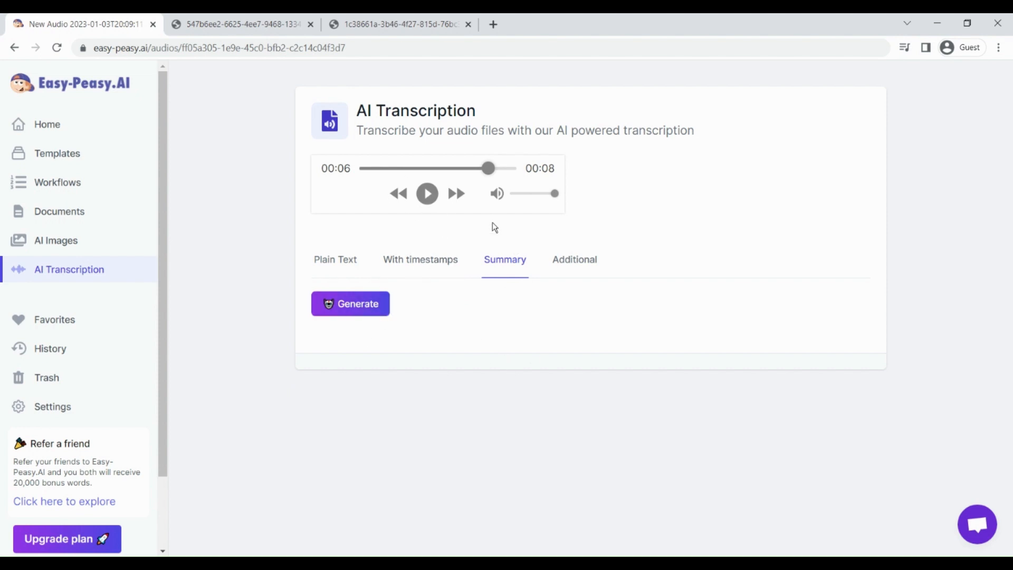
- Reveal the Additional outputs: Episode Title, Episode Description and Show Notes fields
click(574, 260)
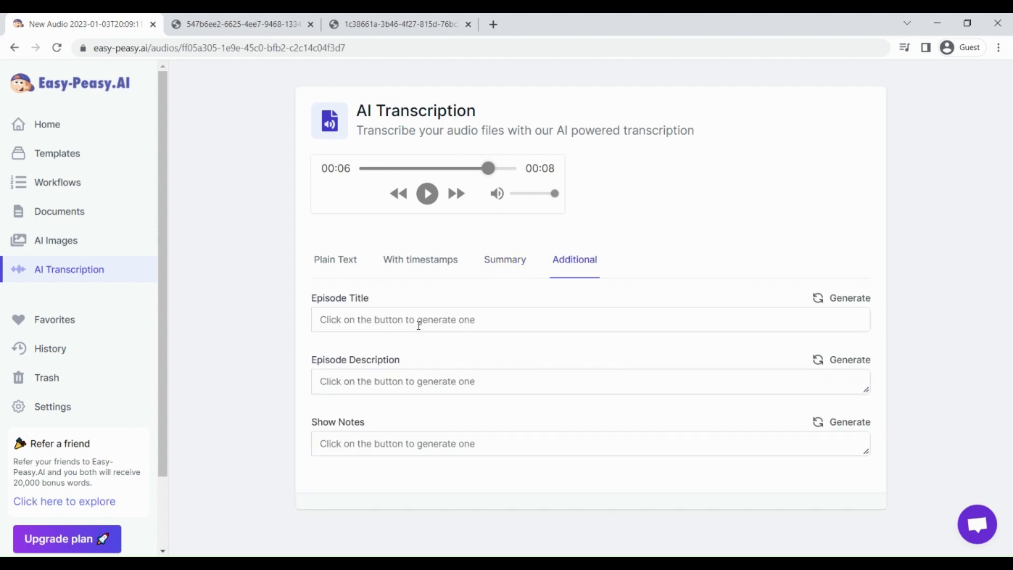
mouse_move(5, 292)
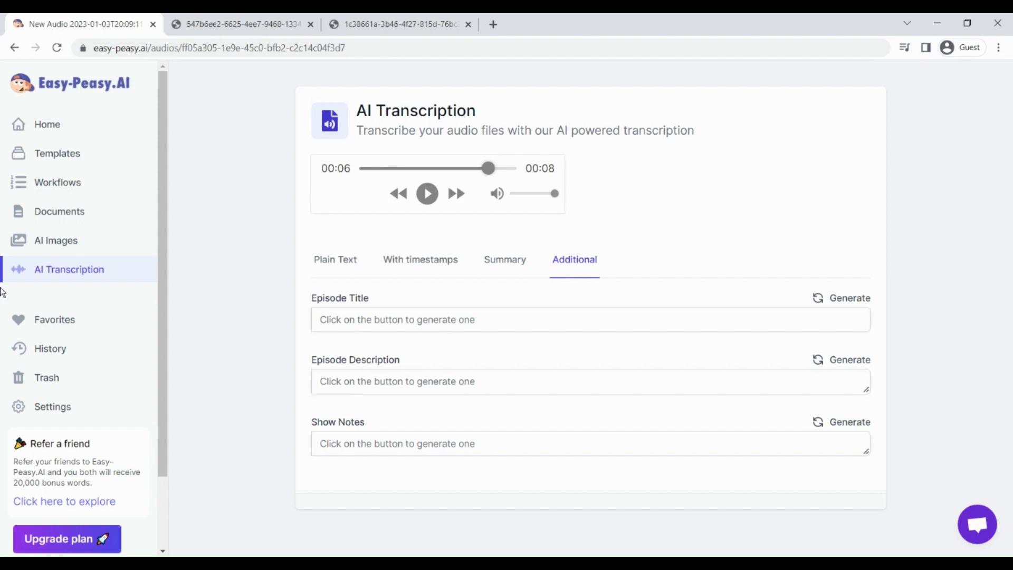
mouse_move(40, 276)
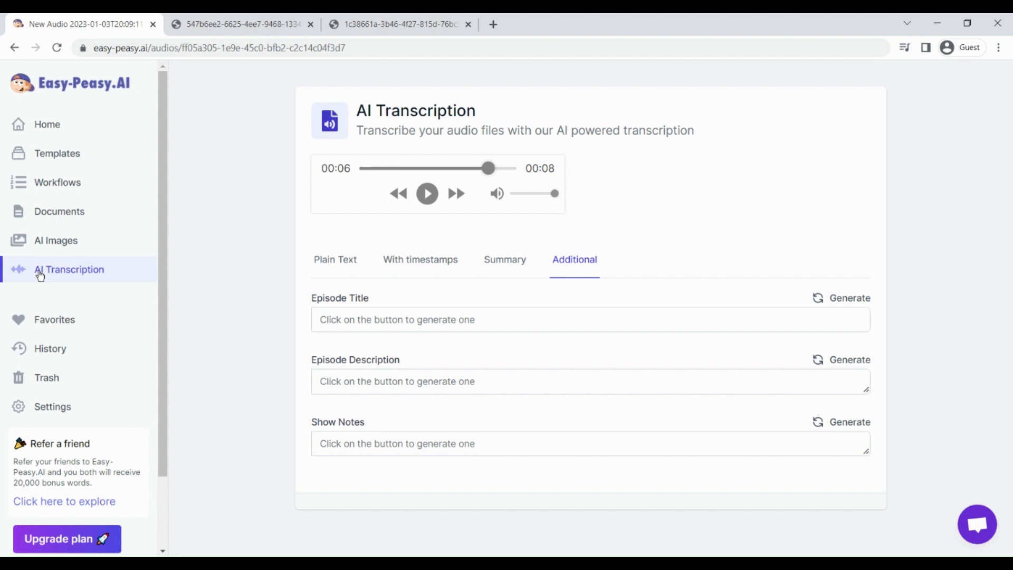
mouse_move(69, 194)
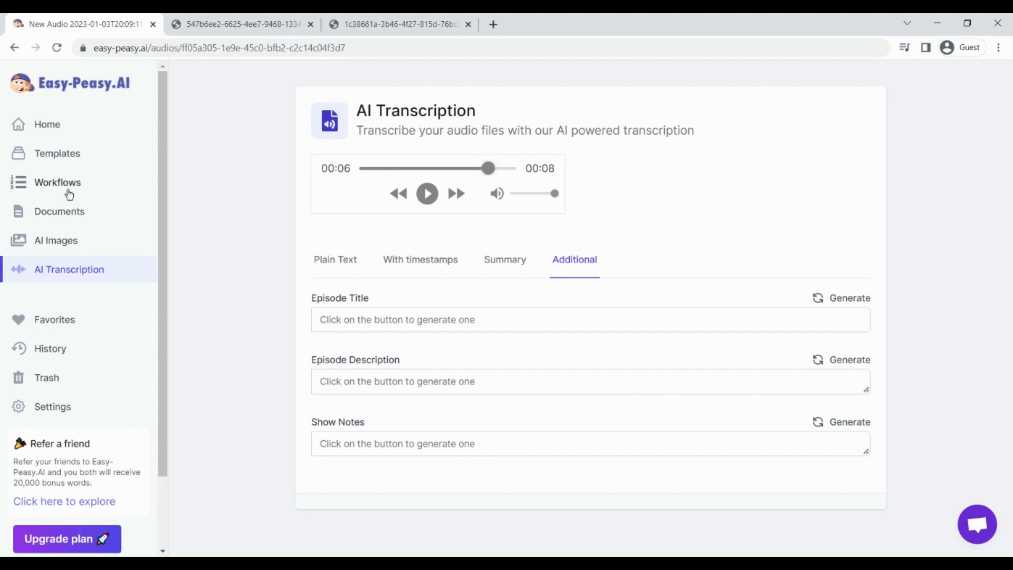
click(55, 182)
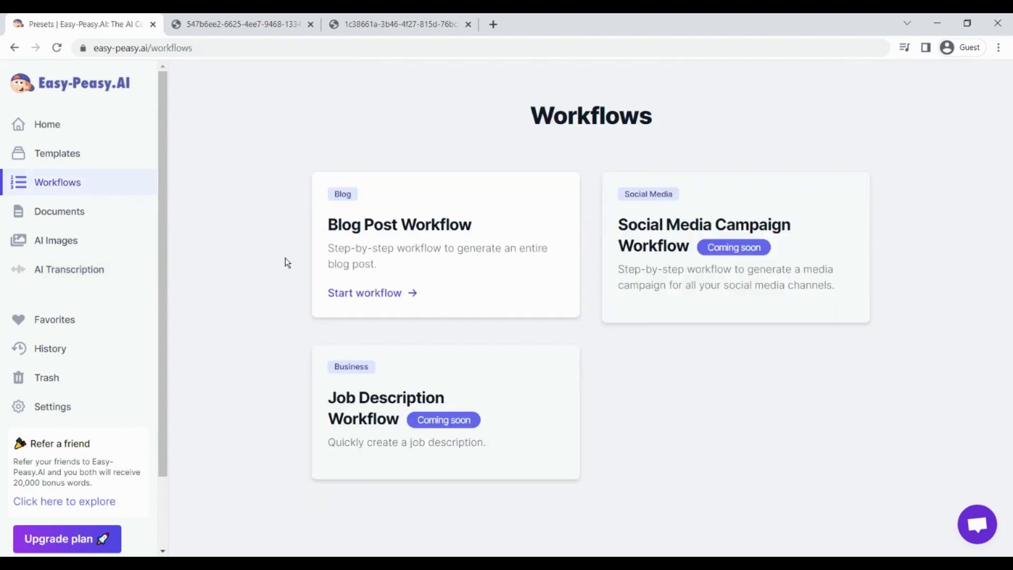
mouse_move(464, 234)
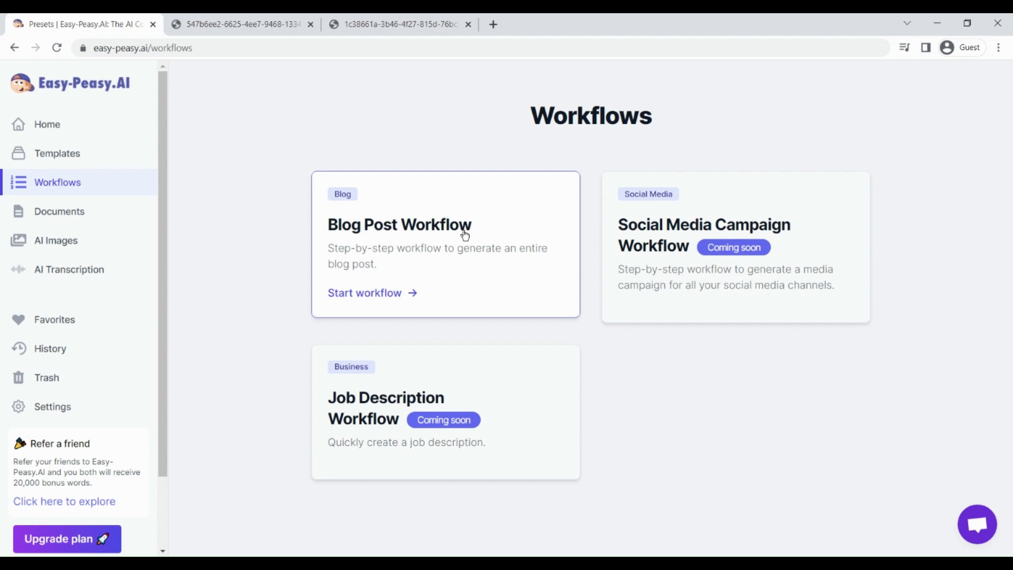
click(364, 294)
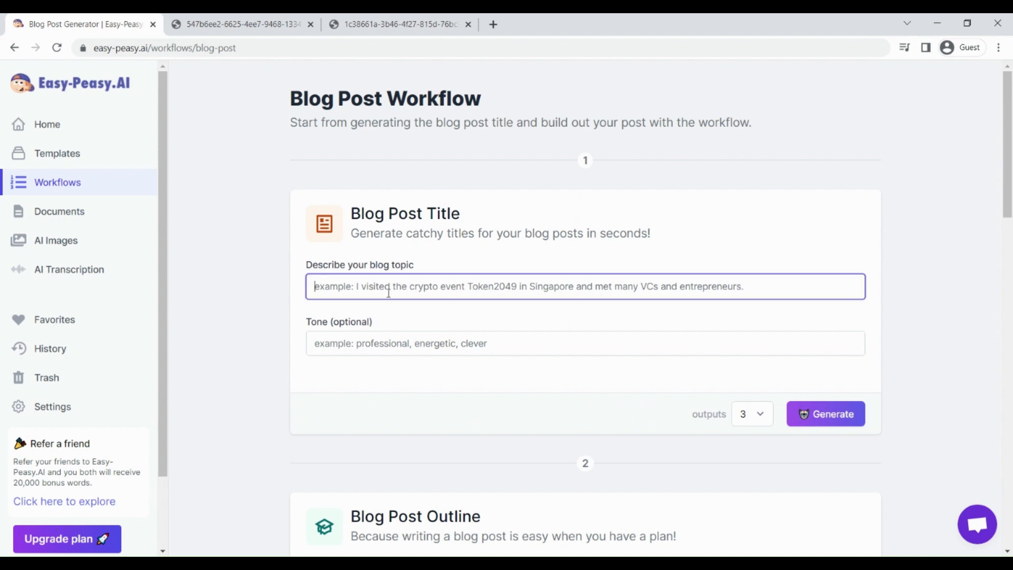
scroll(down, 3)
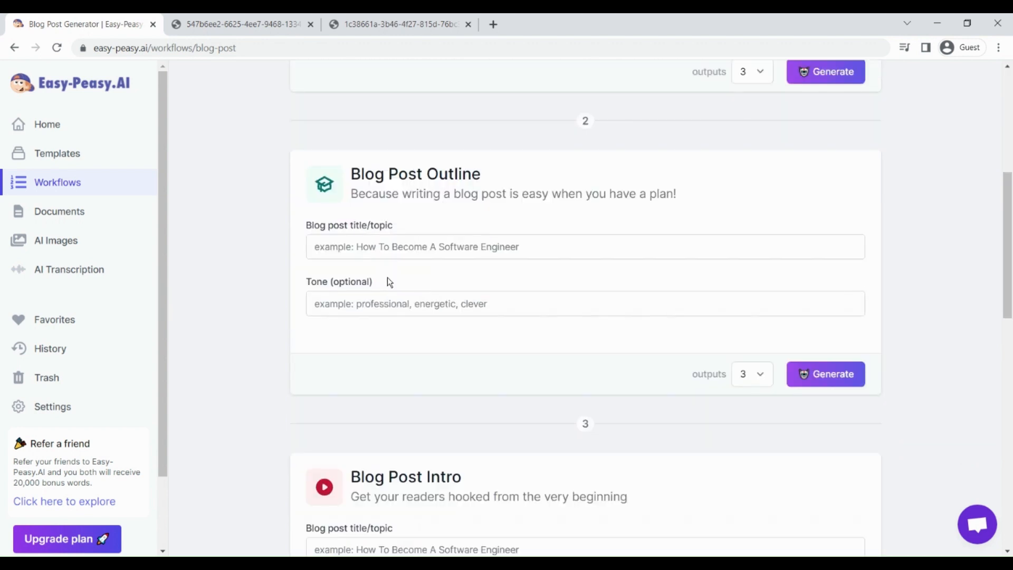
scroll(down, 3)
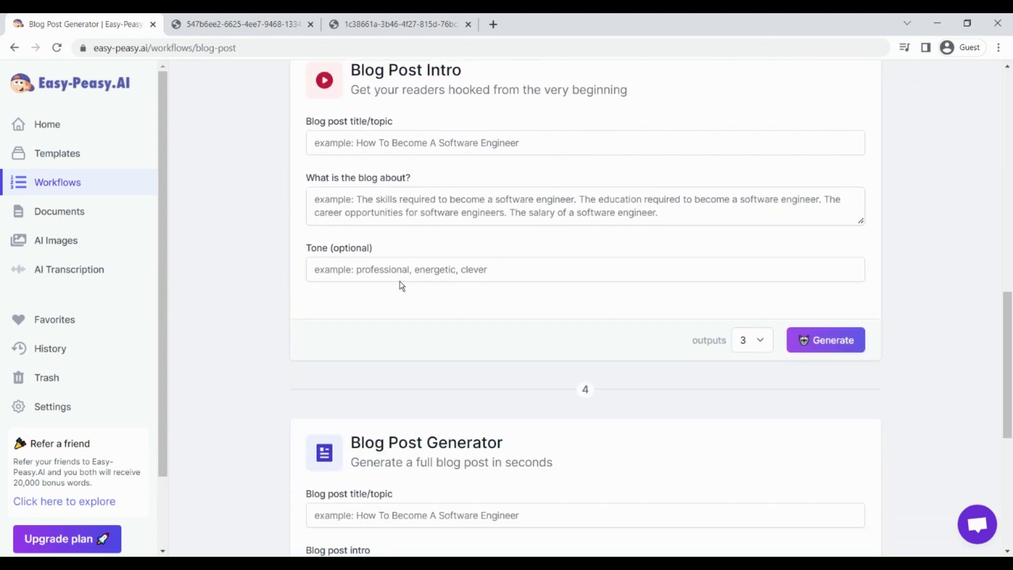
scroll(down, 3)
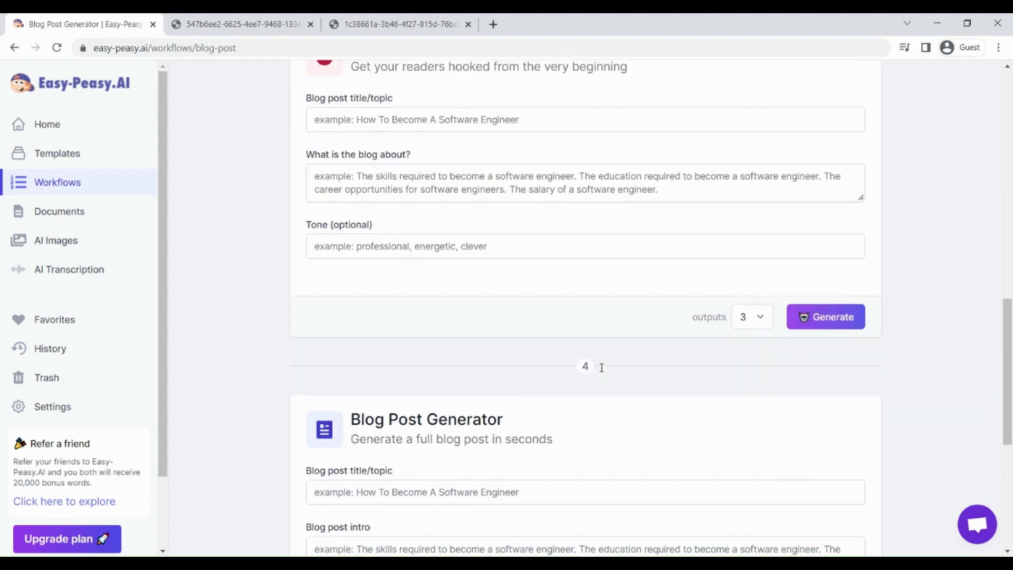
scroll(up, 3)
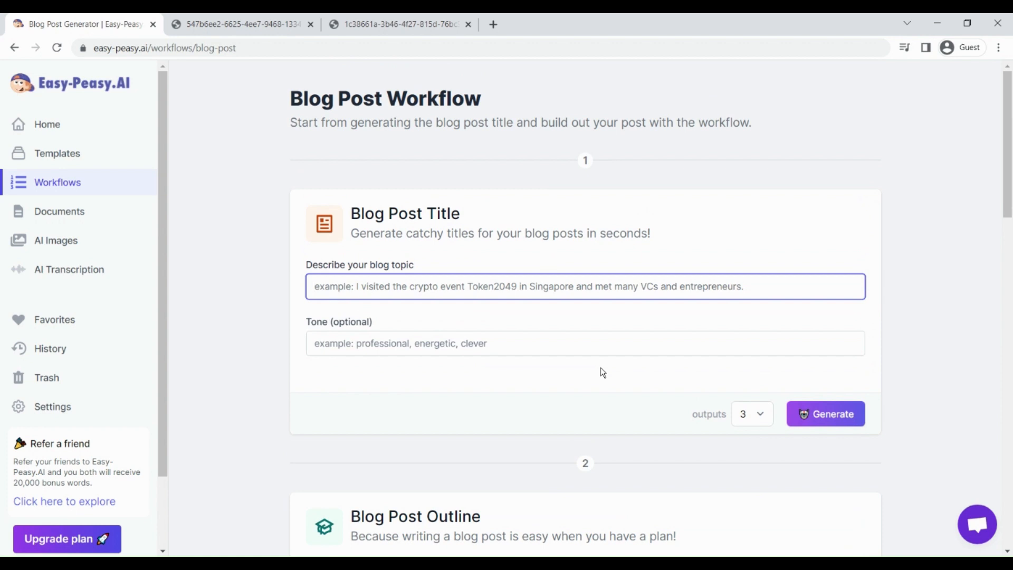
mouse_move(327, 272)
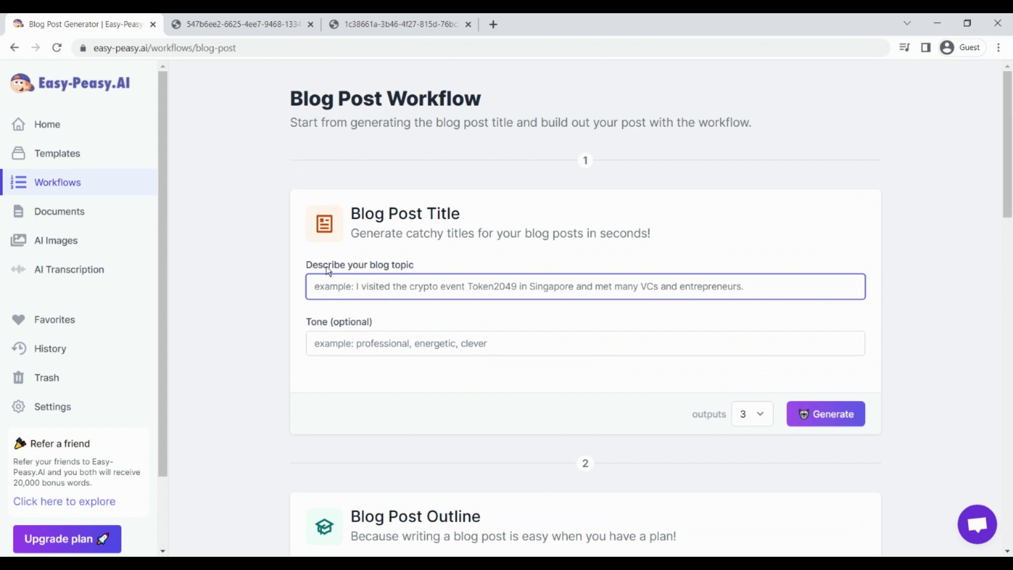
mouse_move(65, 200)
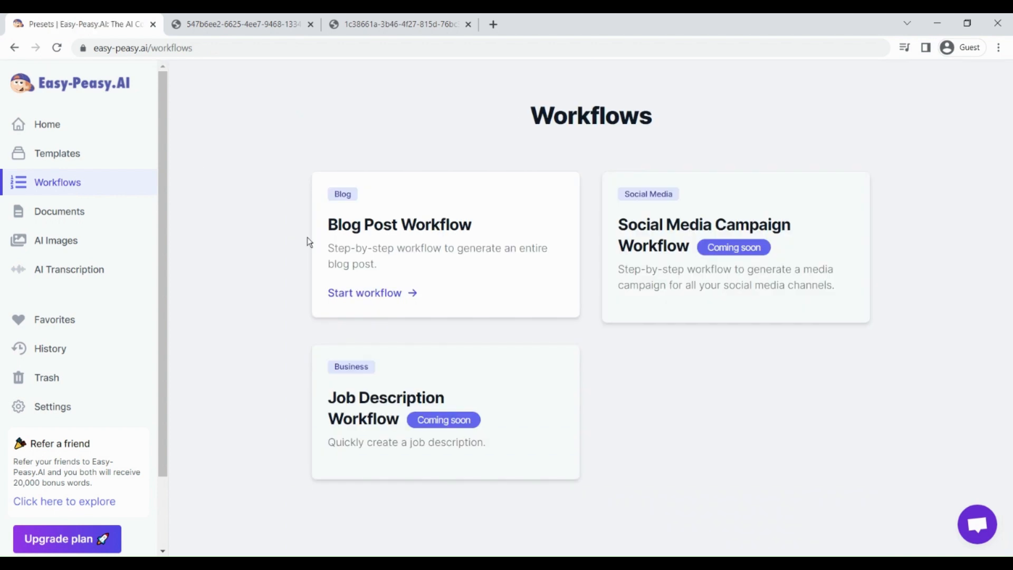
mouse_move(456, 274)
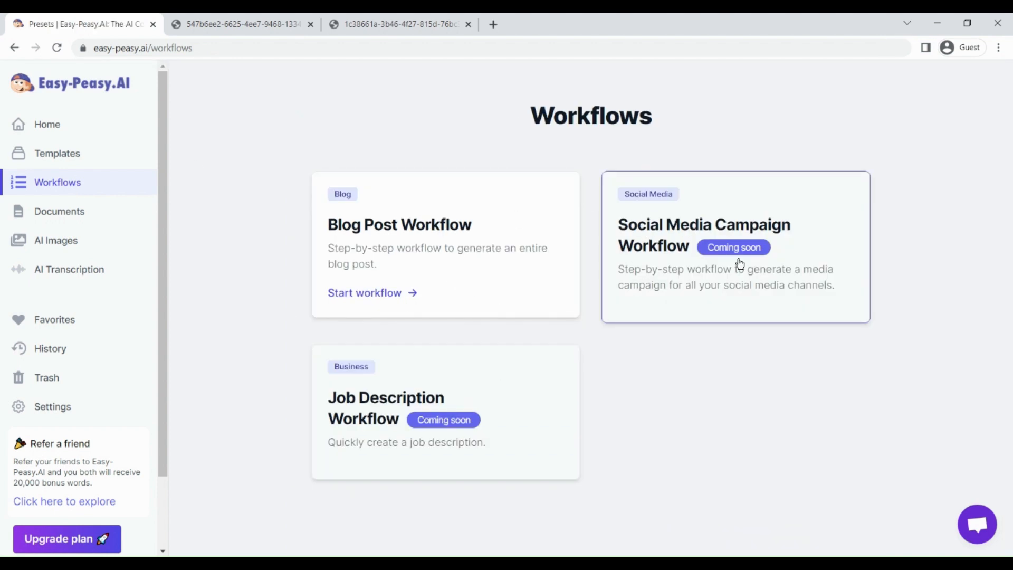
mouse_move(361, 422)
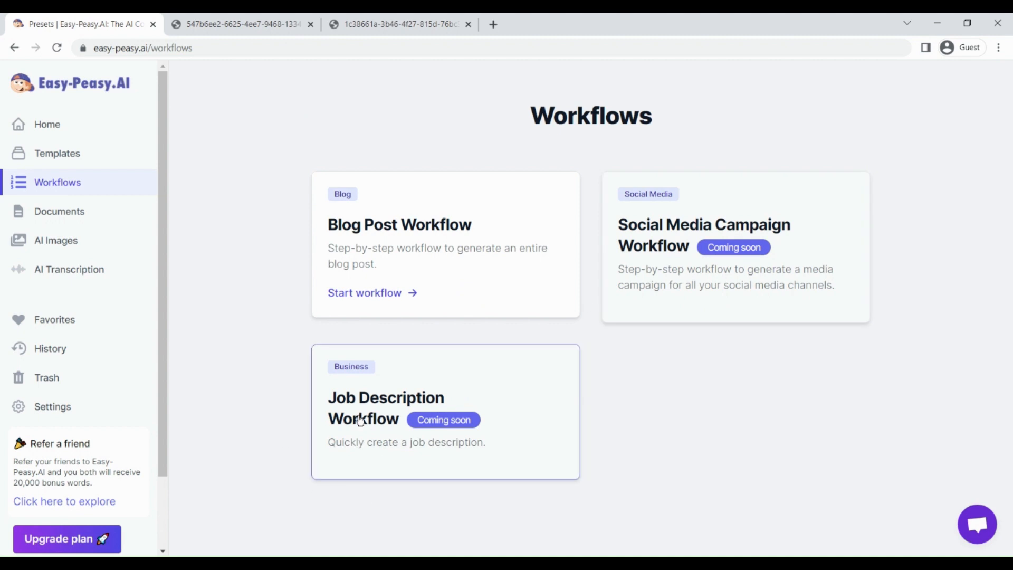
mouse_move(411, 255)
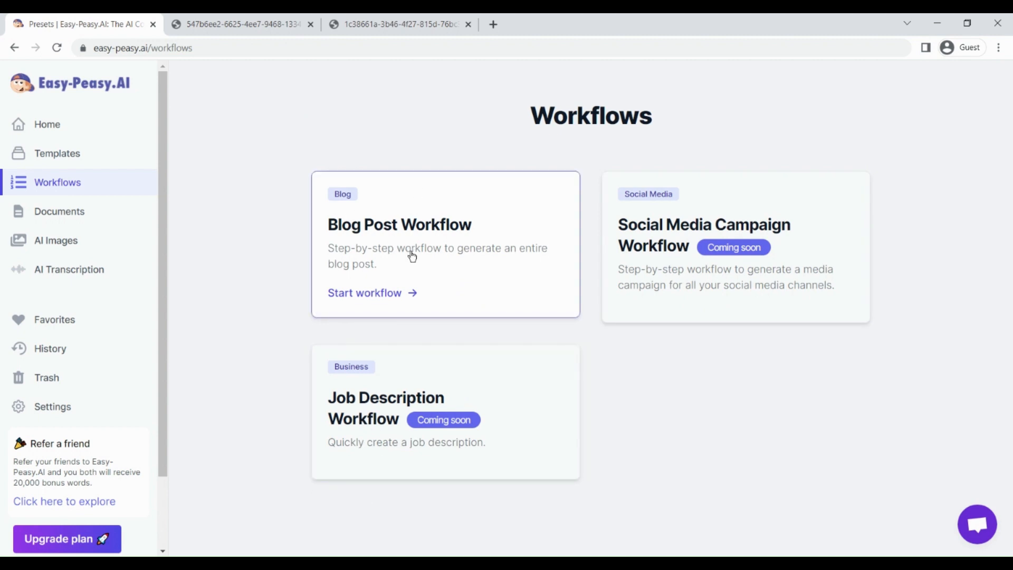
mouse_move(469, 254)
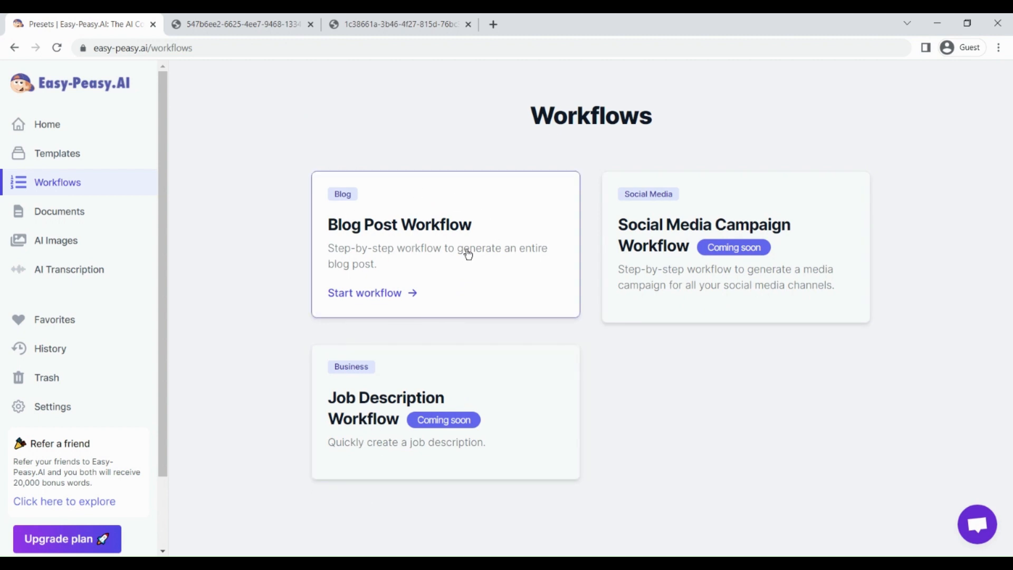
mouse_move(93, 360)
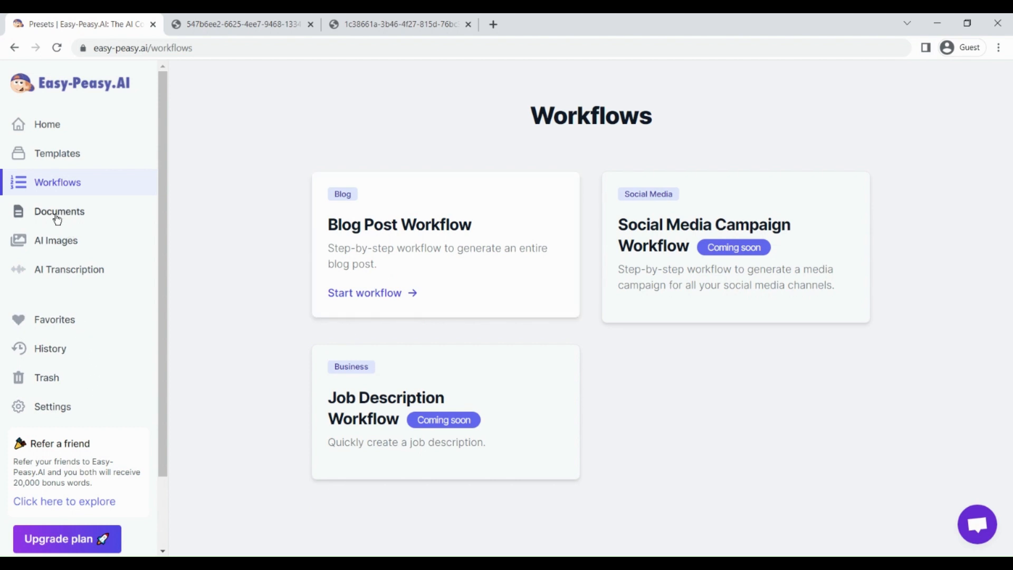
mouse_move(110, 241)
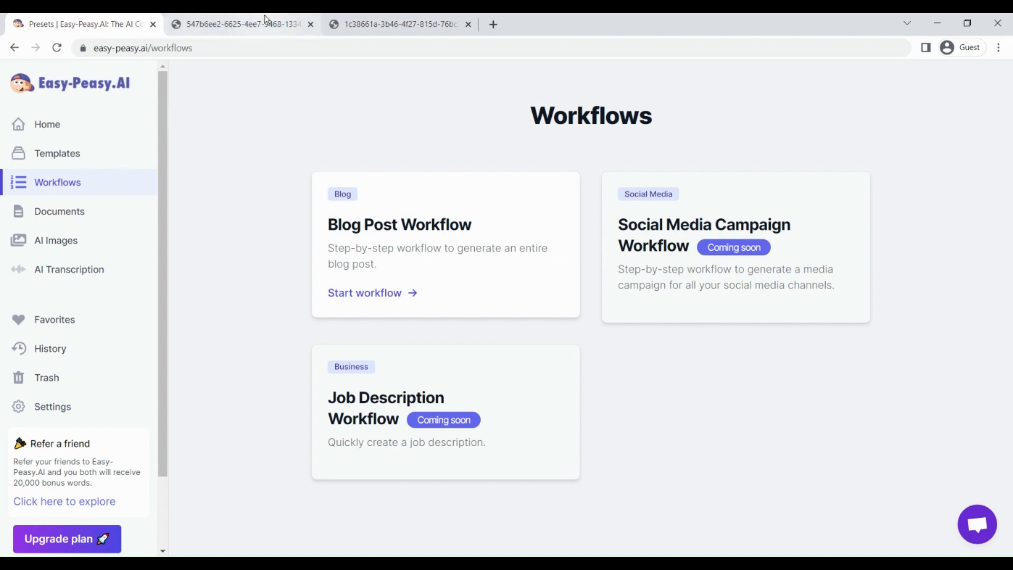
- Go to the easy-peasy.ai homepage and reach the Pricing Plans, highlighting the Pro plan's 80+ templates
click(150, 48)
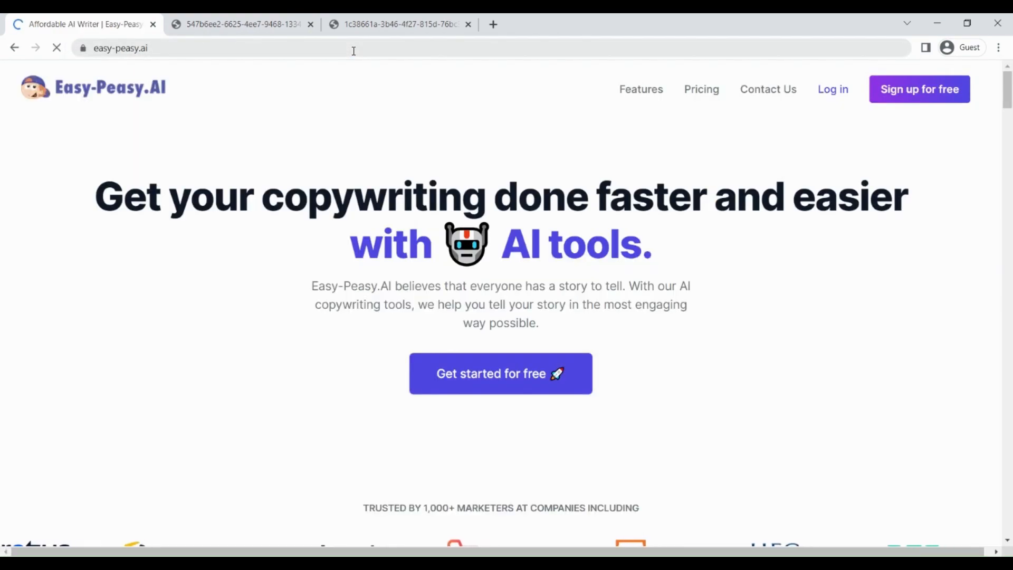
scroll(down, 3)
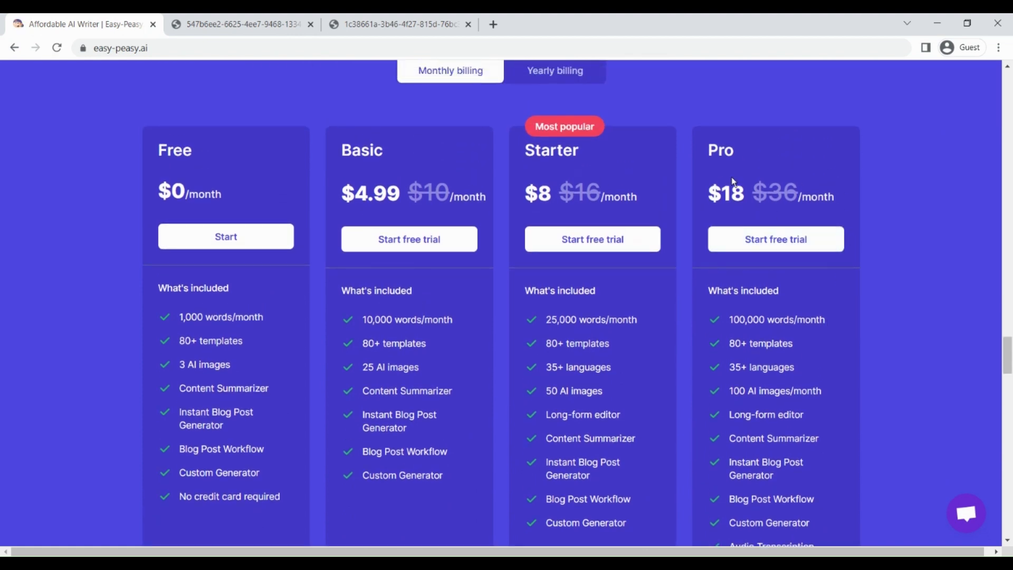
double_click(733, 194)
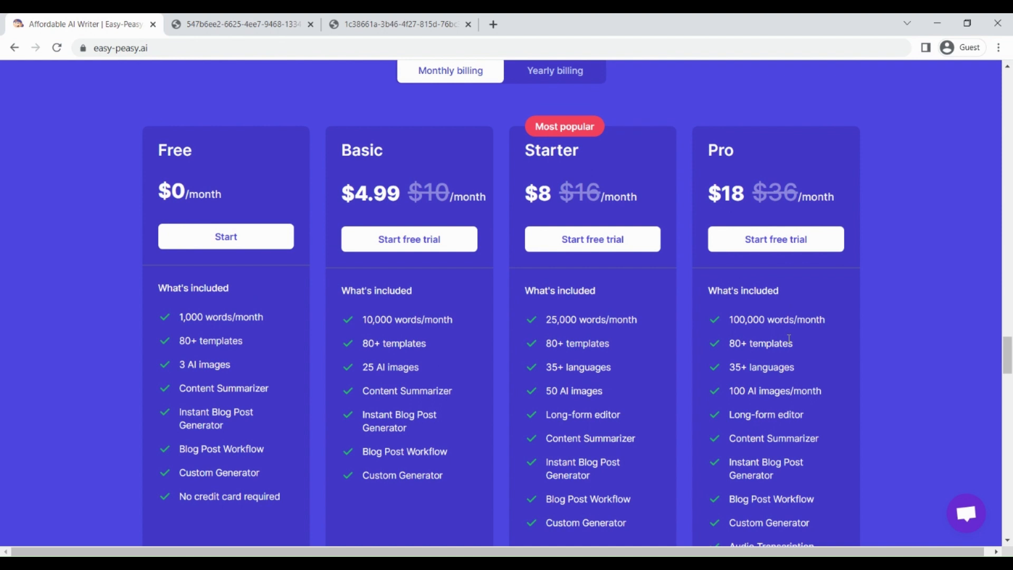
scroll(down, 3)
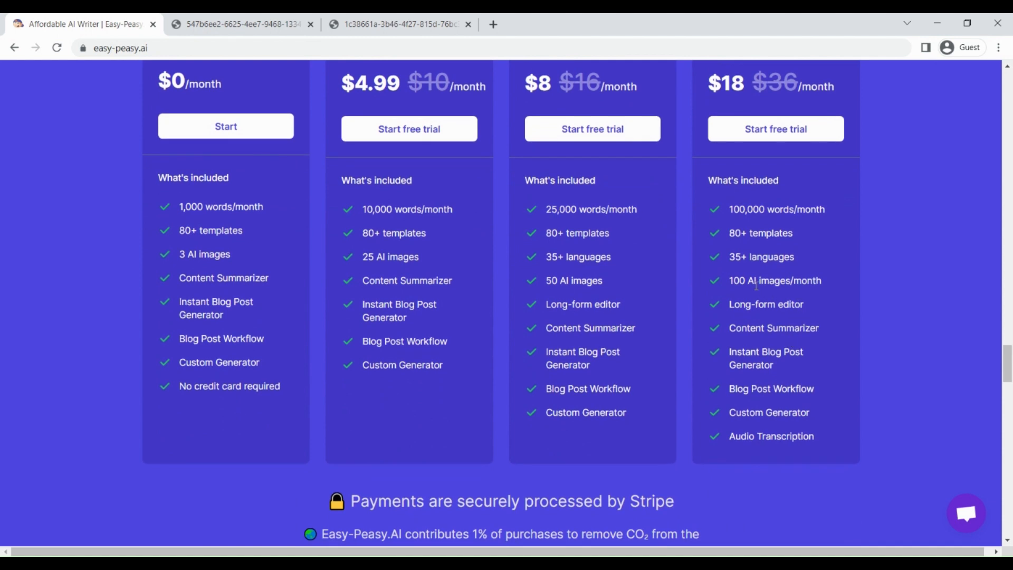
double_click(739, 233)
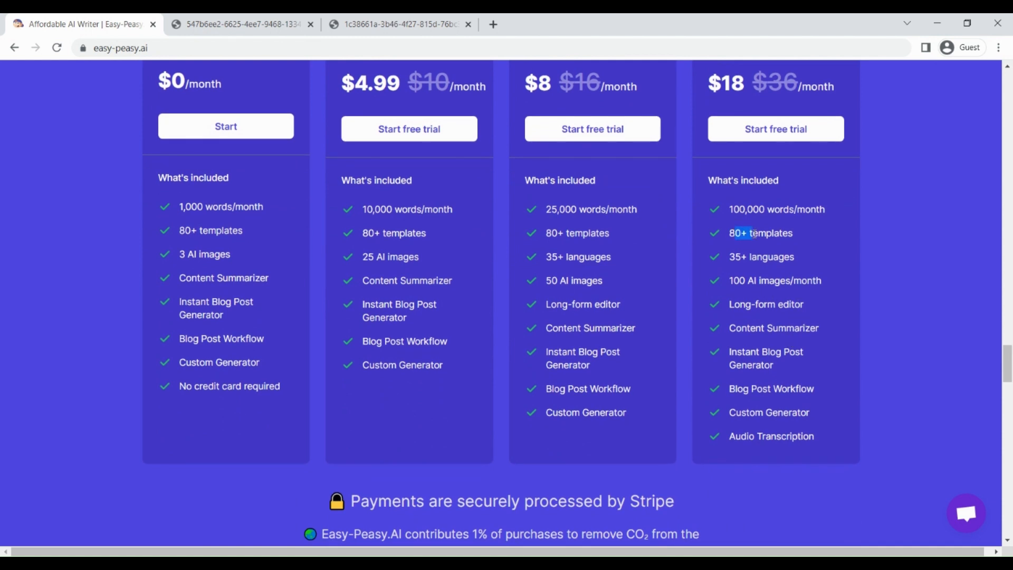
- Review the Free, Basic, Starter and Pro tiers' included features in the Pricing Plans
scroll(down, 3)
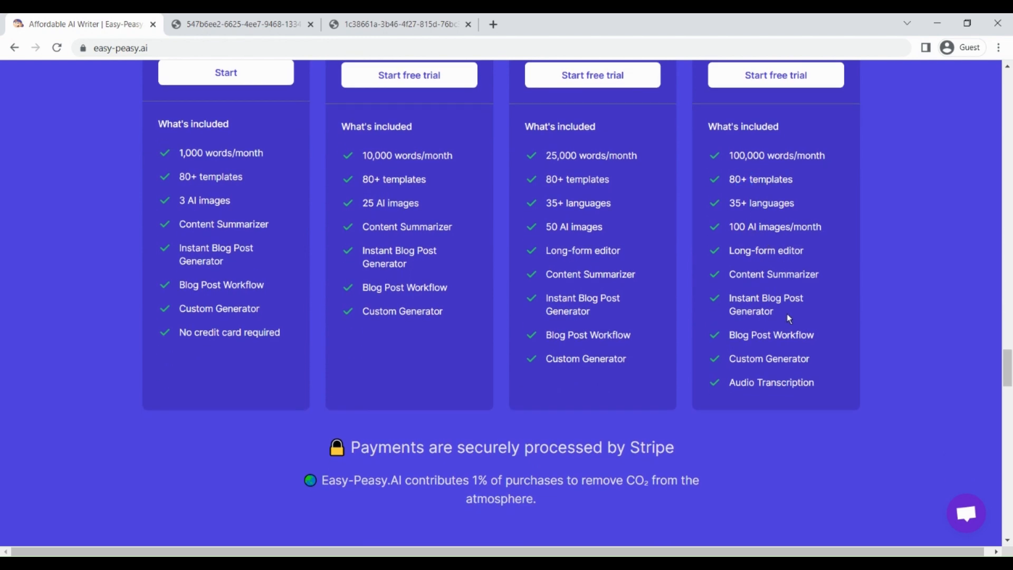
scroll(up, 3)
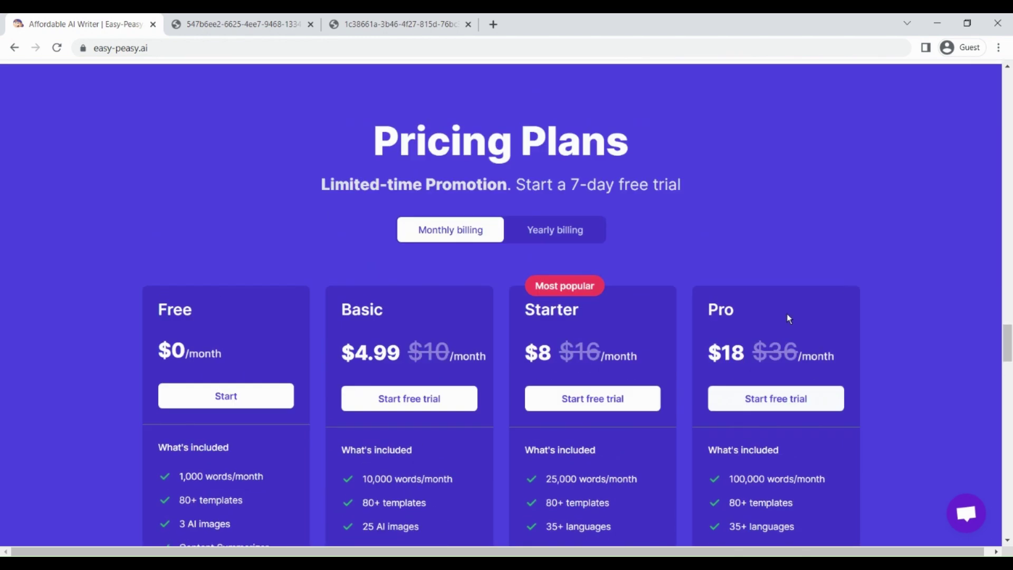
scroll(up, 3)
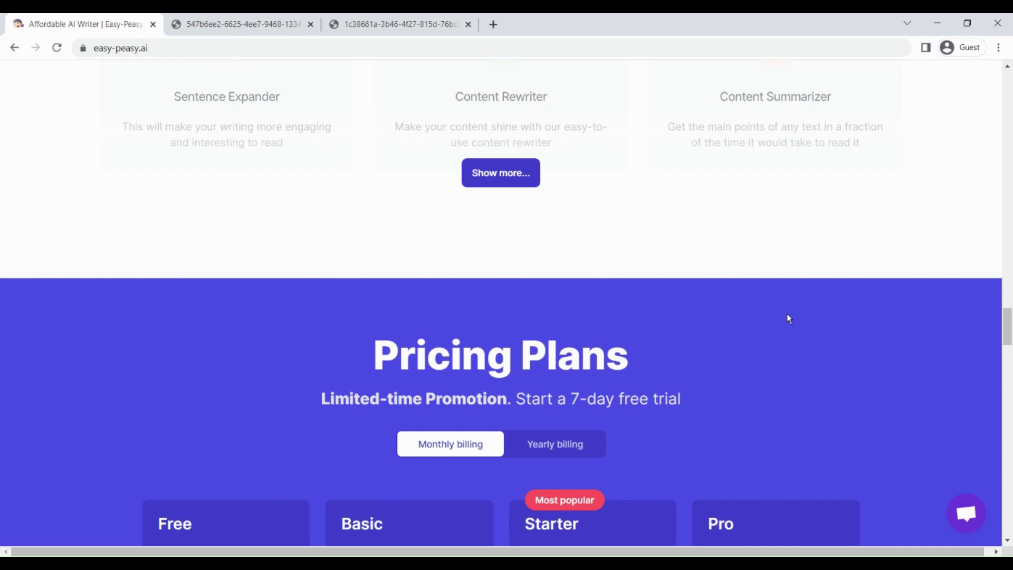
scroll(down, 3)
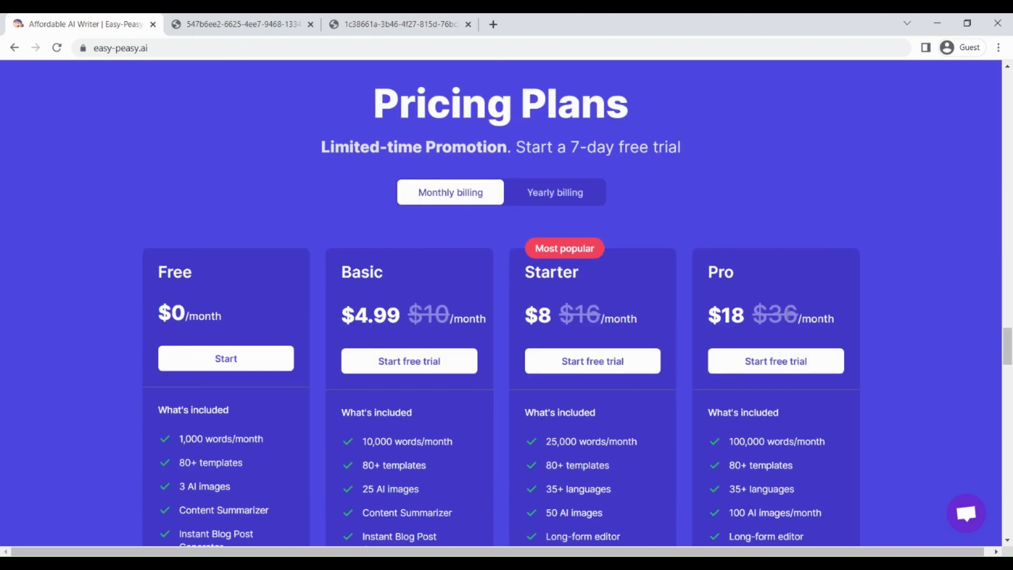
mouse_move(643, 213)
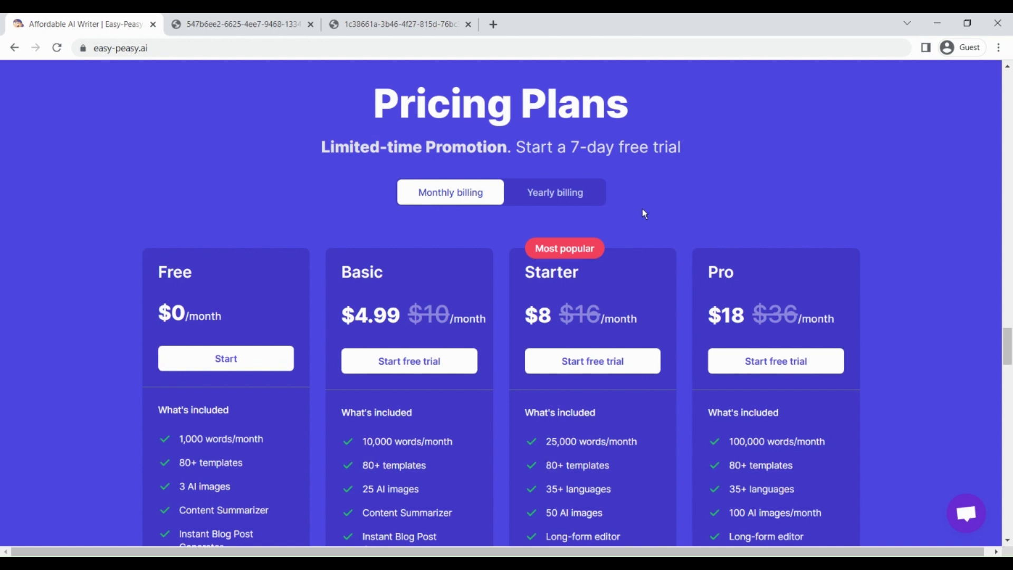
scroll(down, 3)
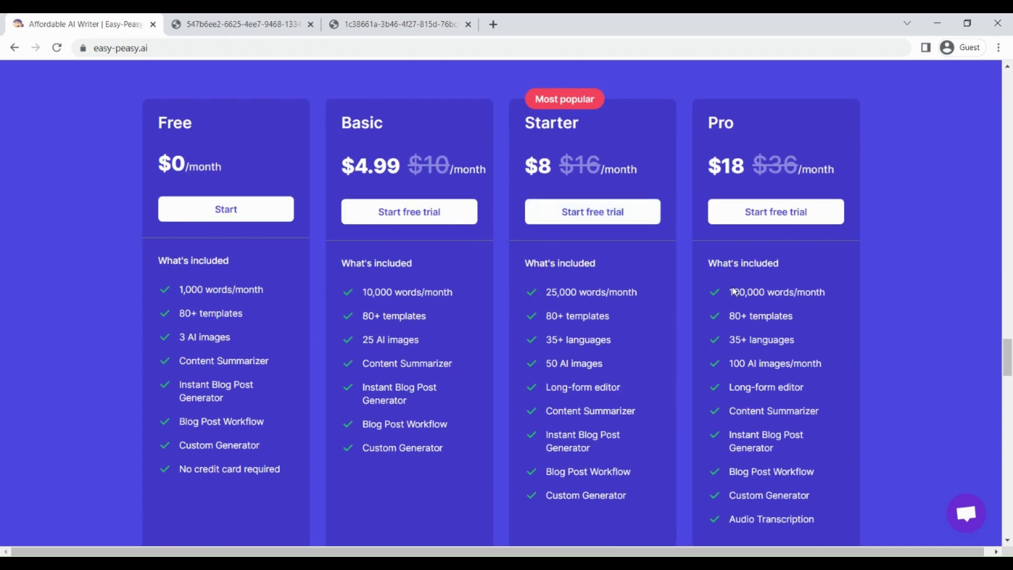
mouse_move(828, 326)
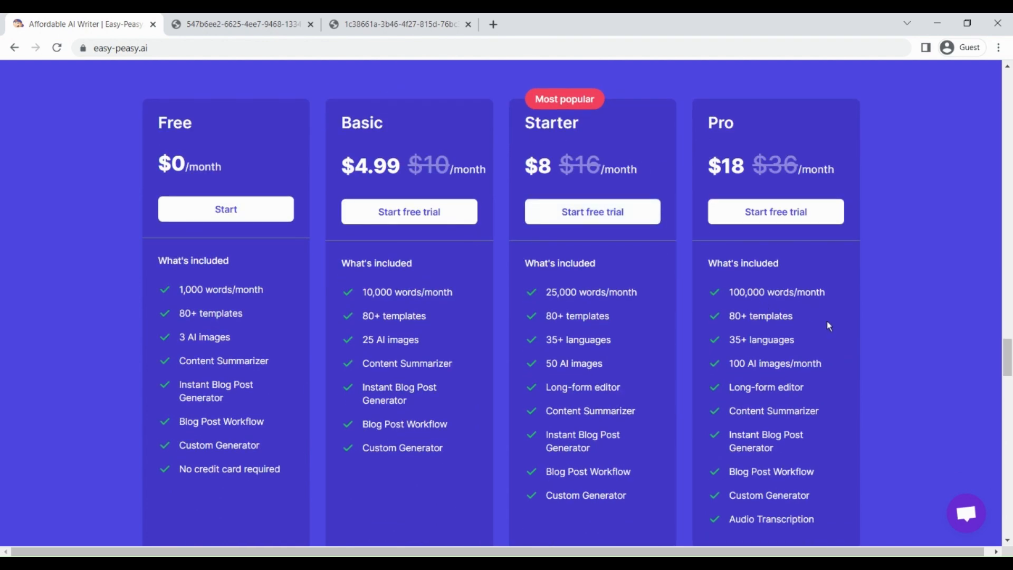